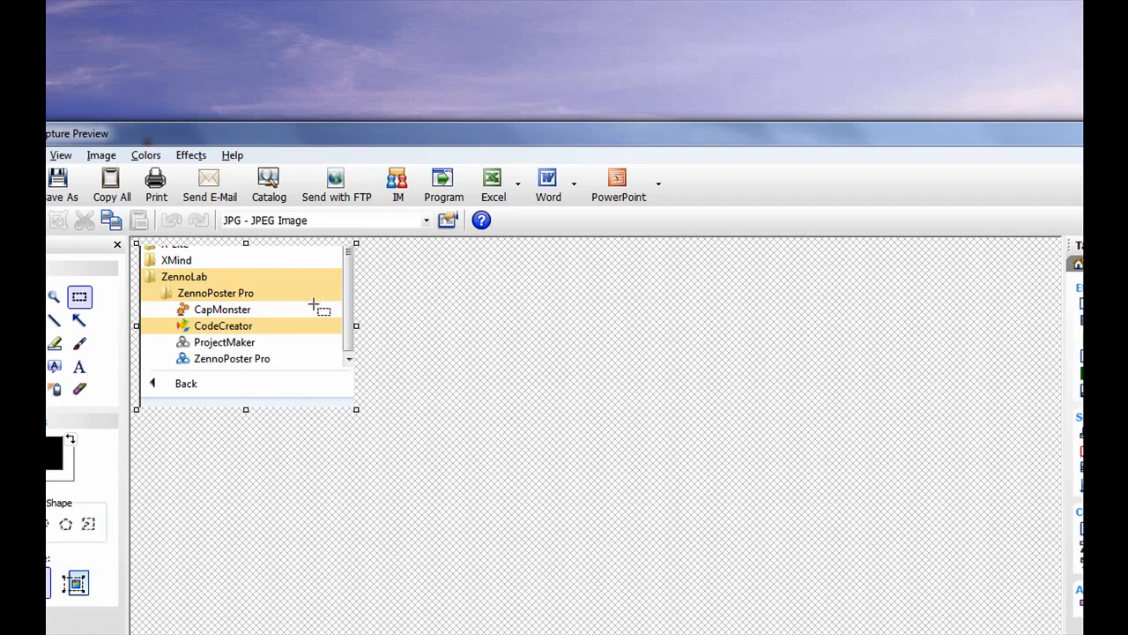
{"action": "mouse_move", "coordinate": [208, 309]}
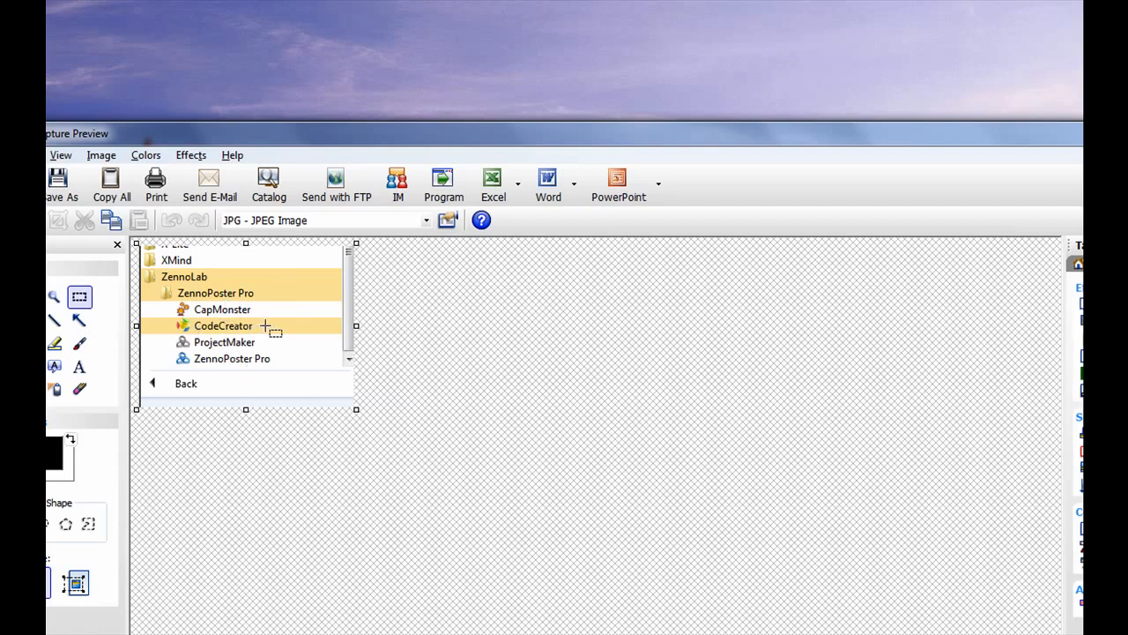
{"action": "mouse_move", "coordinate": [272, 313]}
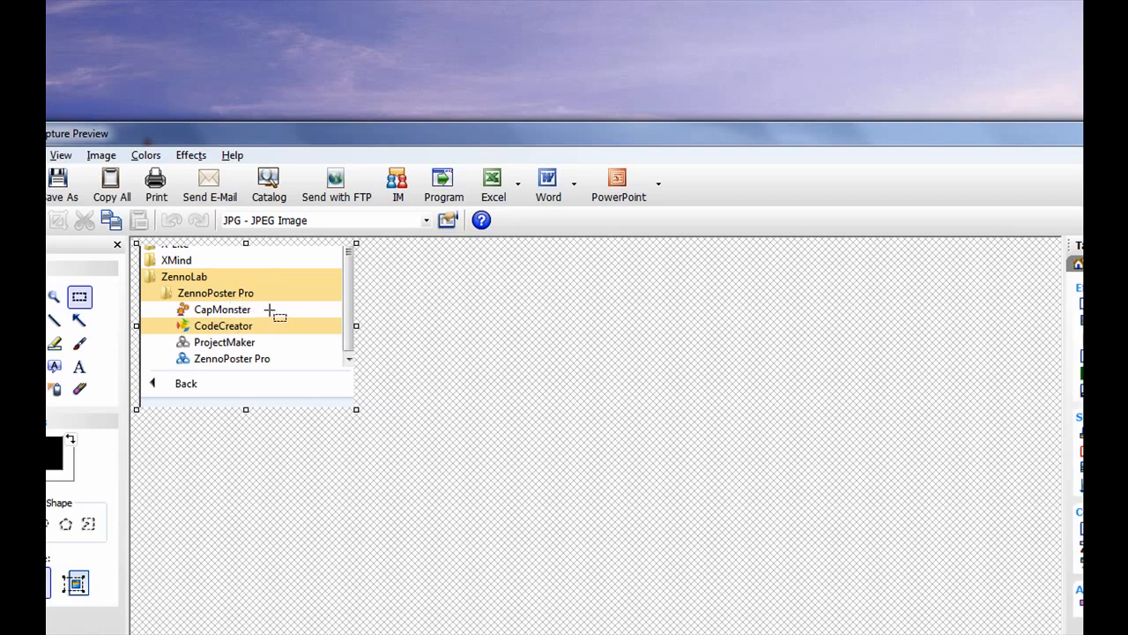
{"action": "mouse_move", "coordinate": [271, 348]}
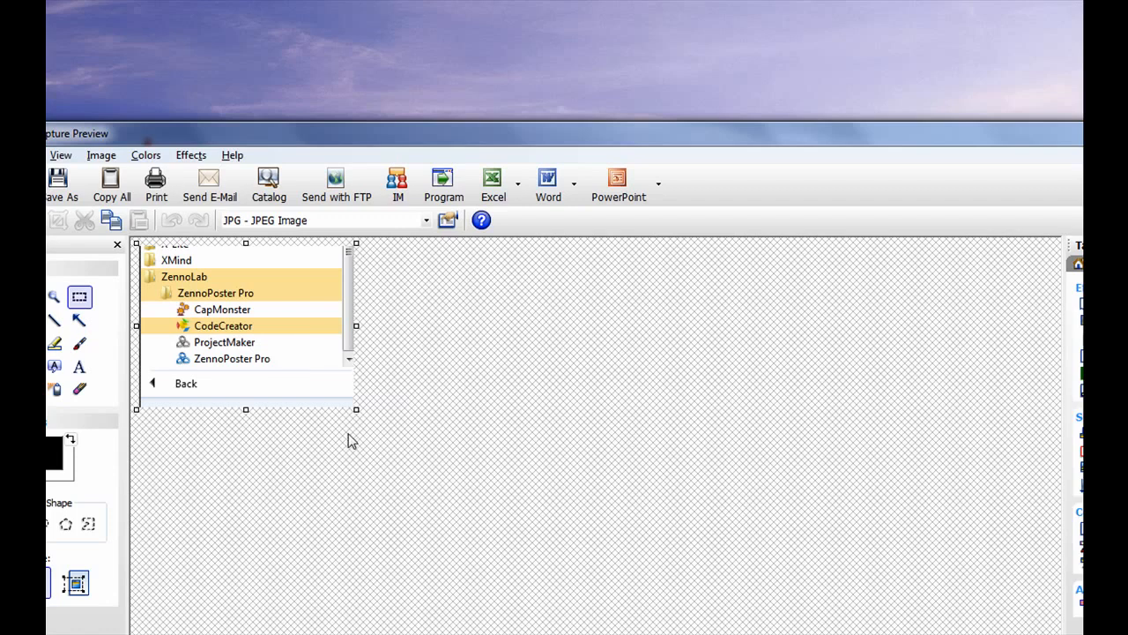
{"action": "mouse_move", "coordinate": [286, 368]}
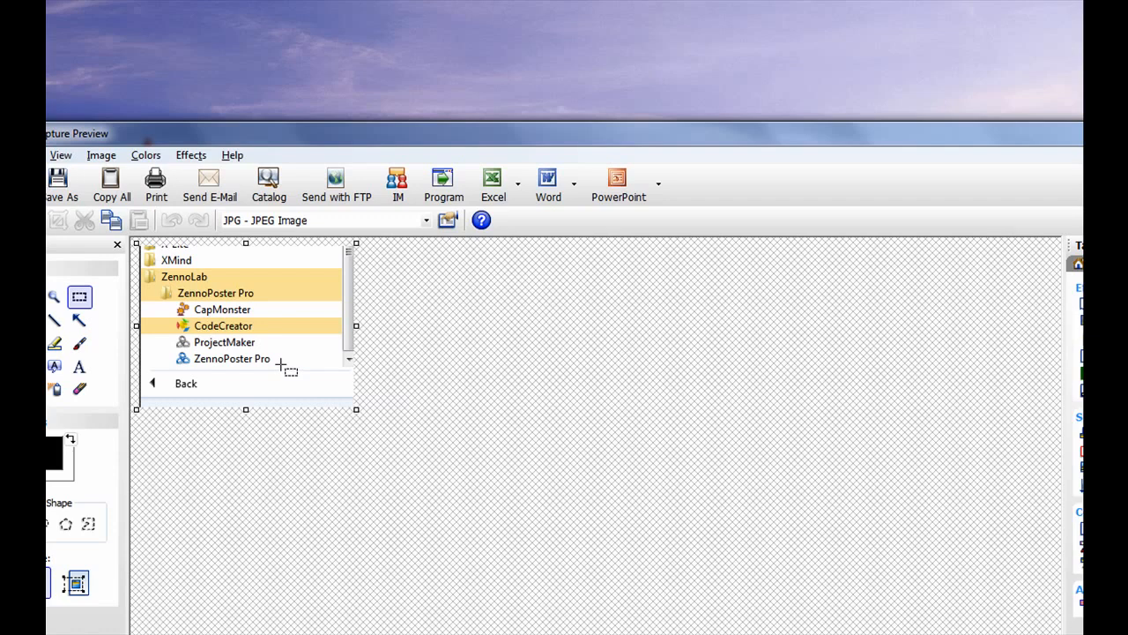
{"action": "mouse_move", "coordinate": [230, 342]}
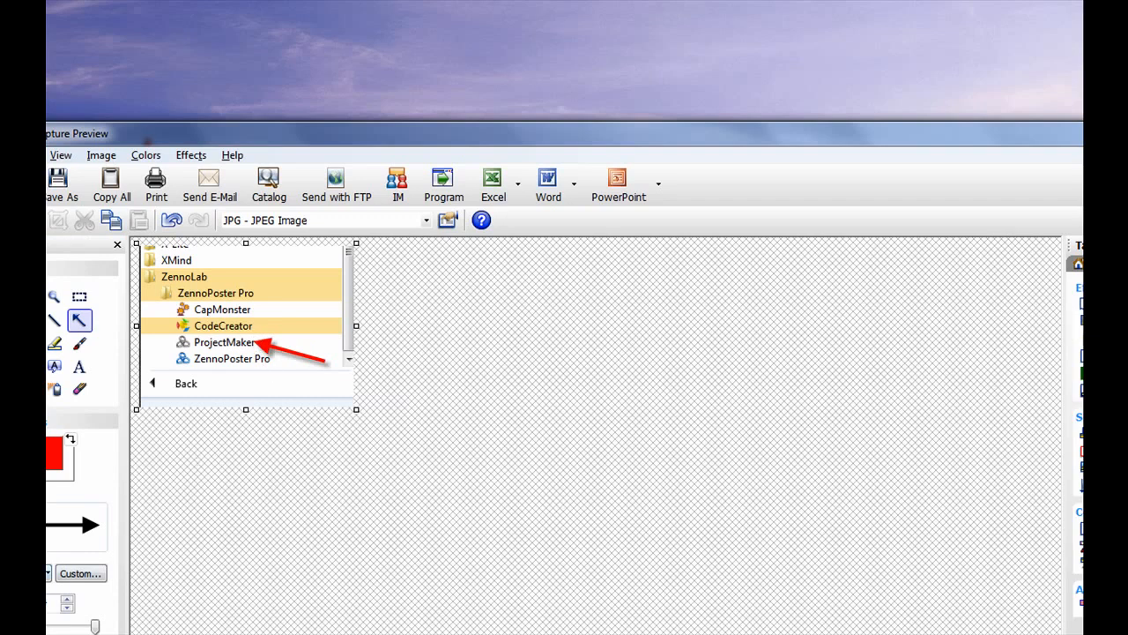
{"action": "mouse_move", "coordinate": [251, 481]}
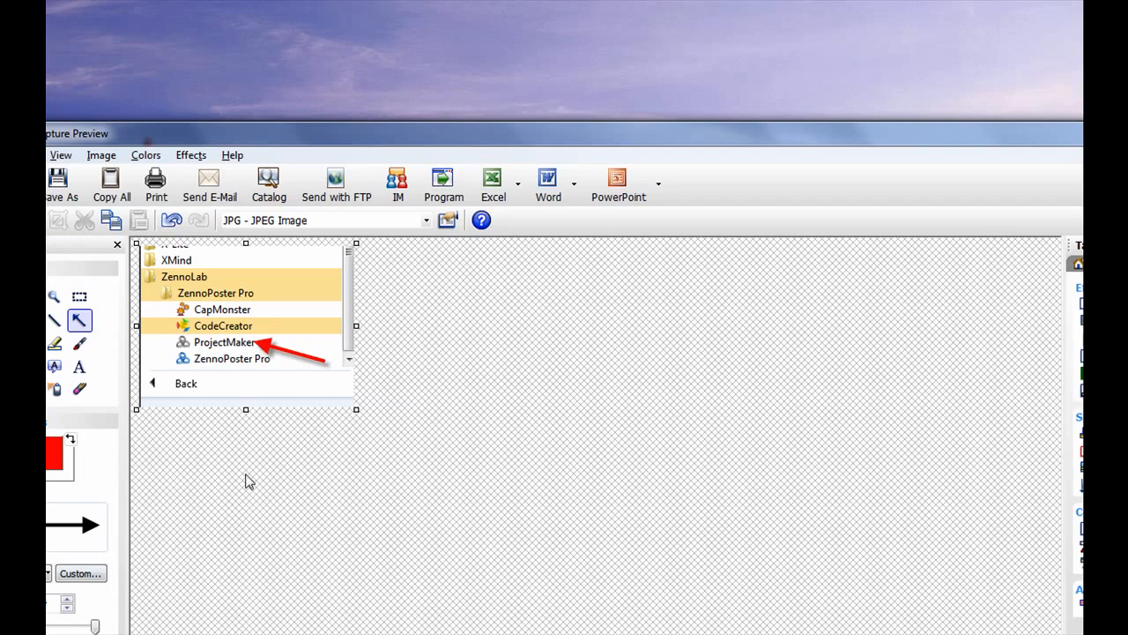
{"action": "mouse_move", "coordinate": [284, 353]}
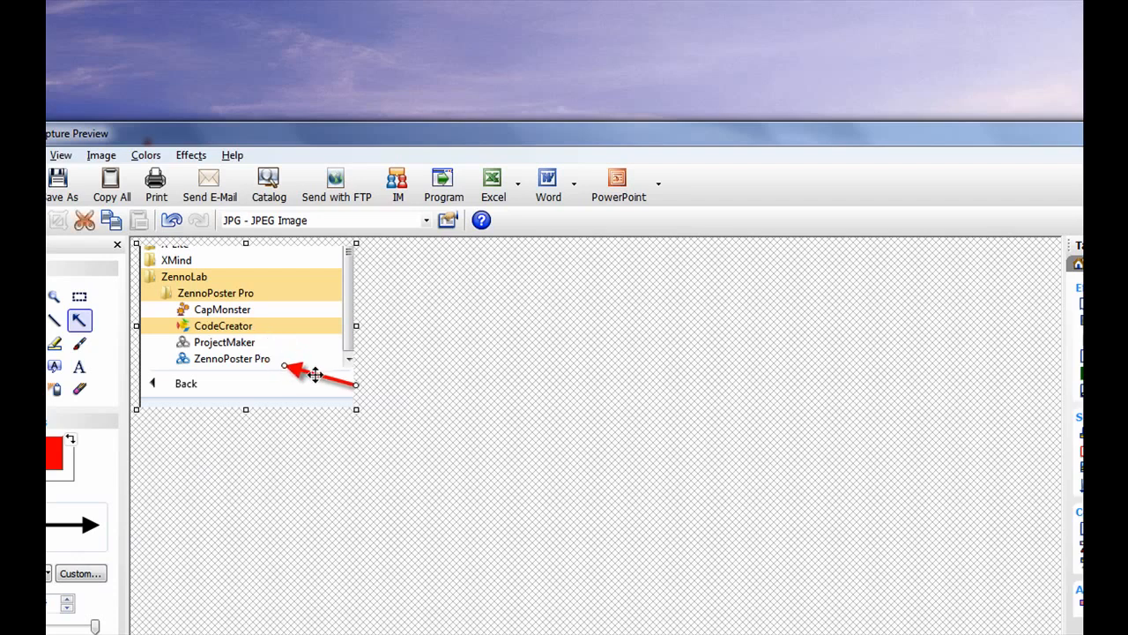
{"action": "mouse_move", "coordinate": [327, 568]}
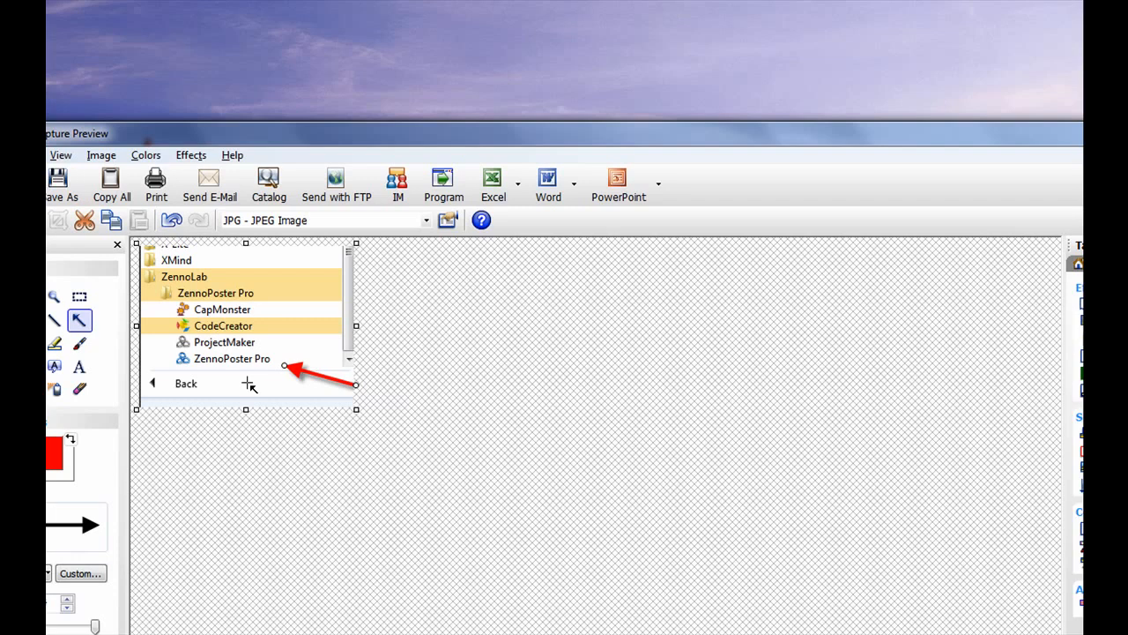
{"action": "mouse_move", "coordinate": [291, 382]}
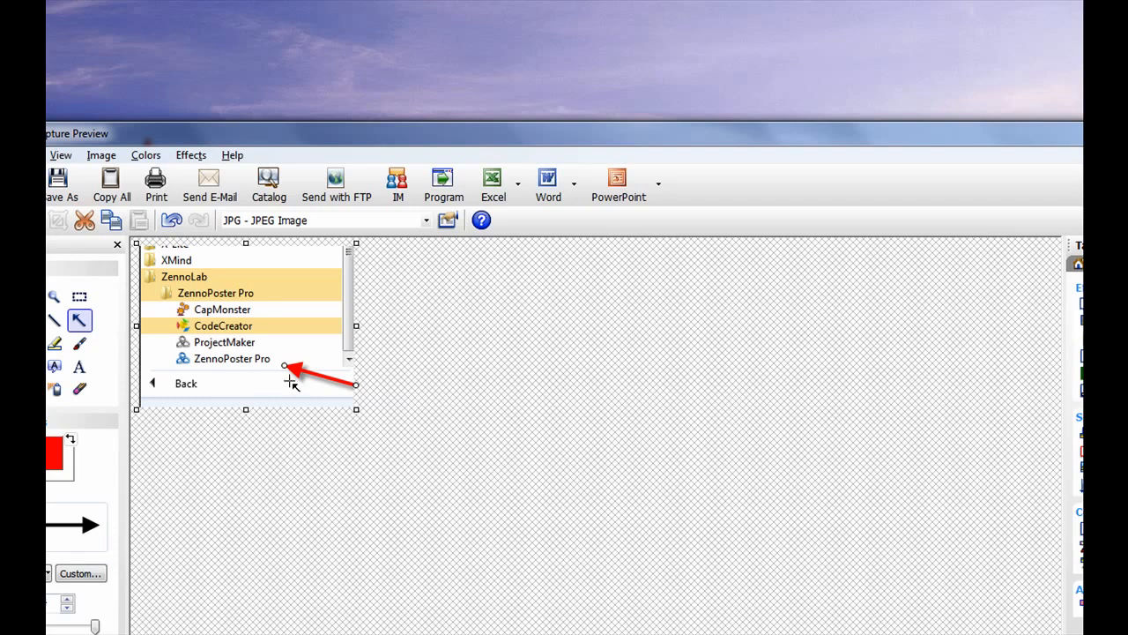
Reposition the red arrow so it points at the CapMonster entry.
{"action": "left_click_drag", "start_coordinate": [317, 384], "coordinate": [282, 313]}
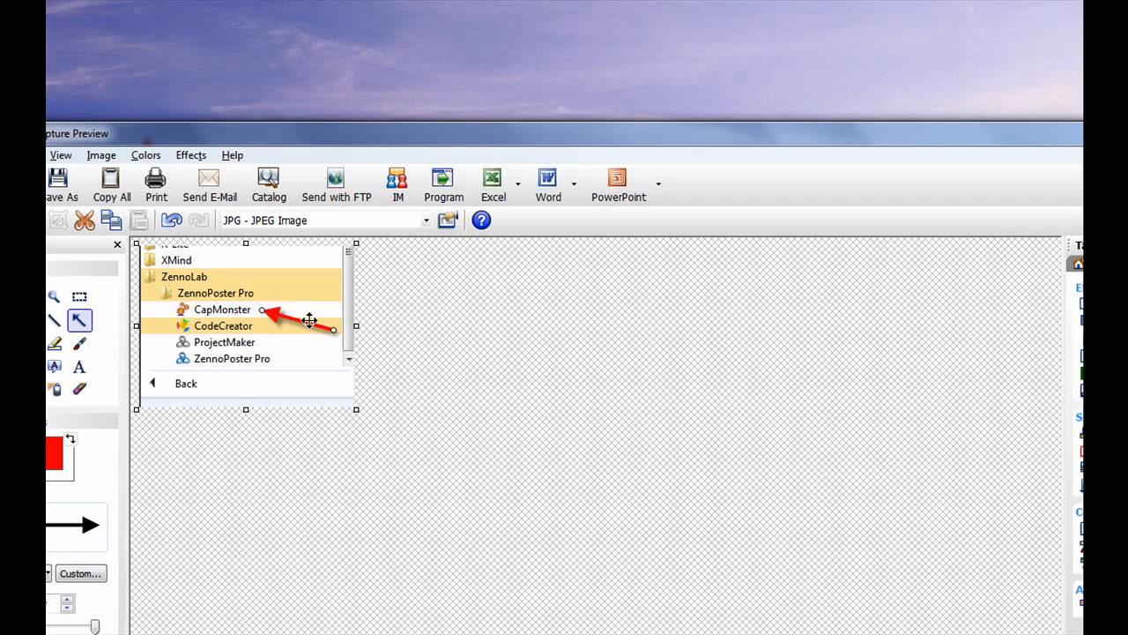
{"action": "mouse_move", "coordinate": [261, 321]}
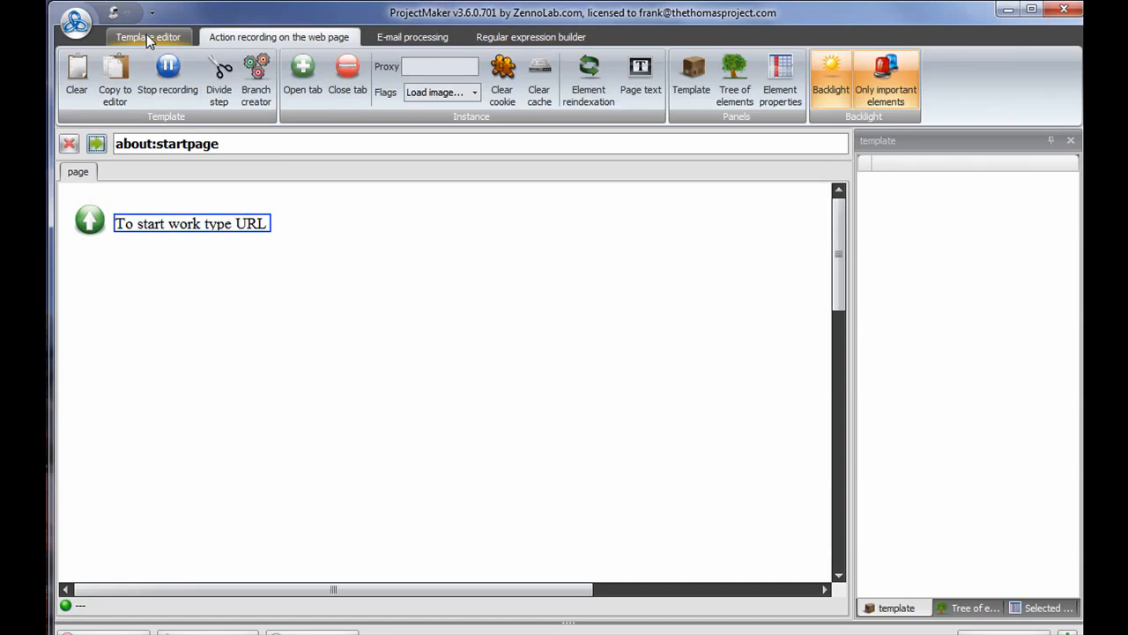
{"action": "mouse_move", "coordinate": [531, 37]}
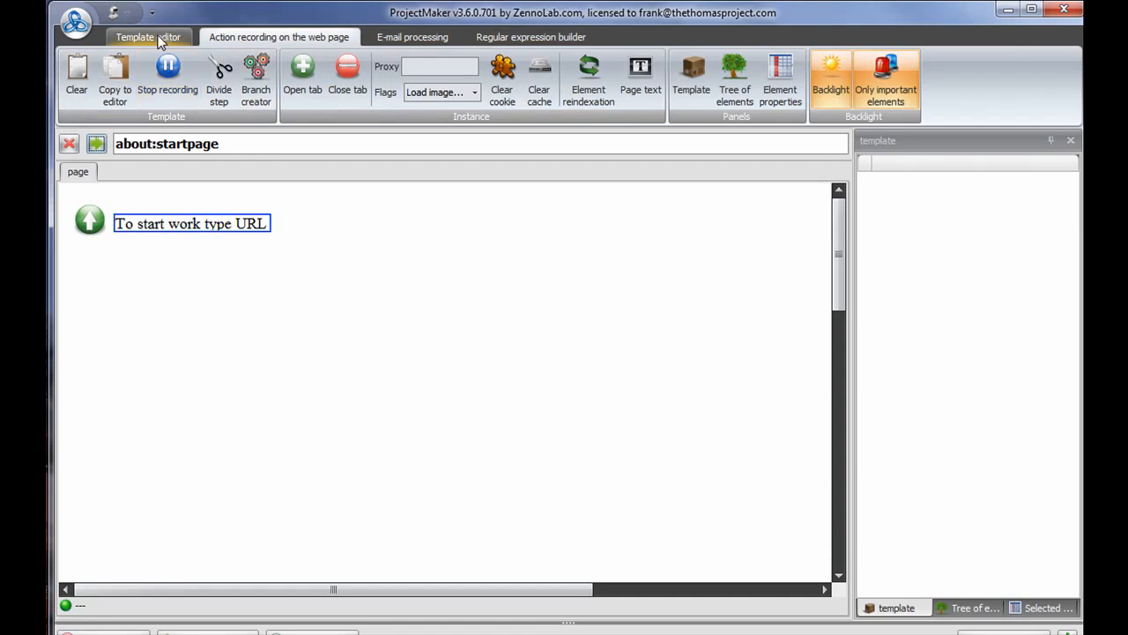
{"action": "left_click", "coordinate": [148, 37]}
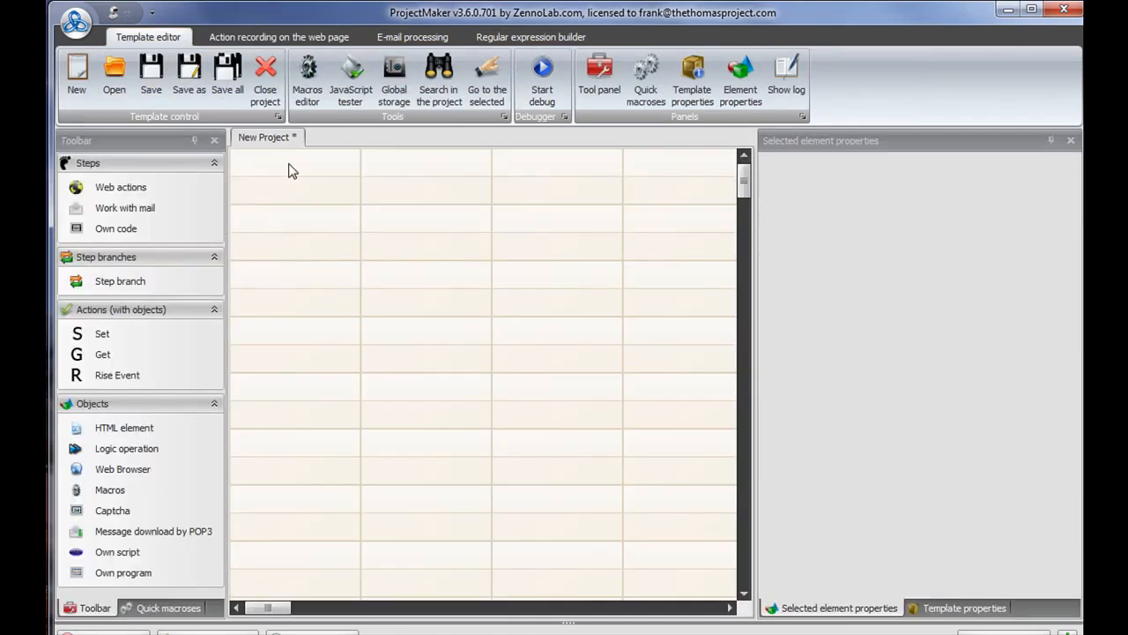
{"action": "mouse_move", "coordinate": [529, 191]}
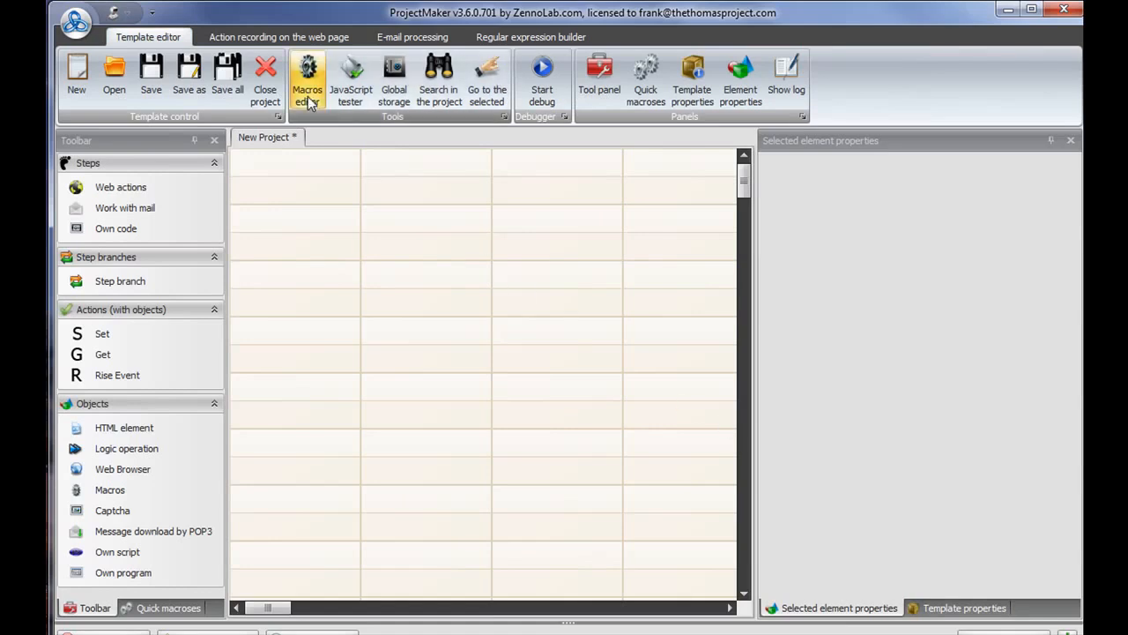
{"action": "left_click", "coordinate": [278, 37]}
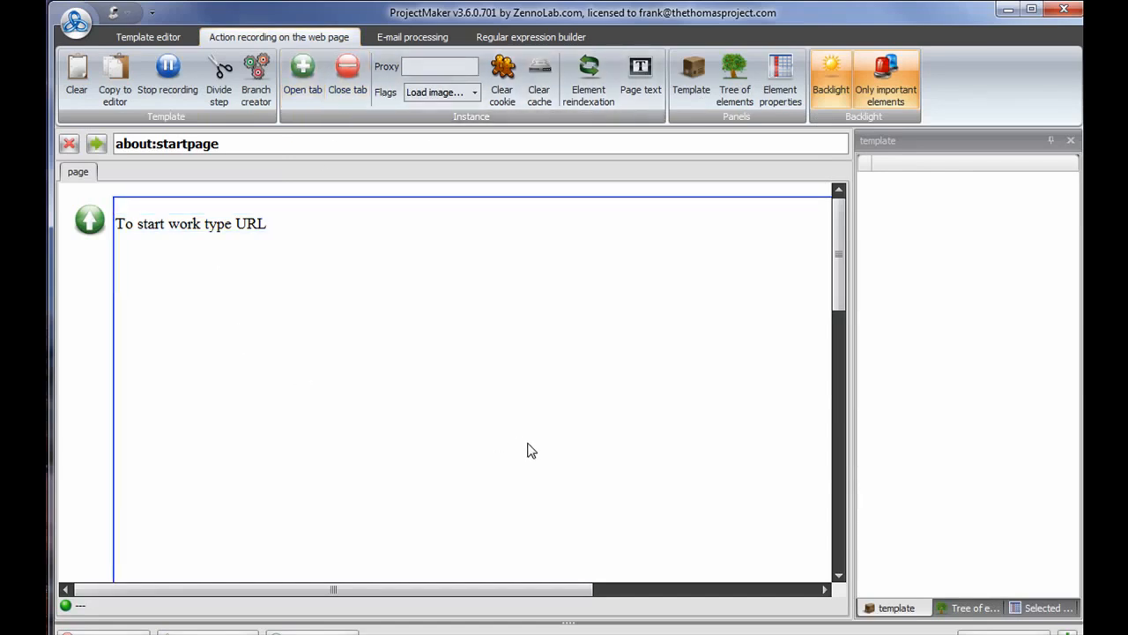
{"action": "mouse_move", "coordinate": [457, 219]}
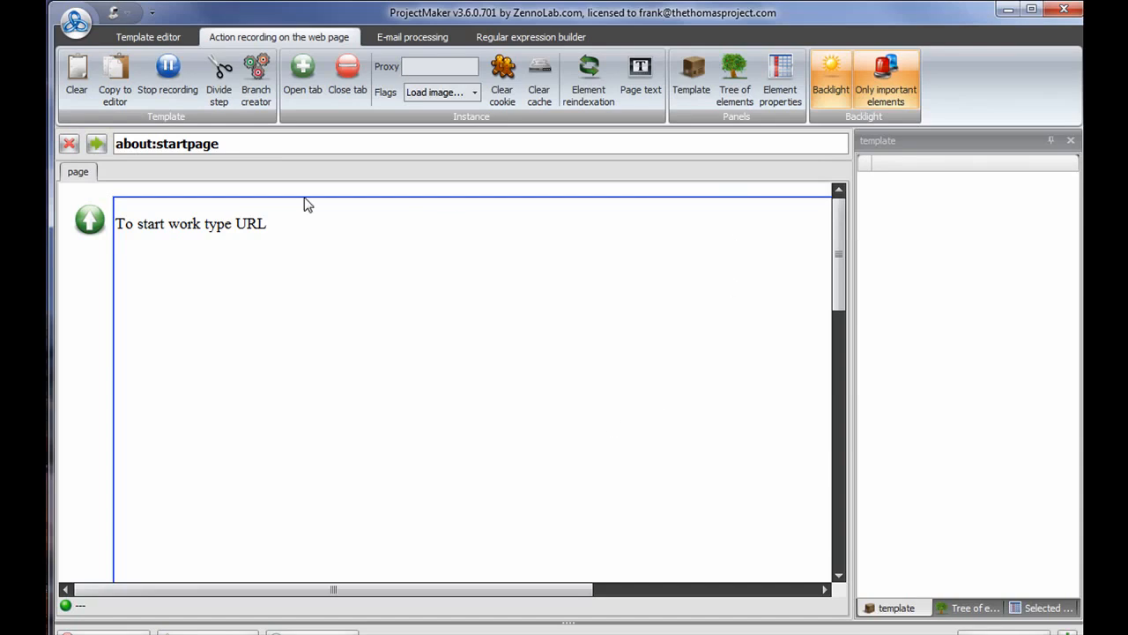
View the e-mail processing section, then return to the regular expression builder.
{"action": "left_click", "coordinate": [413, 35]}
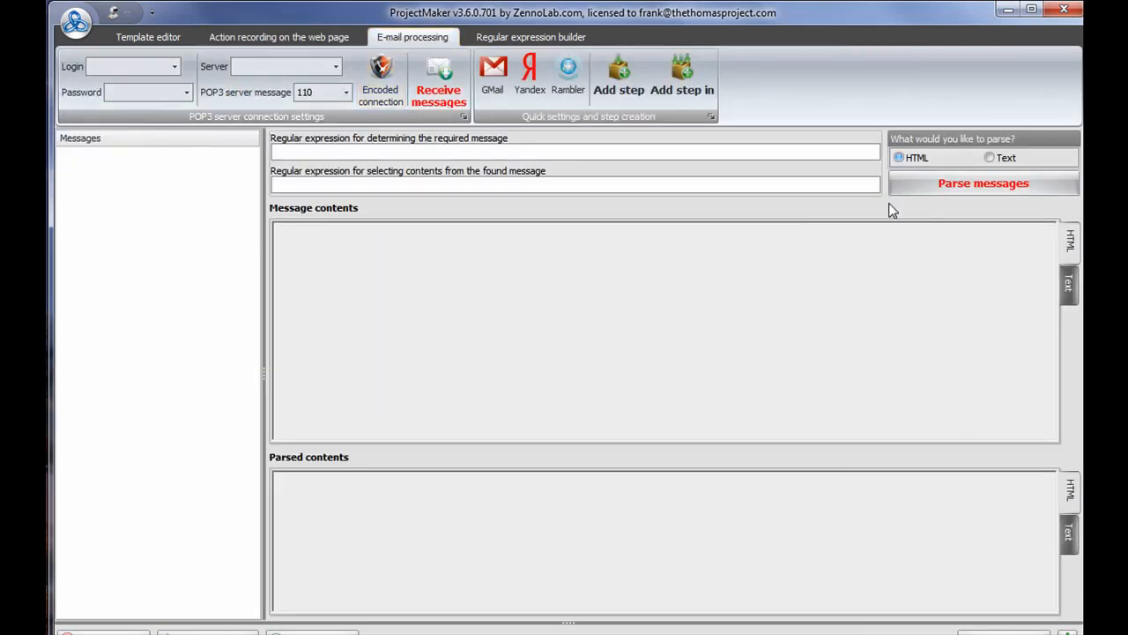
{"action": "mouse_move", "coordinate": [194, 161]}
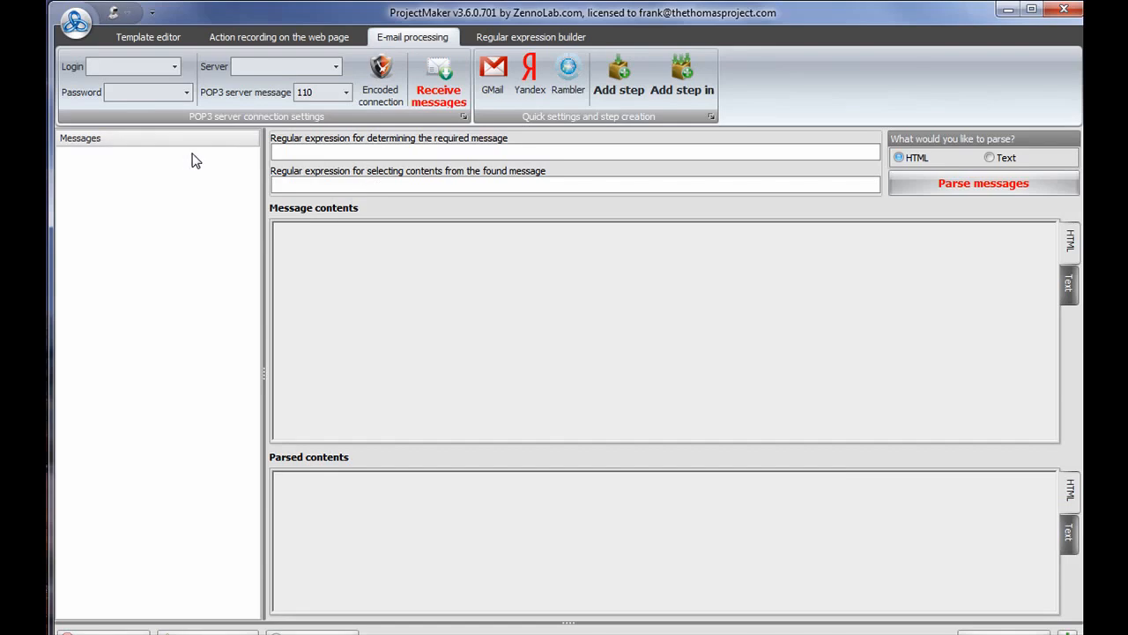
{"action": "left_click", "coordinate": [530, 35]}
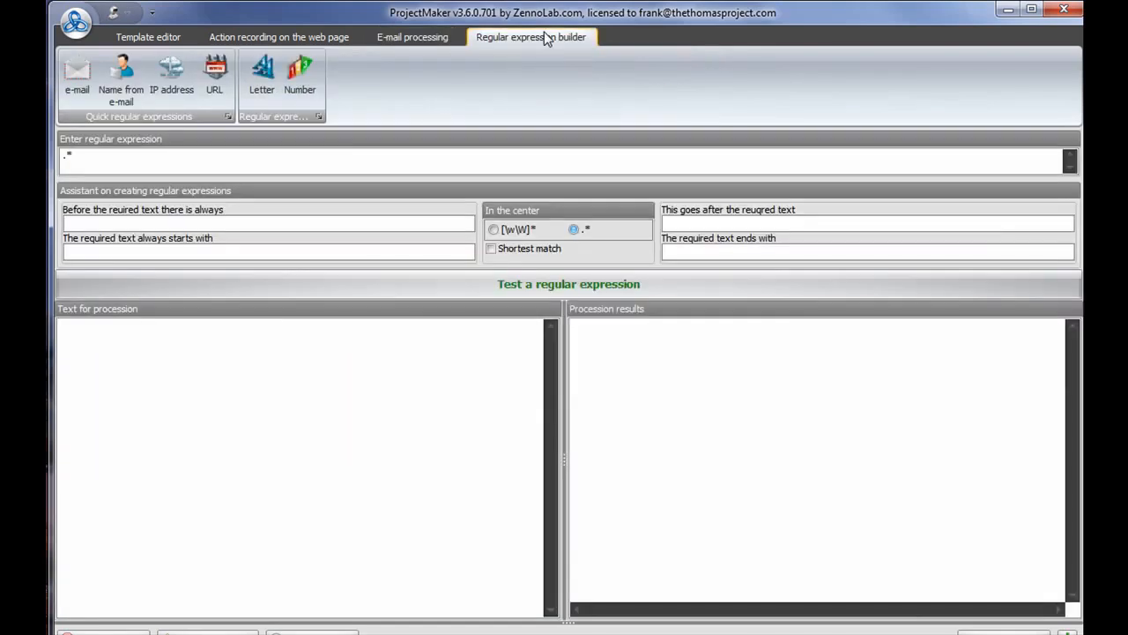
{"action": "left_click", "coordinate": [530, 37]}
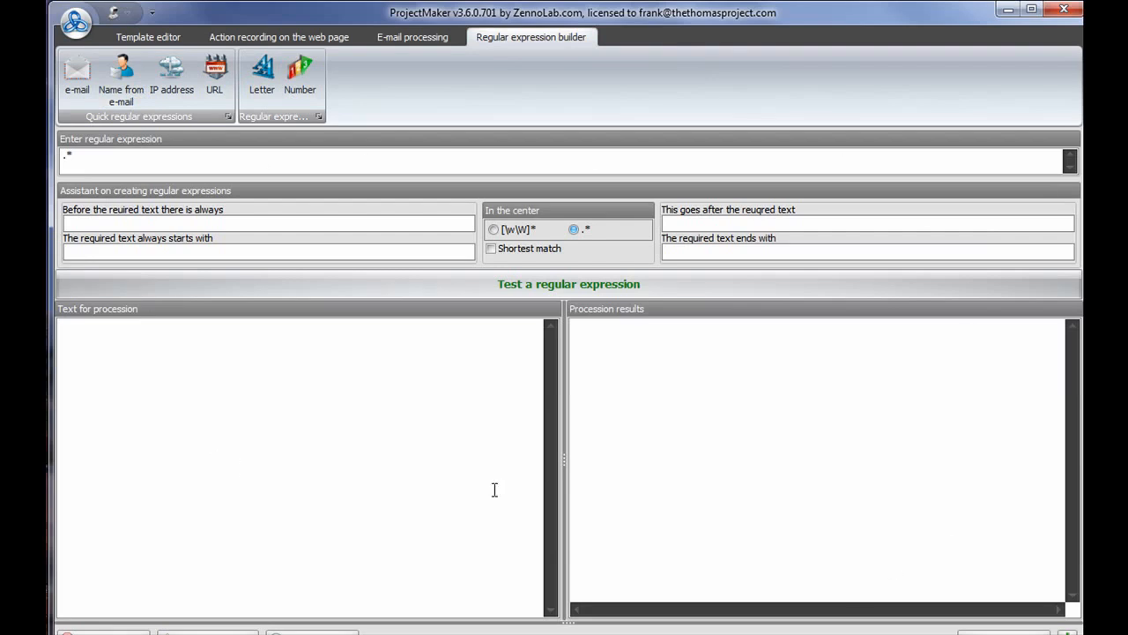
{"action": "mouse_move", "coordinate": [670, 500]}
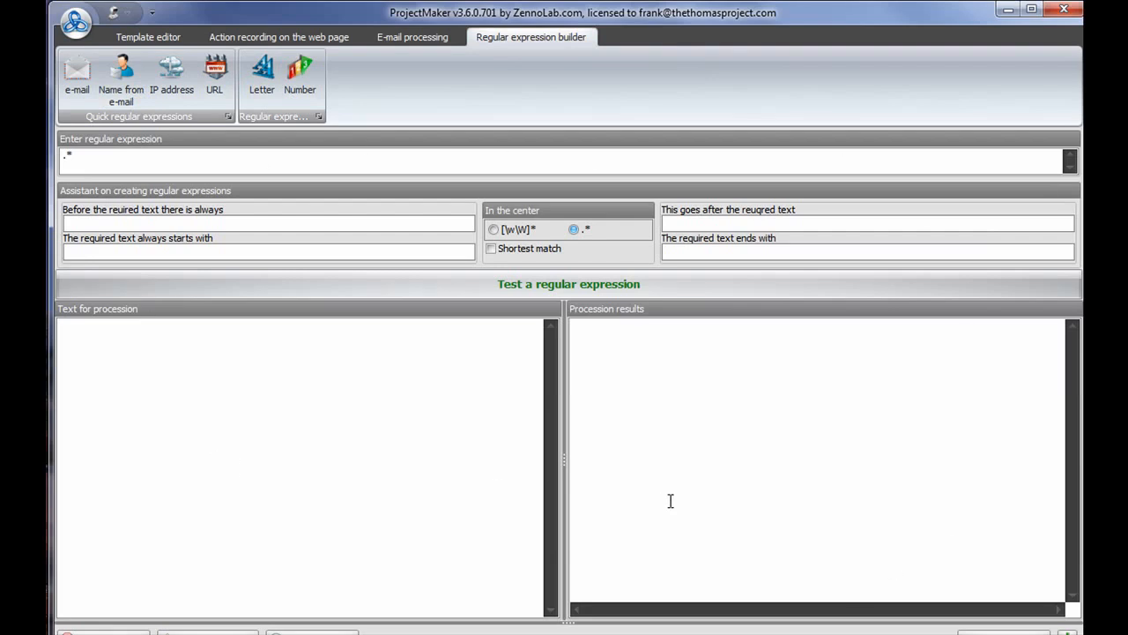
{"action": "mouse_move", "coordinate": [758, 243]}
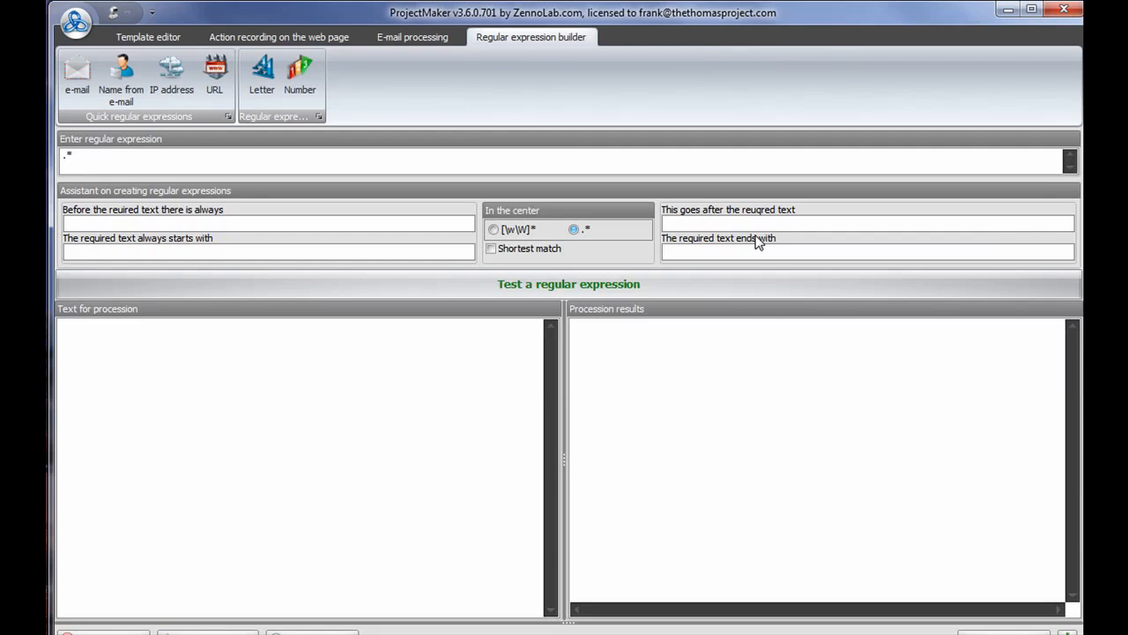
{"action": "mouse_move", "coordinate": [788, 281]}
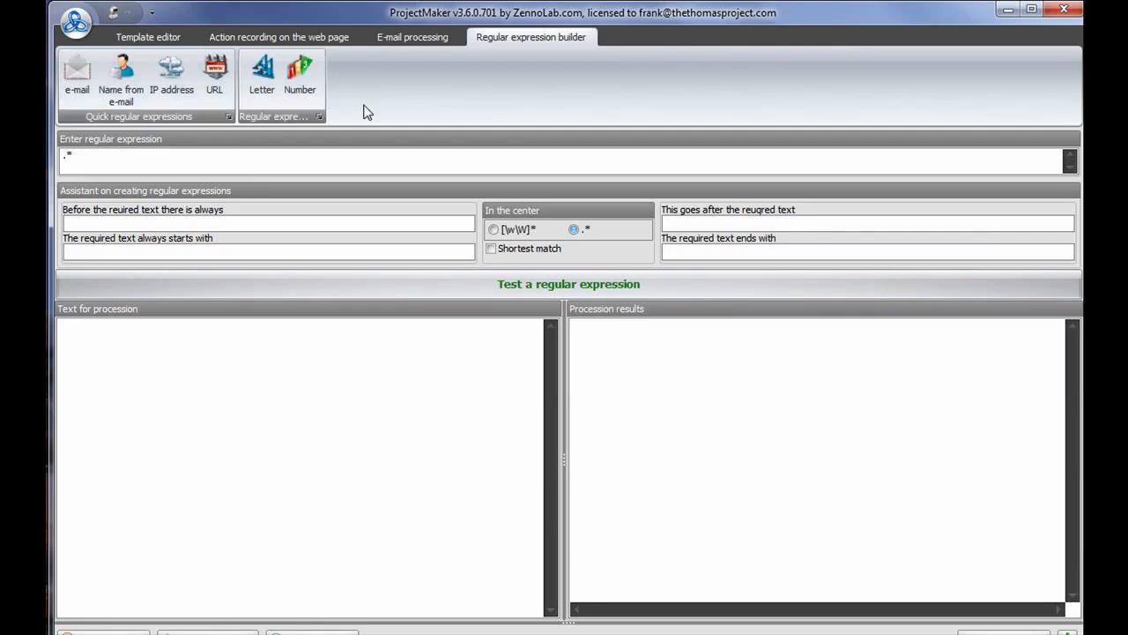
{"action": "mouse_move", "coordinate": [644, 141]}
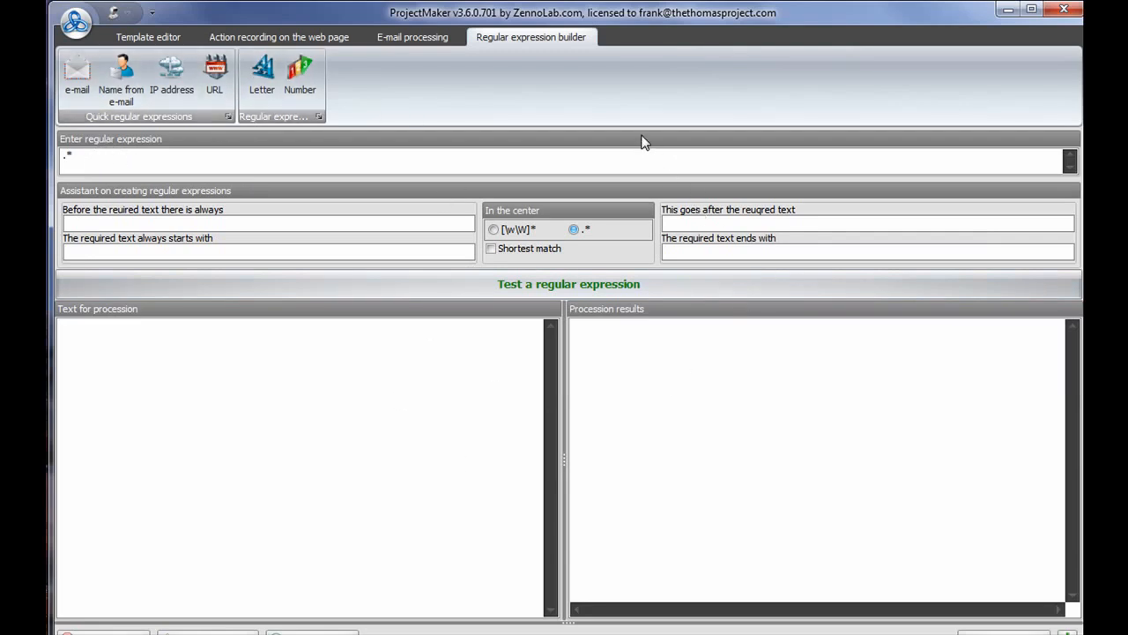
{"action": "mouse_move", "coordinate": [250, 220]}
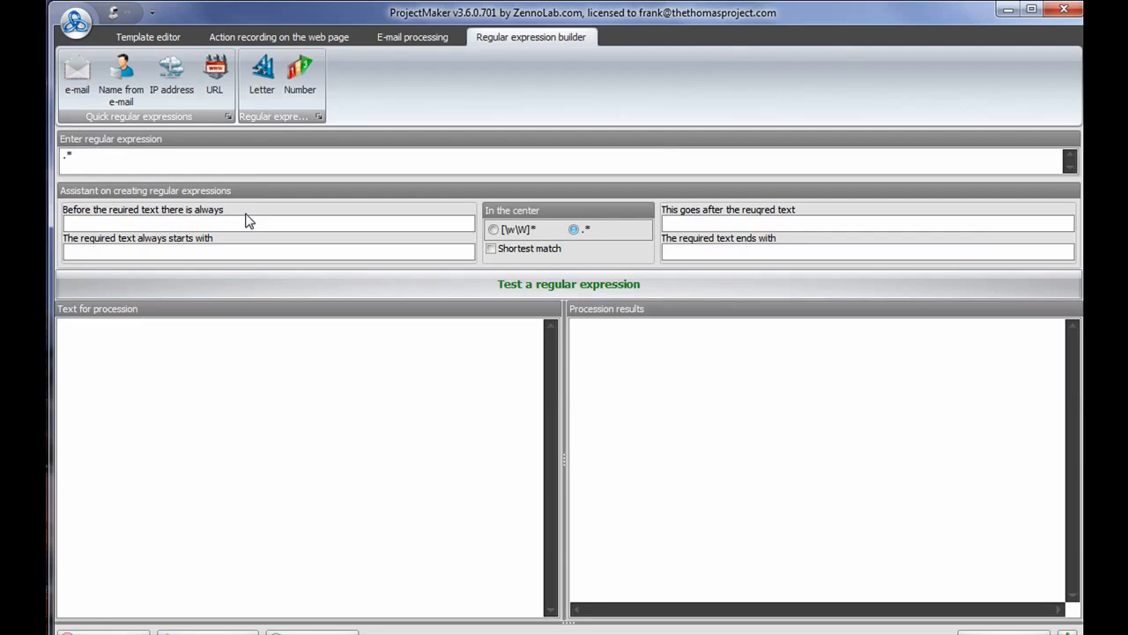
{"action": "mouse_move", "coordinate": [701, 257]}
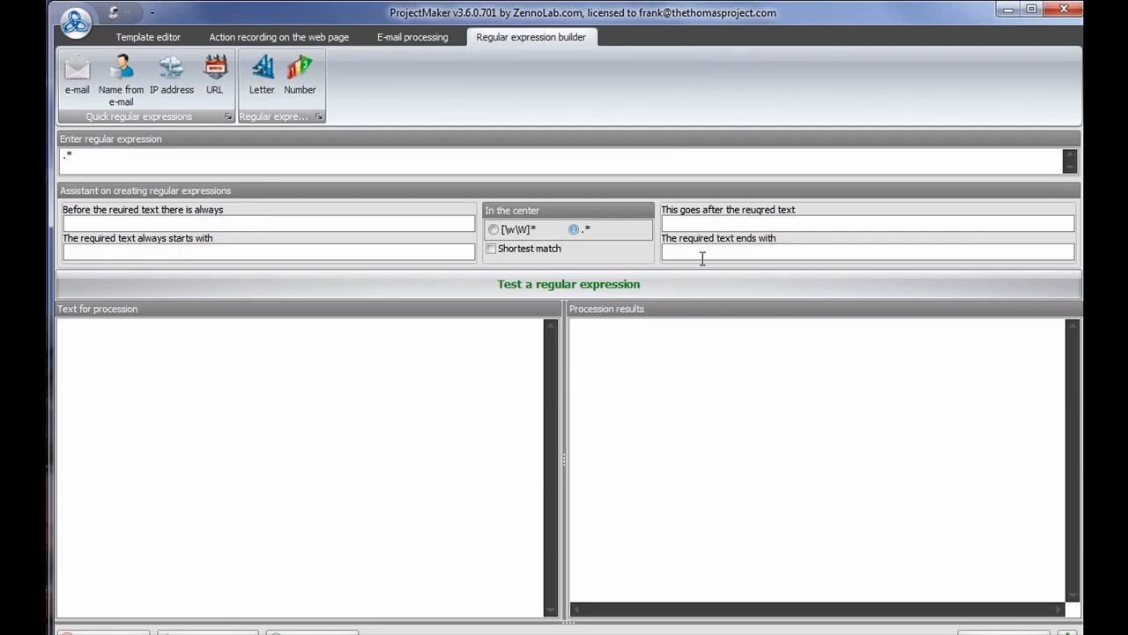
{"action": "left_click", "coordinate": [413, 37]}
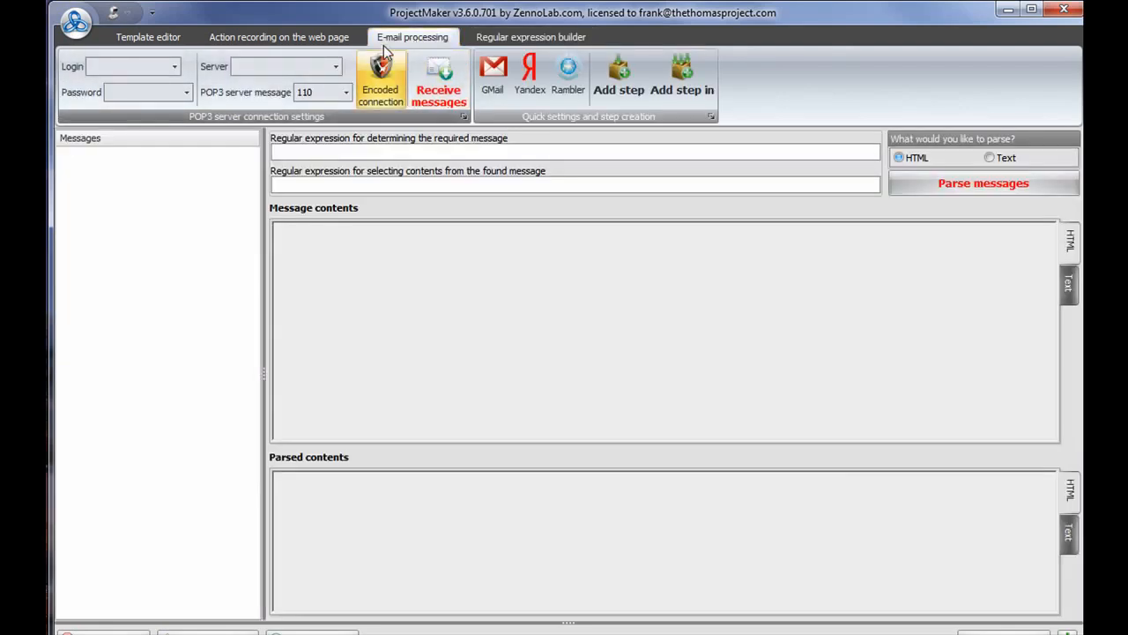
{"action": "left_click", "coordinate": [531, 37]}
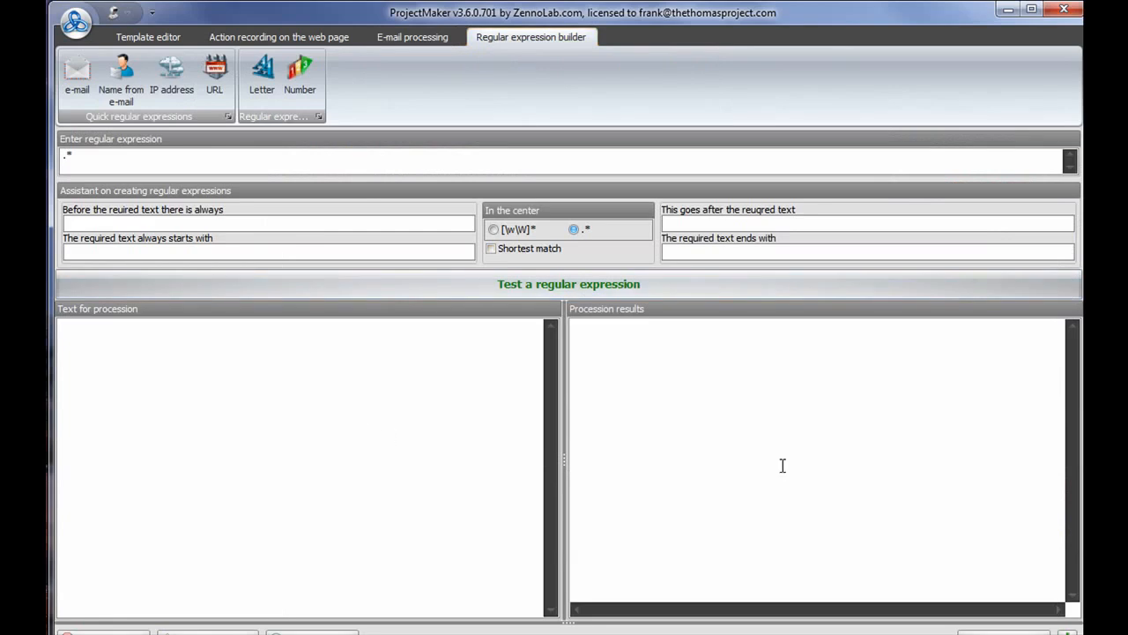
{"action": "mouse_move", "coordinate": [427, 508]}
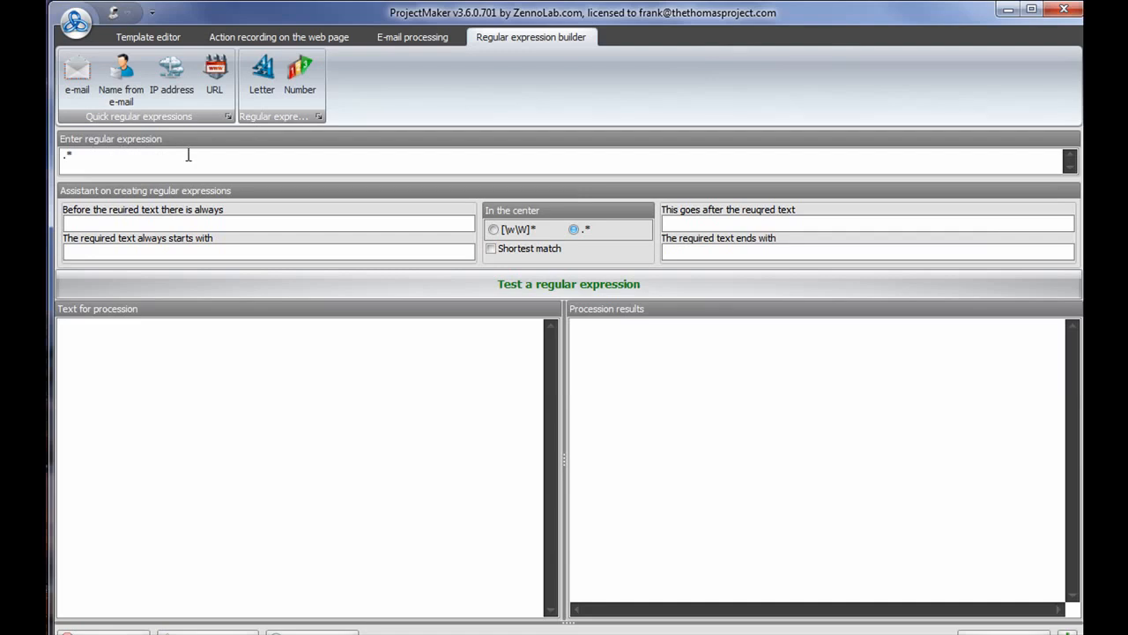
{"action": "mouse_move", "coordinate": [149, 37]}
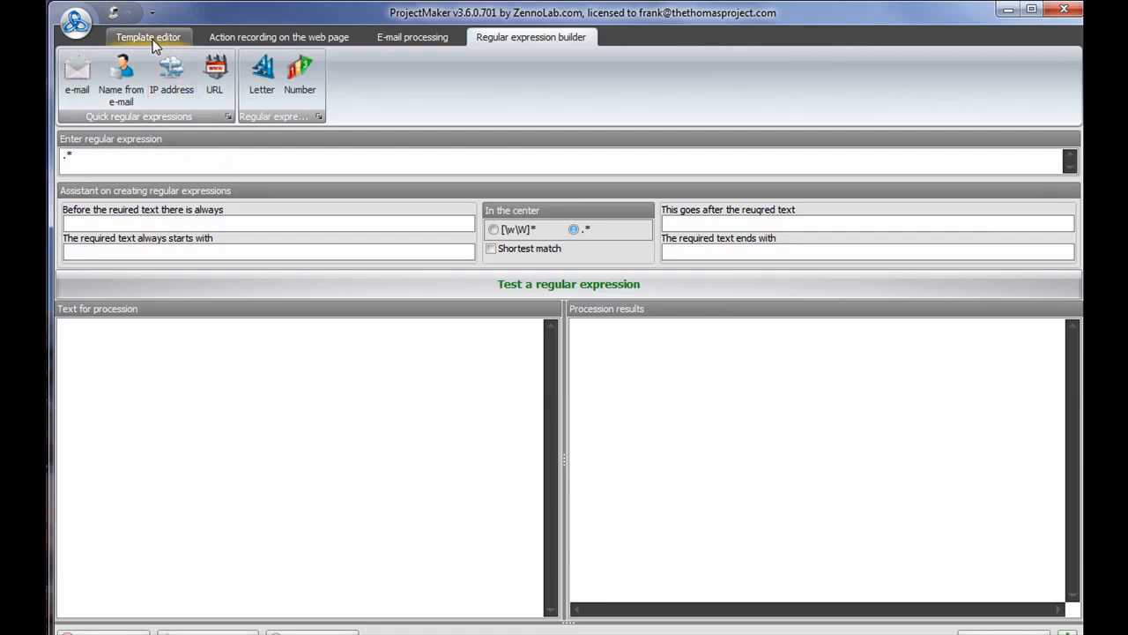
Switch to the web page action recorder showing the blank start page.
{"action": "left_click", "coordinate": [279, 35]}
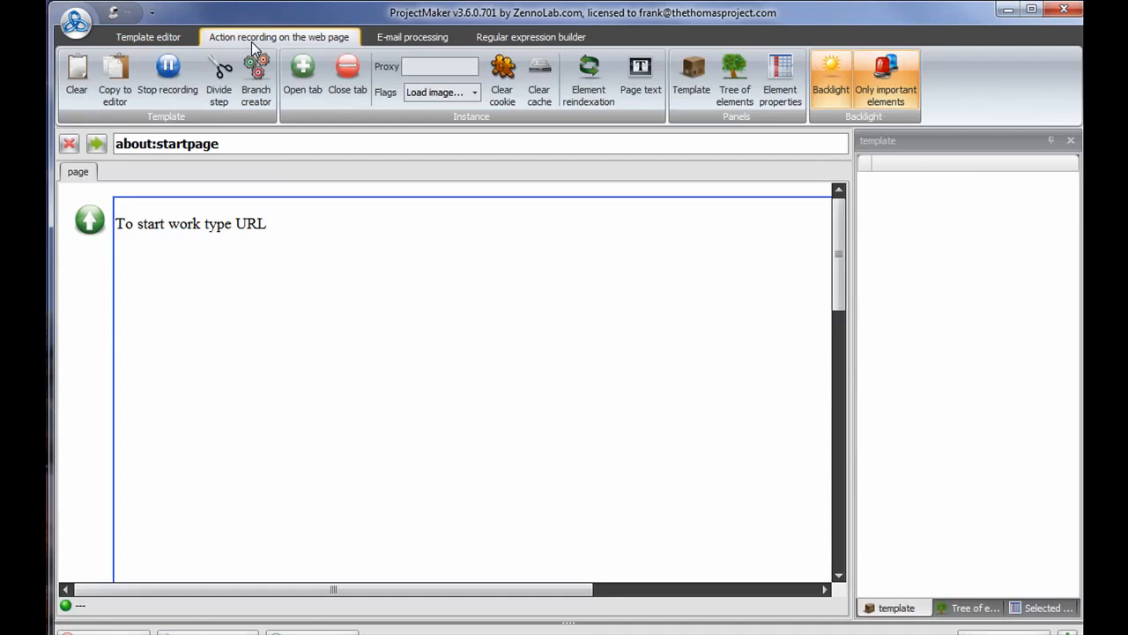
{"action": "mouse_move", "coordinate": [250, 42]}
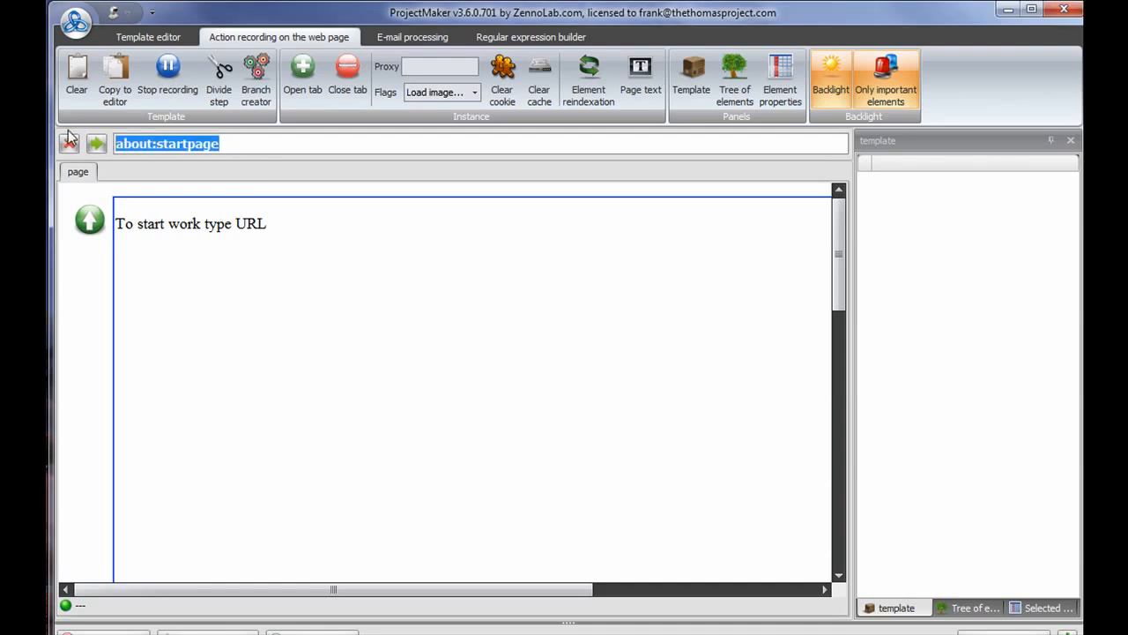
{"action": "type", "text": "http://sphinn.com"}
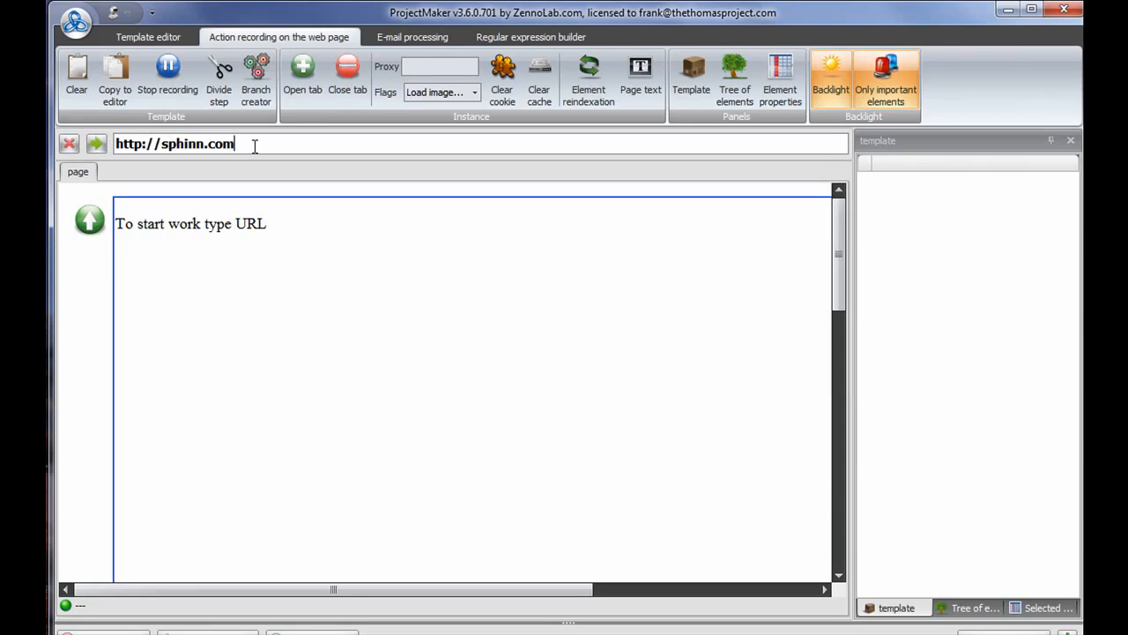
{"action": "mouse_move", "coordinate": [896, 176]}
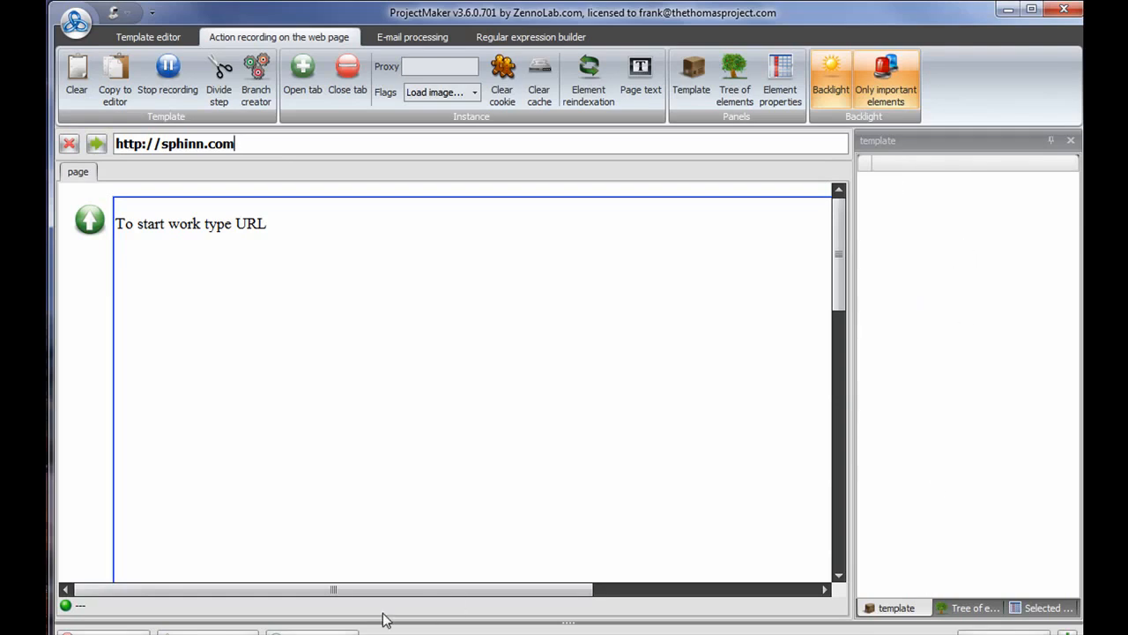
{"action": "mouse_move", "coordinate": [71, 624]}
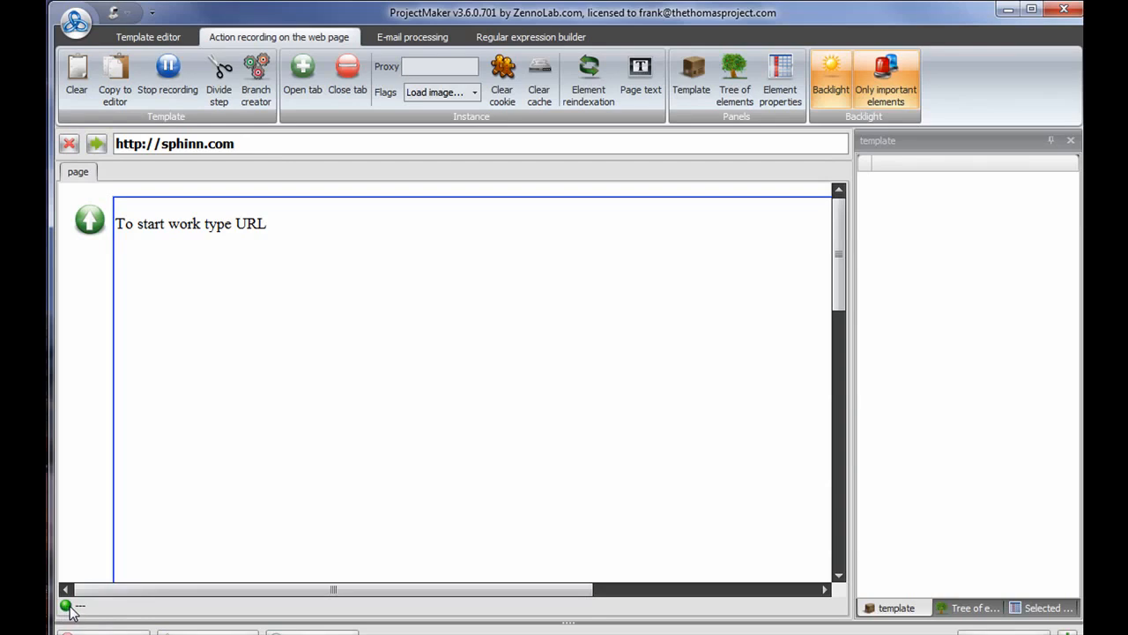
{"action": "mouse_move", "coordinate": [240, 300]}
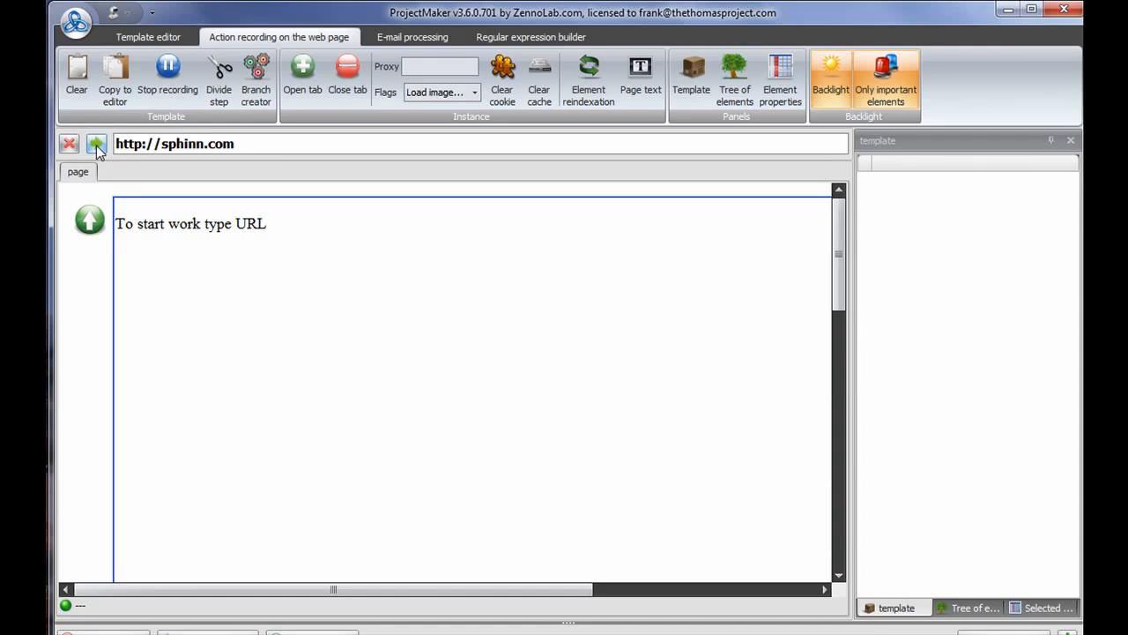
{"action": "left_click", "coordinate": [95, 145]}
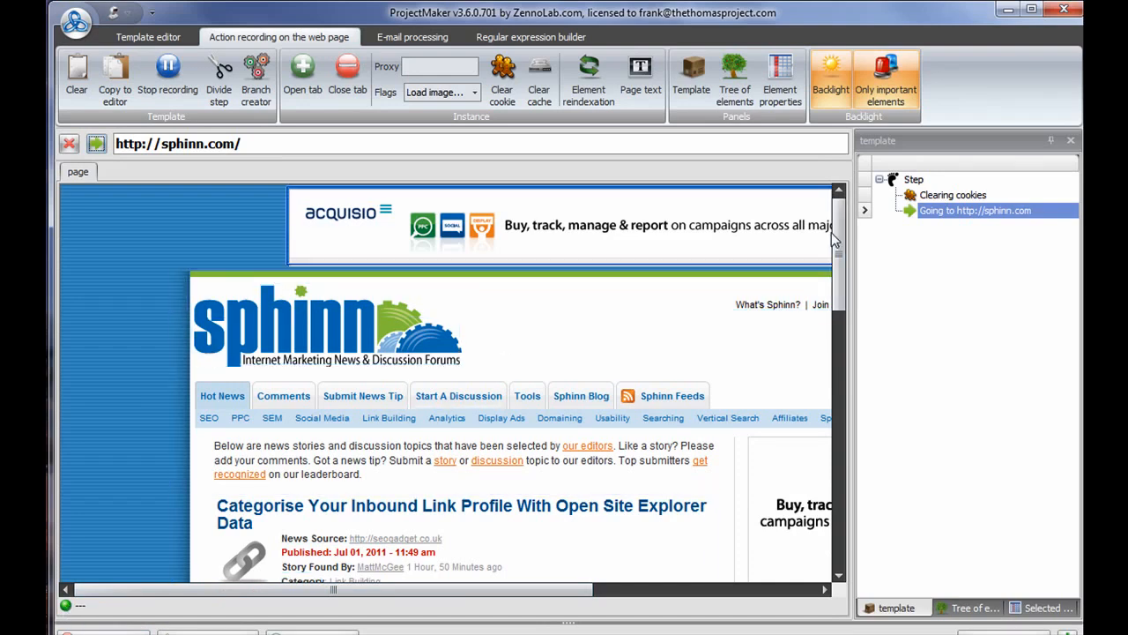
Follow the Join us! link to Sphinn's Register form and focus the Username box.
{"action": "scroll", "scroll_direction": "down", "scroll_amount": 3}
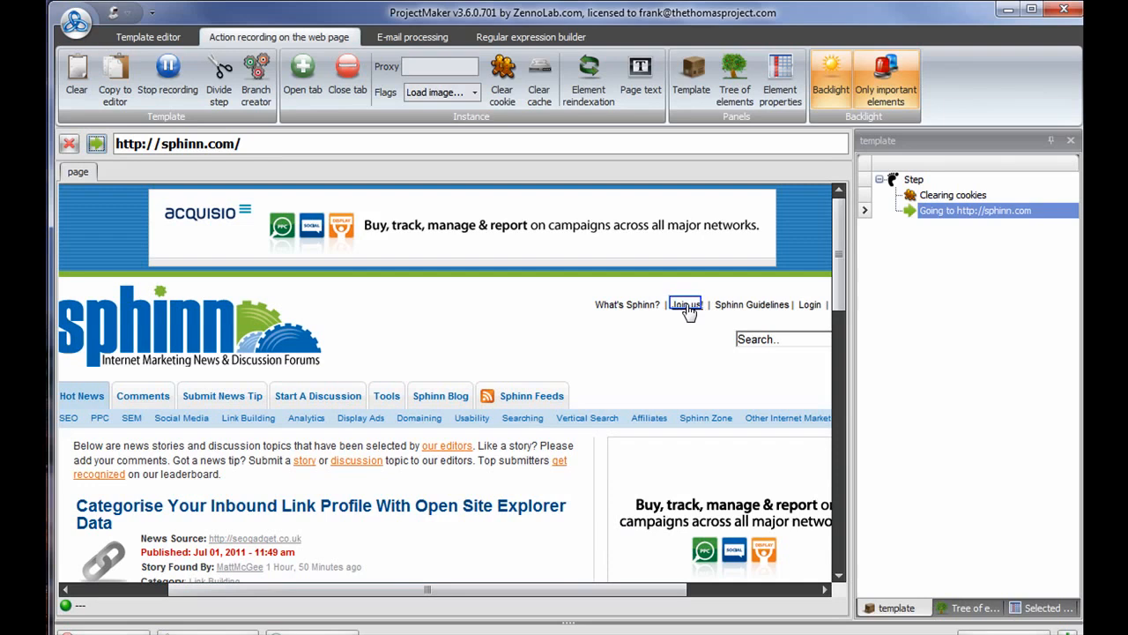
{"action": "left_click", "coordinate": [686, 304]}
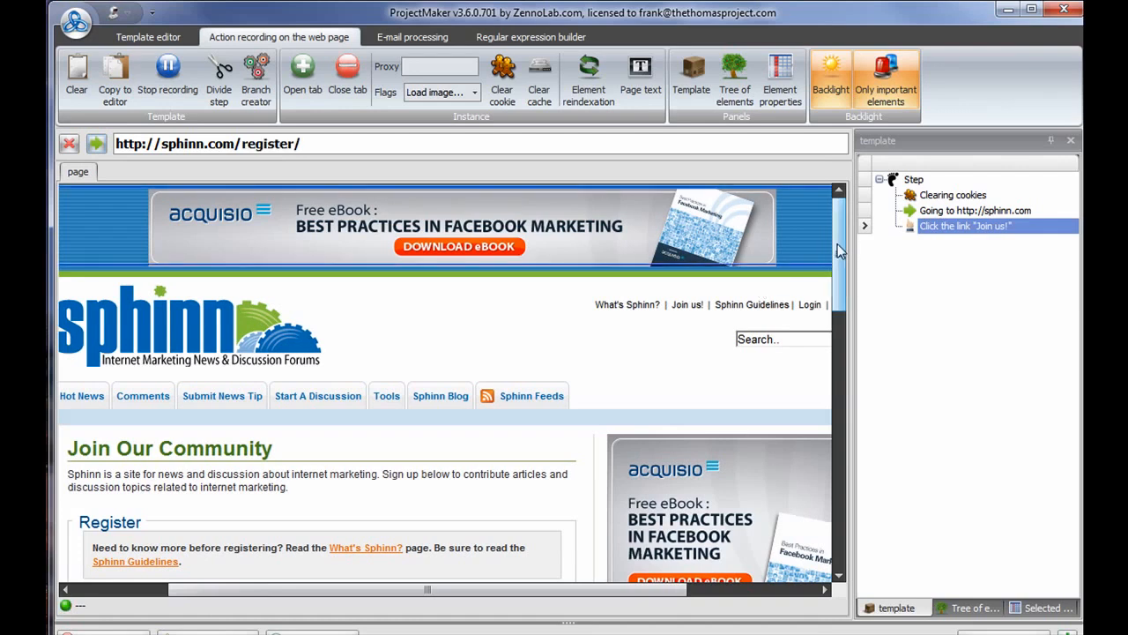
{"action": "scroll", "scroll_direction": "down", "scroll_amount": 3}
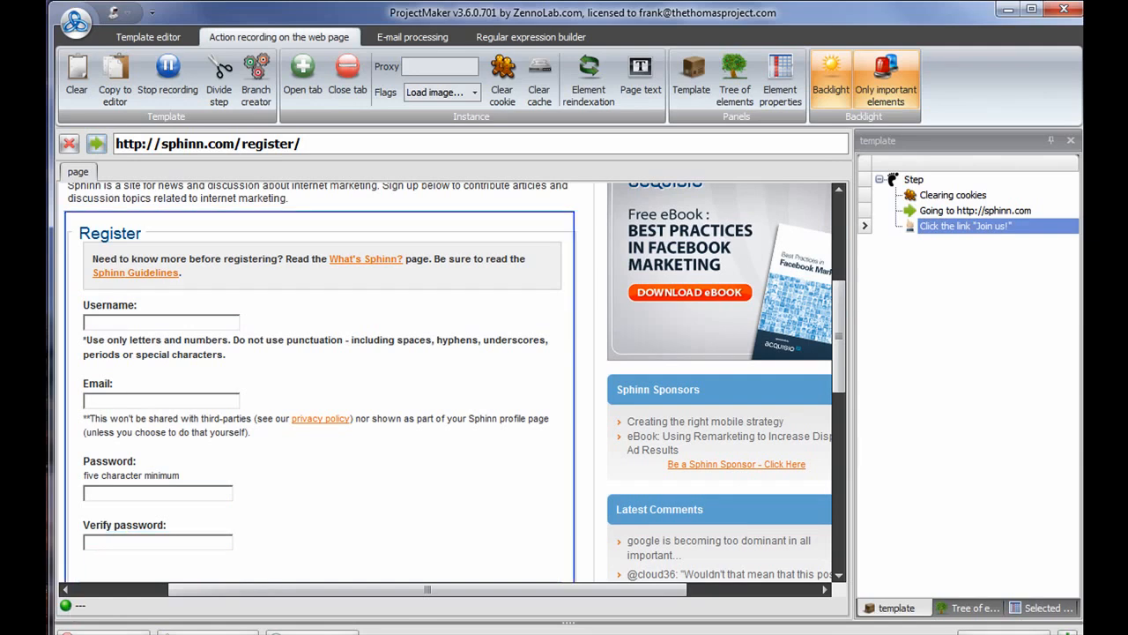
{"action": "left_click", "coordinate": [160, 320]}
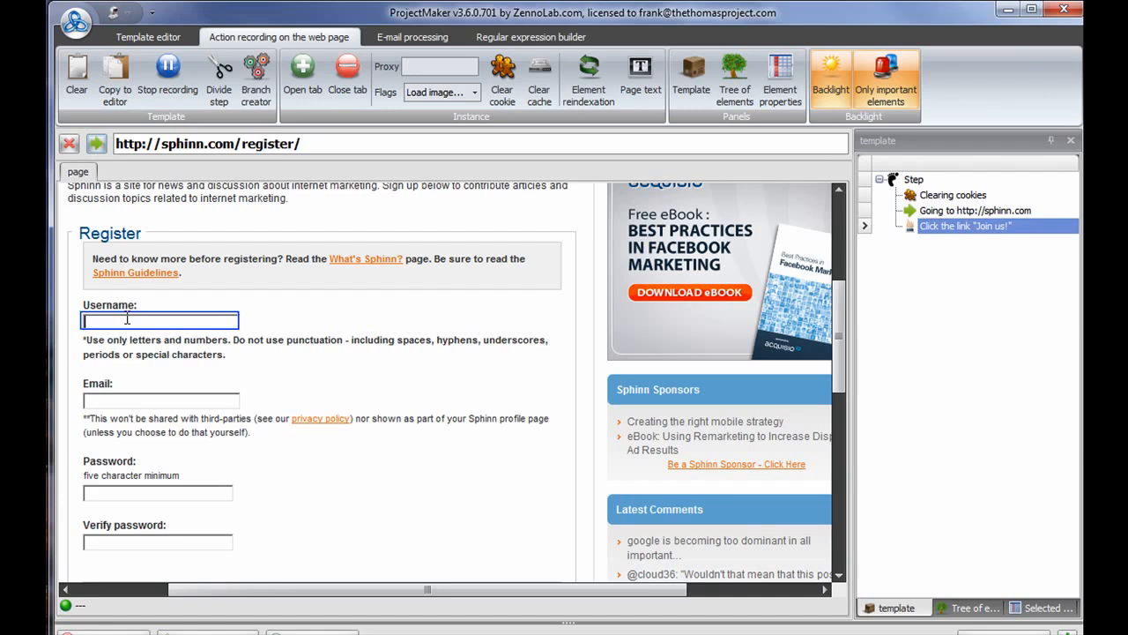
{"action": "mouse_move", "coordinate": [106, 319]}
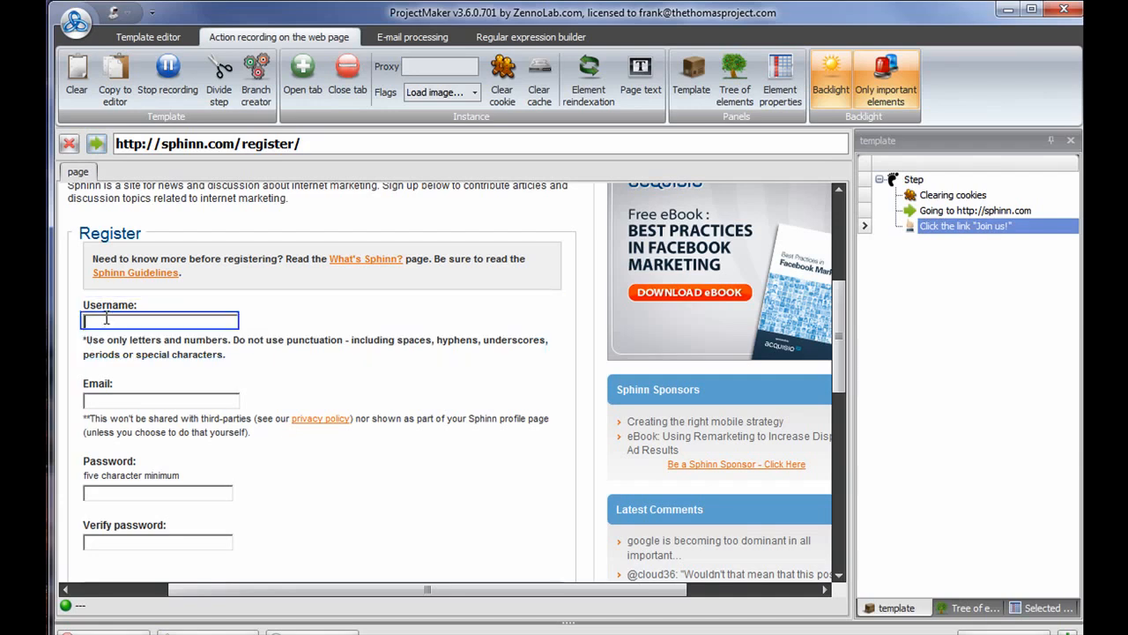
Choose to set the Username field's value with the help of macros.
{"action": "right_click", "coordinate": [159, 320]}
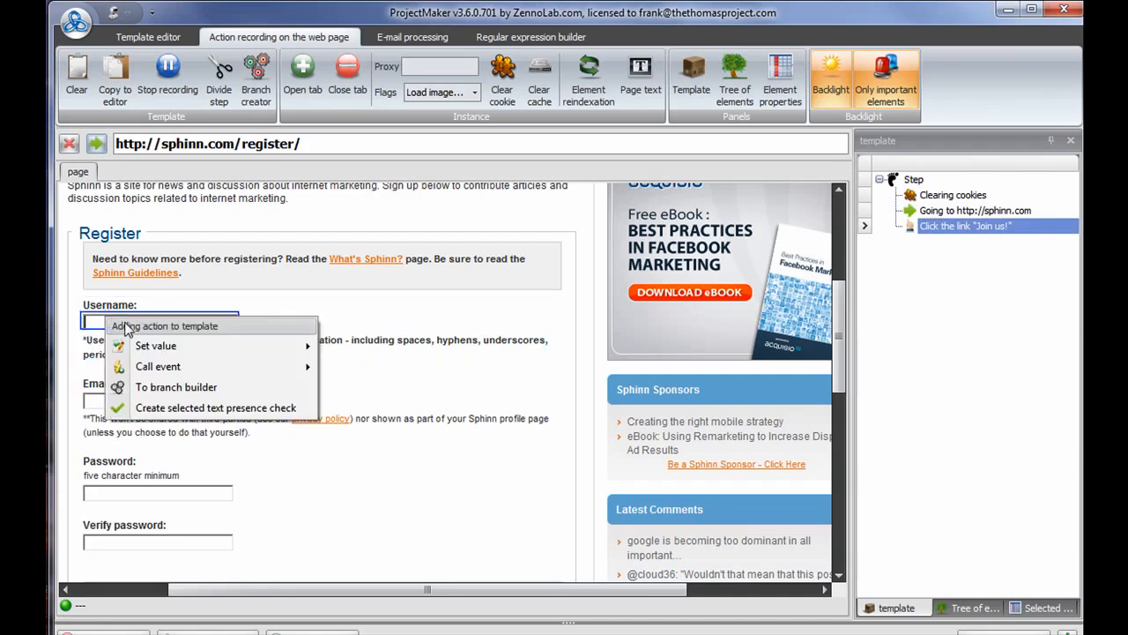
{"action": "mouse_move", "coordinate": [155, 346]}
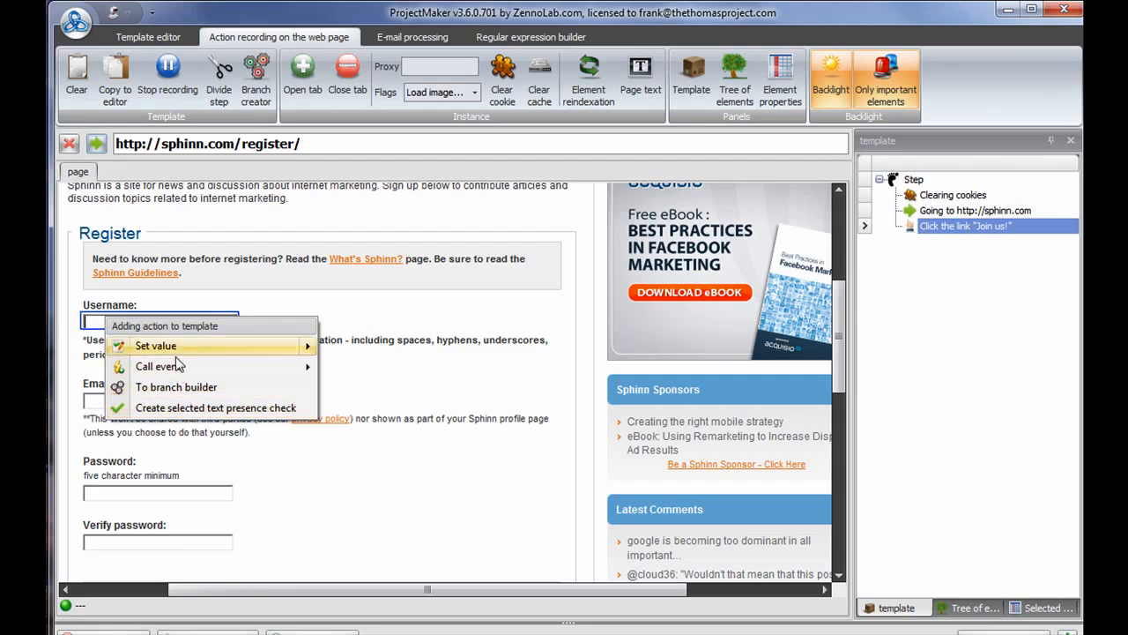
{"action": "mouse_move", "coordinate": [156, 344]}
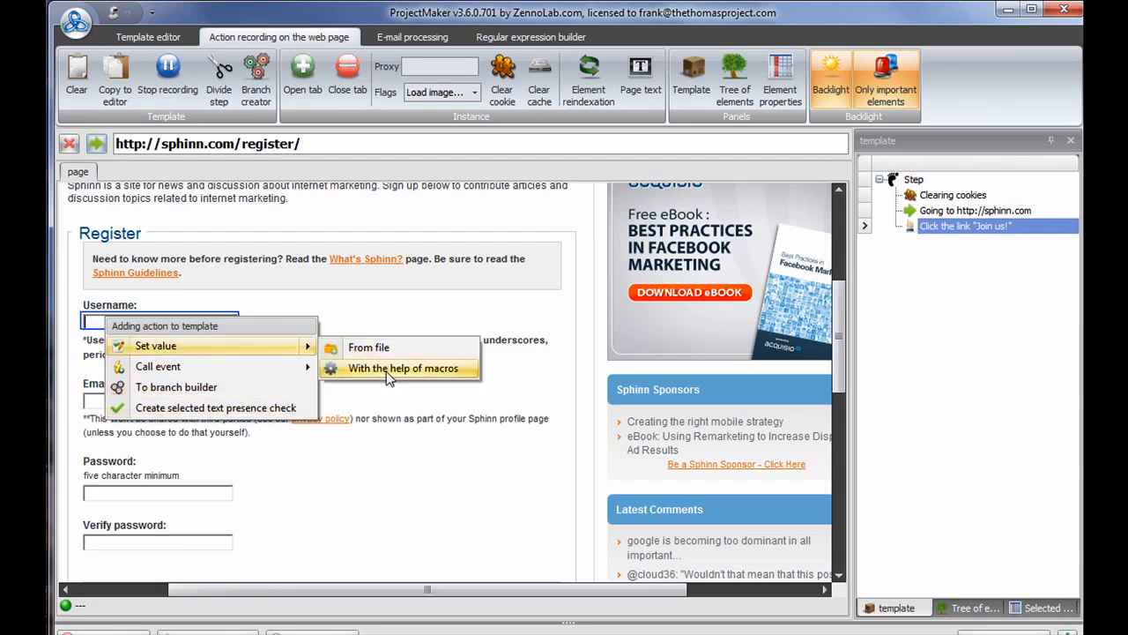
{"action": "left_click", "coordinate": [402, 368]}
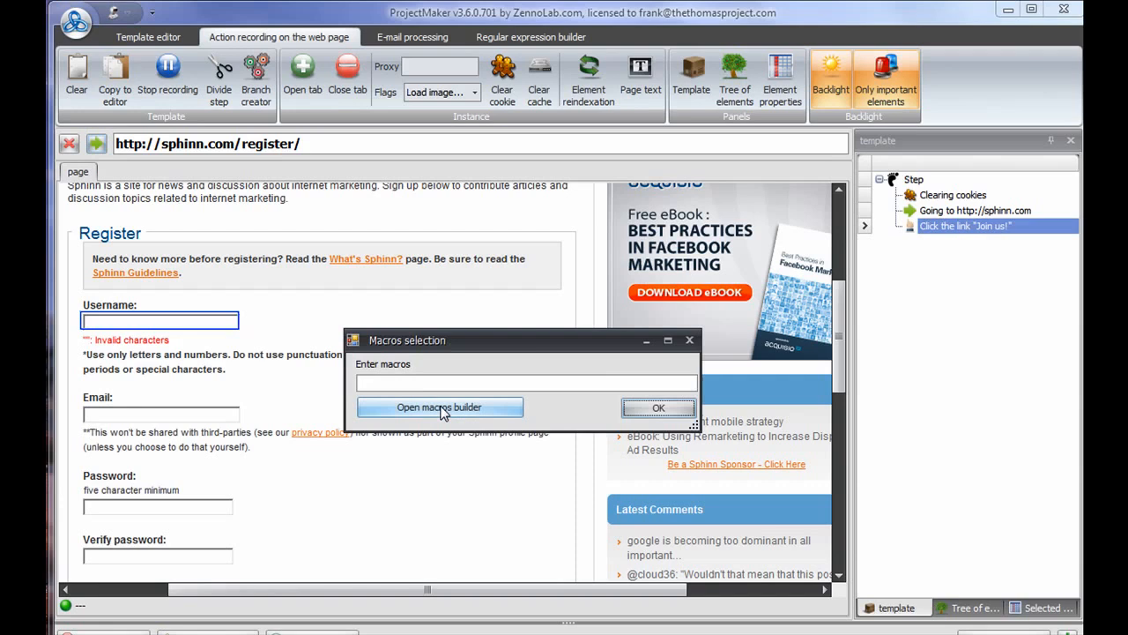
Edit the Personal data Login macro to [Eng|2][RndNum|1970|1990] and test sample logins.
{"action": "left_click", "coordinate": [439, 405]}
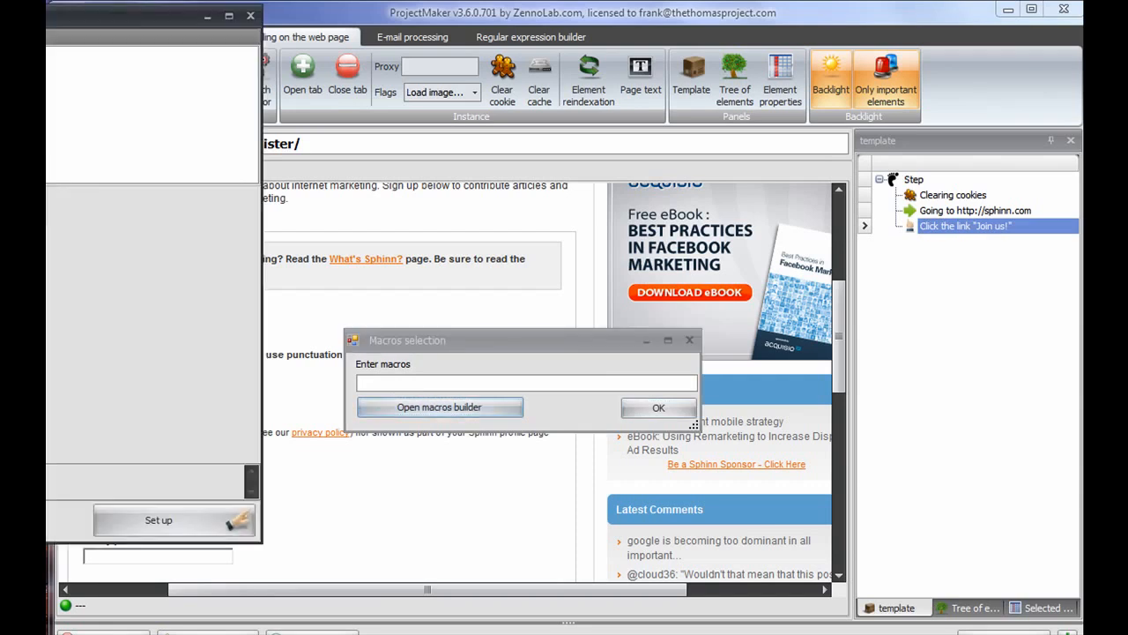
{"action": "left_click", "coordinate": [437, 405]}
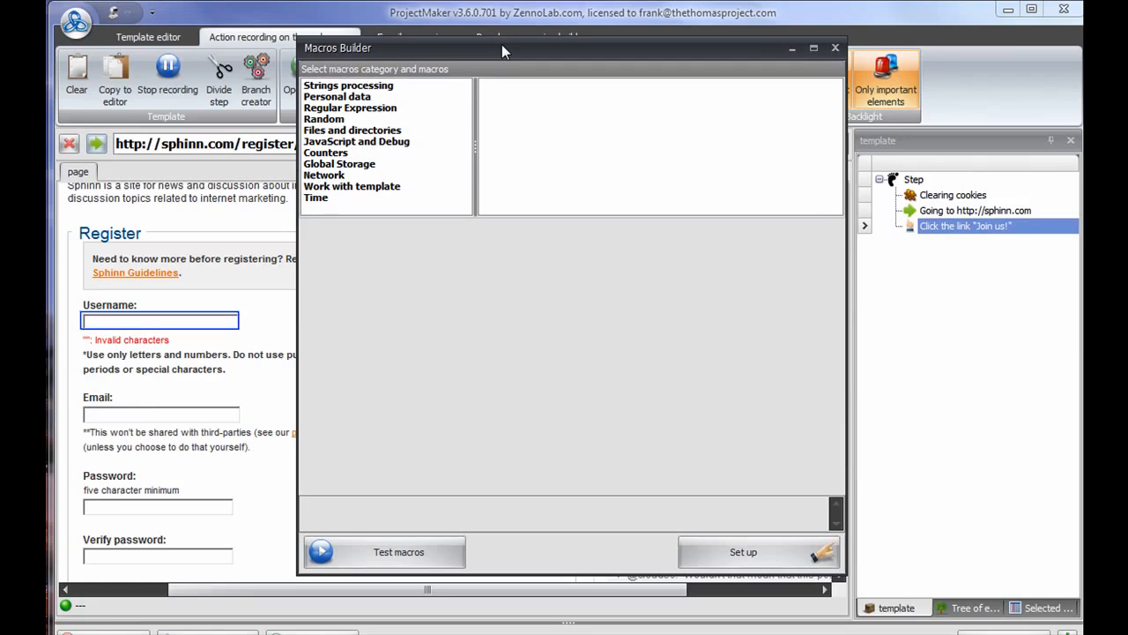
{"action": "mouse_move", "coordinate": [490, 163]}
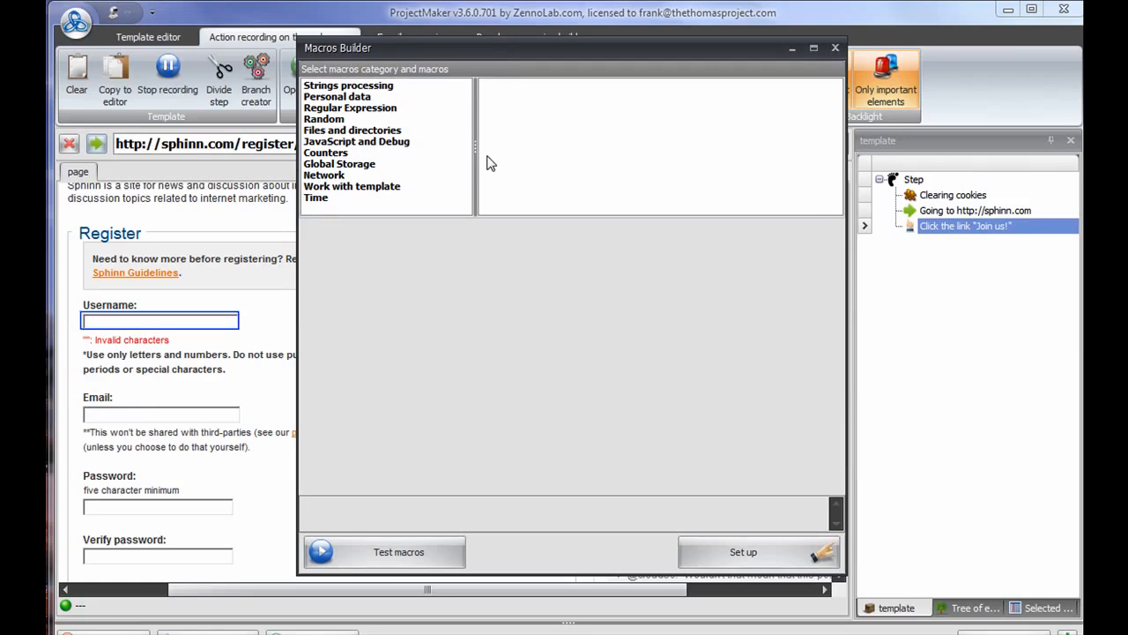
{"action": "mouse_move", "coordinate": [356, 145]}
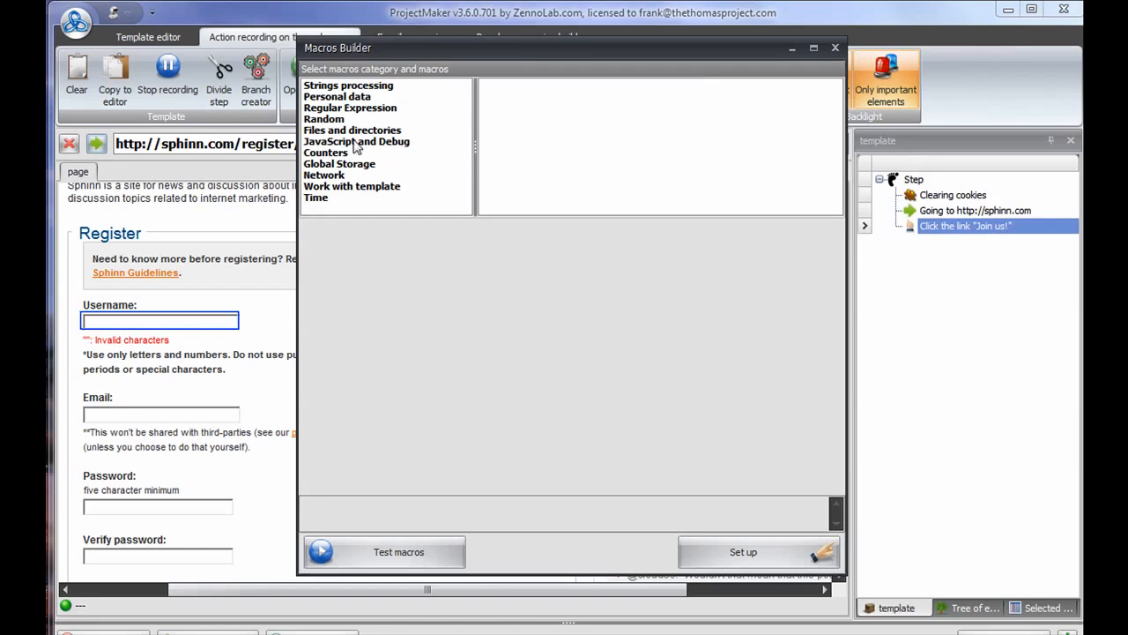
{"action": "left_click", "coordinate": [337, 95]}
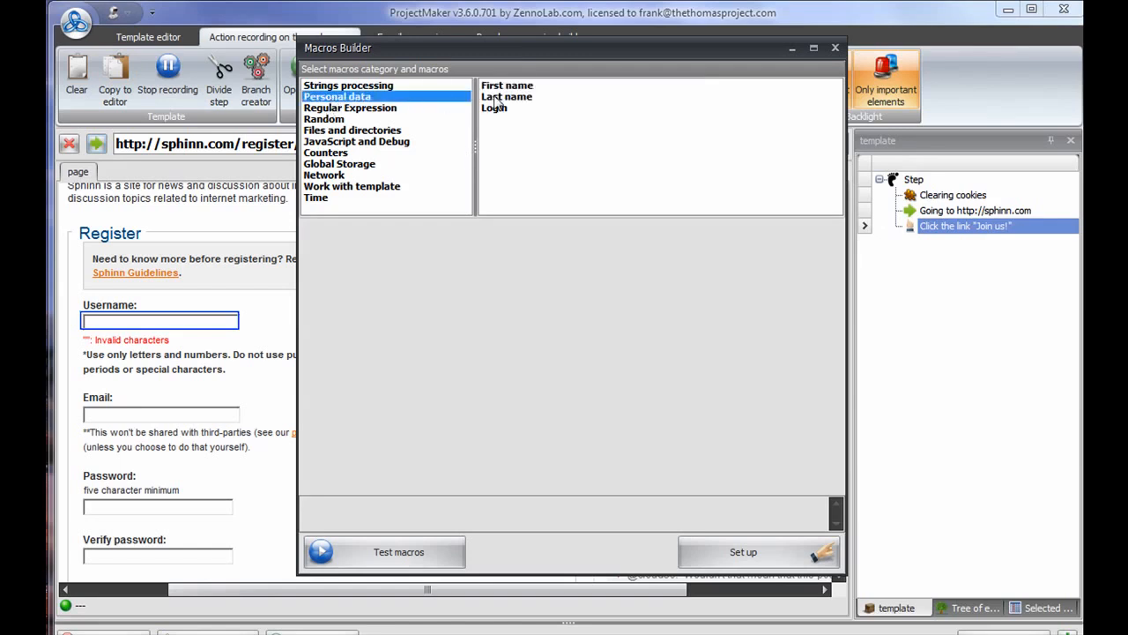
{"action": "left_click", "coordinate": [494, 107]}
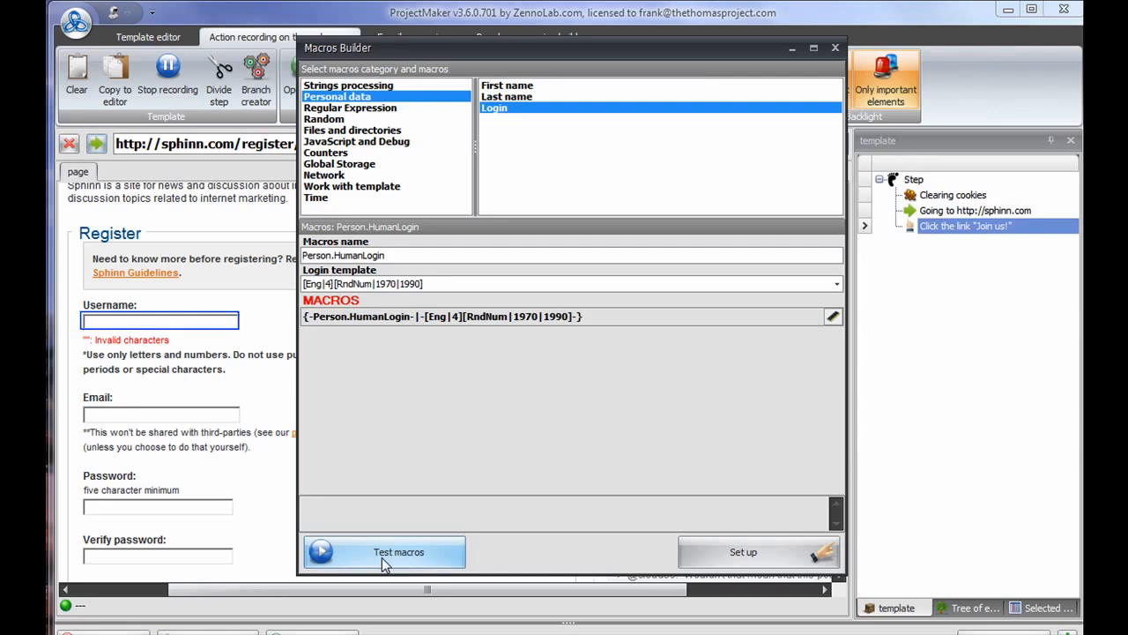
{"action": "left_click", "coordinate": [385, 550]}
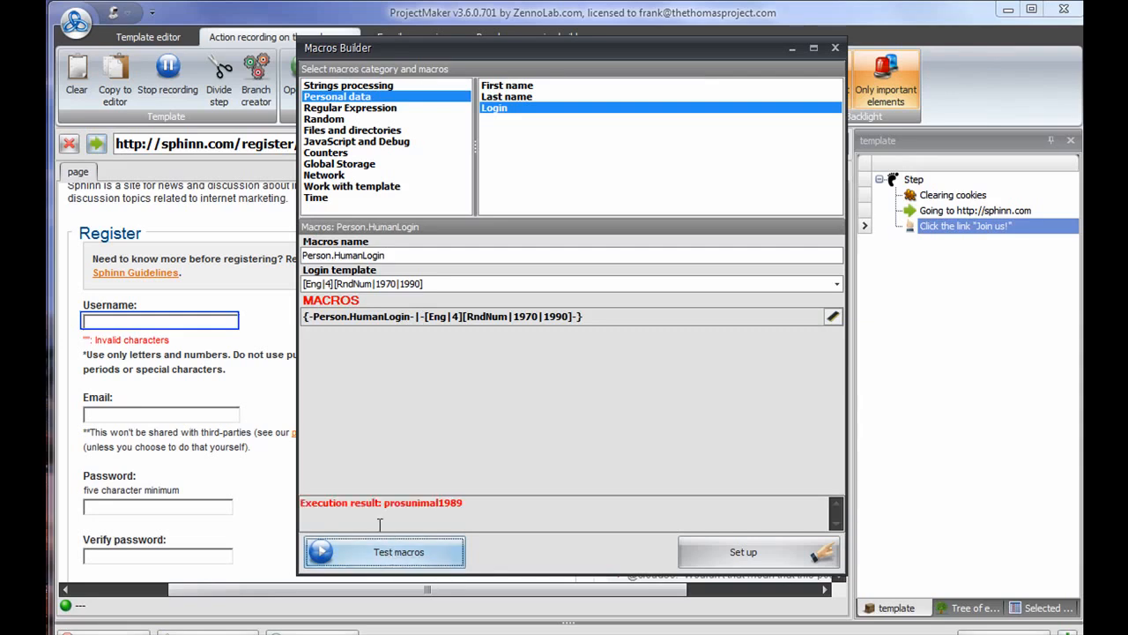
{"action": "left_click", "coordinate": [399, 550]}
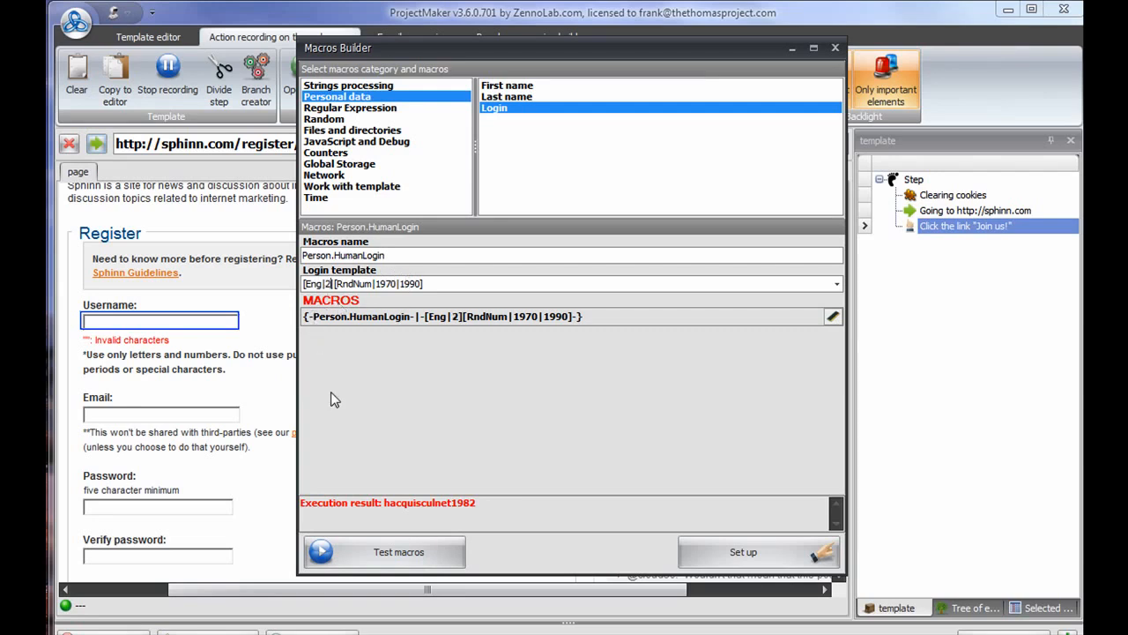
{"action": "left_click", "coordinate": [398, 552]}
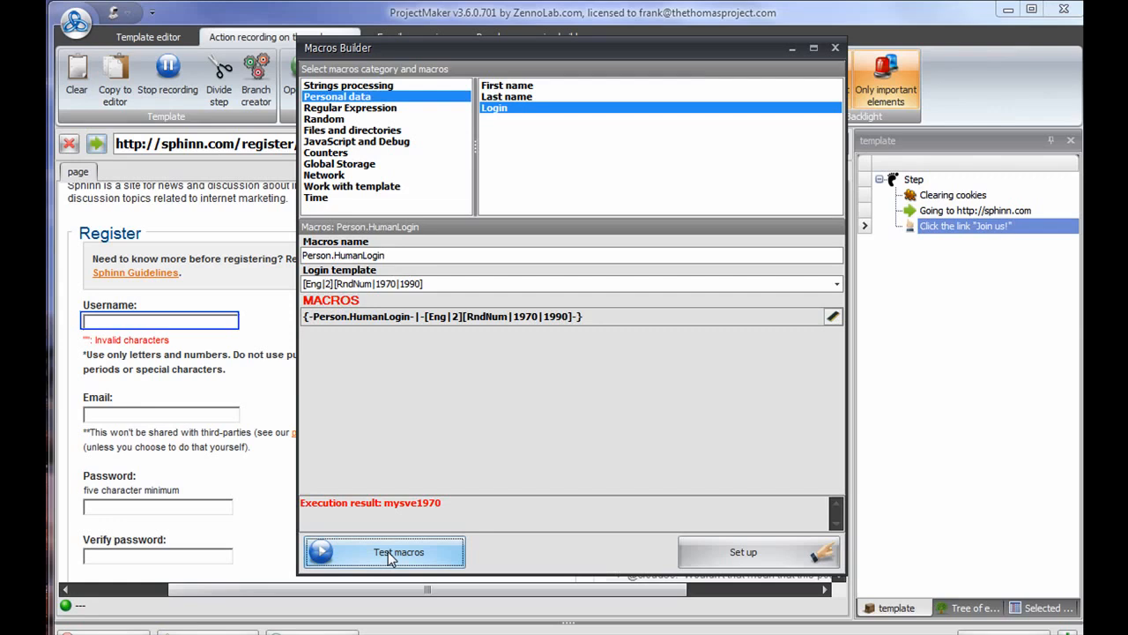
{"action": "left_click", "coordinate": [398, 552]}
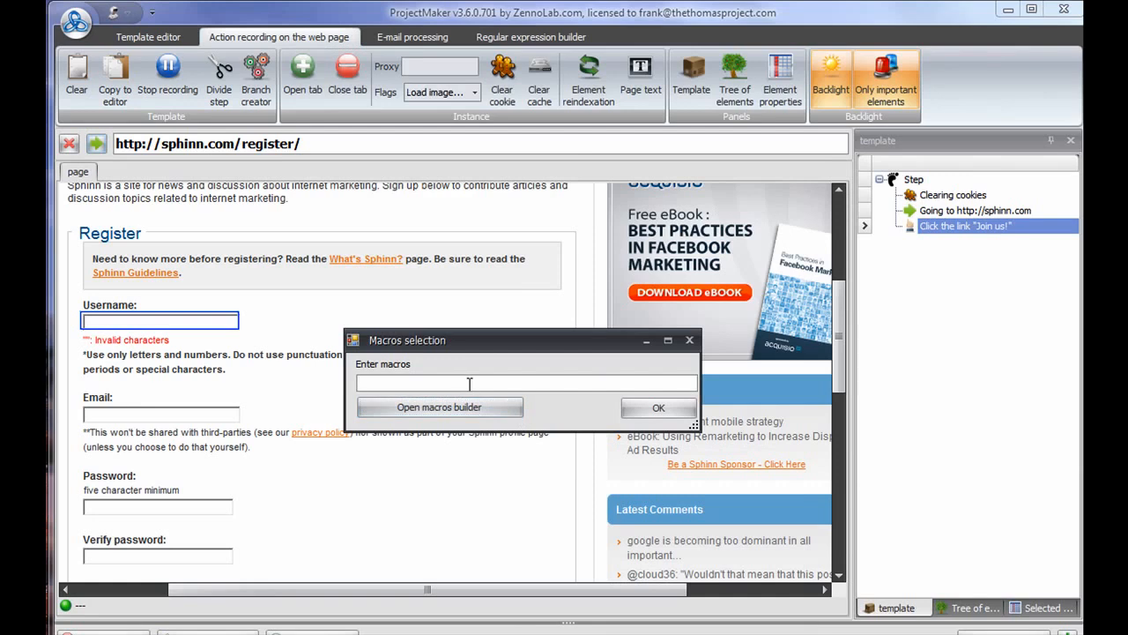
Fill Username from {-Person.HumanLogin-|-[Eng|2][RndNum|1970|1990]-}, yielding idcom1974.
{"action": "type", "text": "{-Person.HumanLogin-|-[Eng|2][RndNum|1970|1990]-}"}
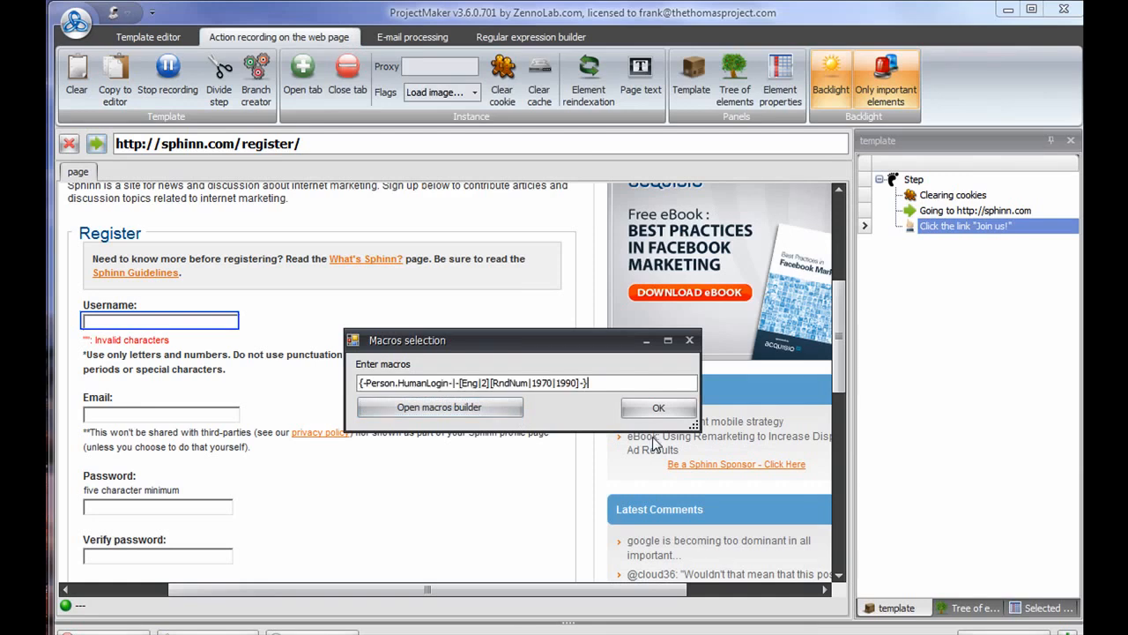
{"action": "left_click", "coordinate": [659, 407]}
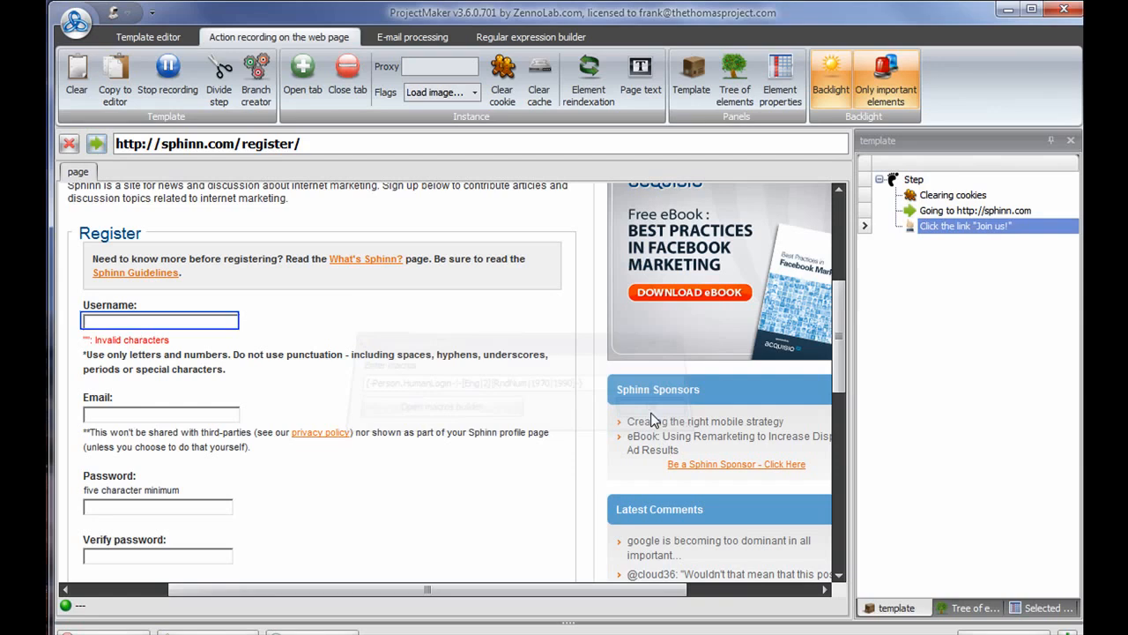
{"action": "type", "text": "idcom1974"}
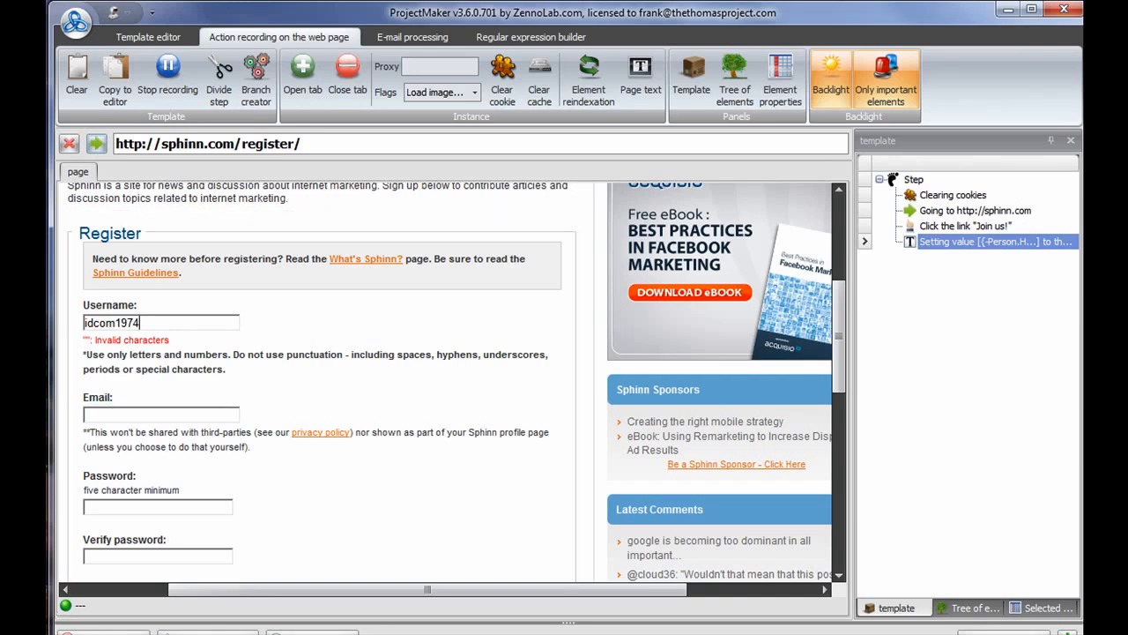
{"action": "right_click", "coordinate": [161, 414]}
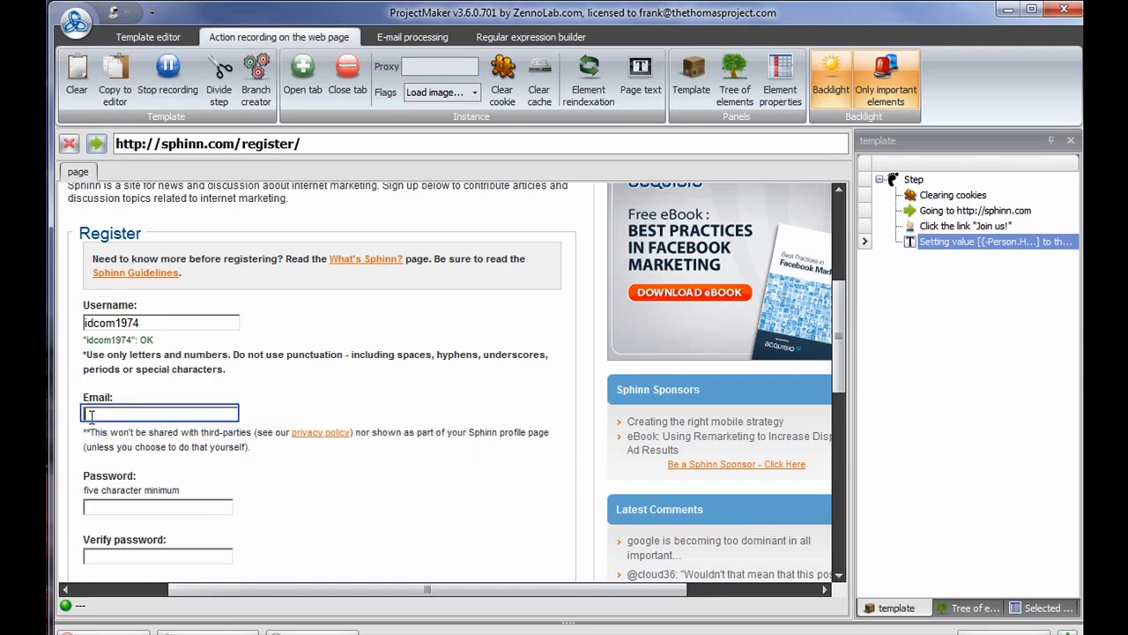
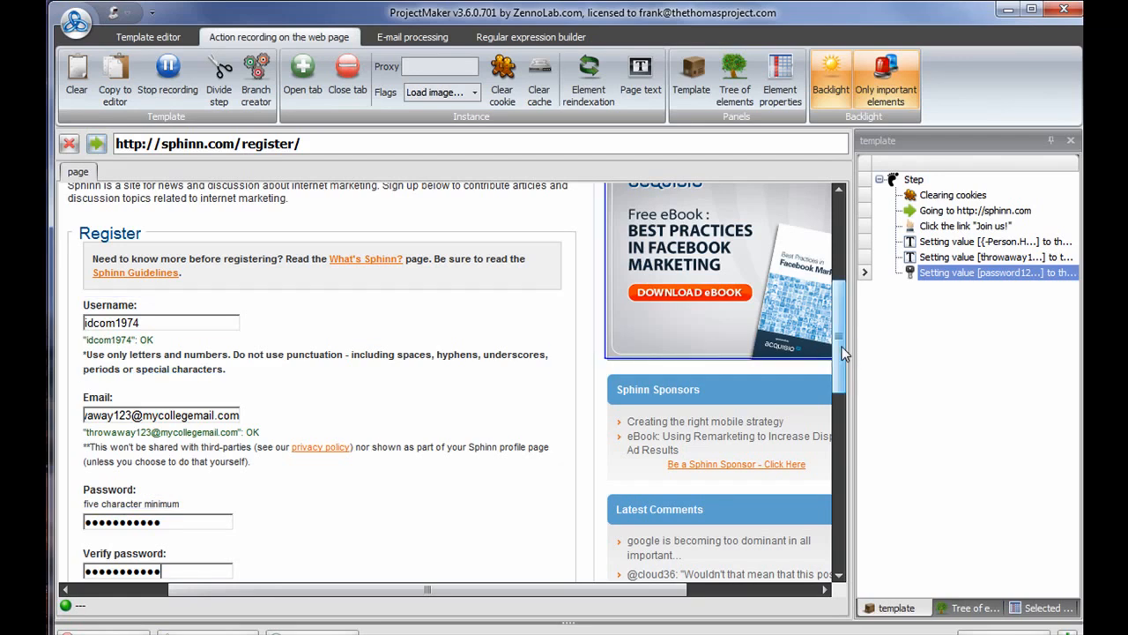
Mark the sign-up captcha image with 'This is captcha!' to add a recognition step.
{"action": "scroll", "scroll_direction": "down", "scroll_amount": 3}
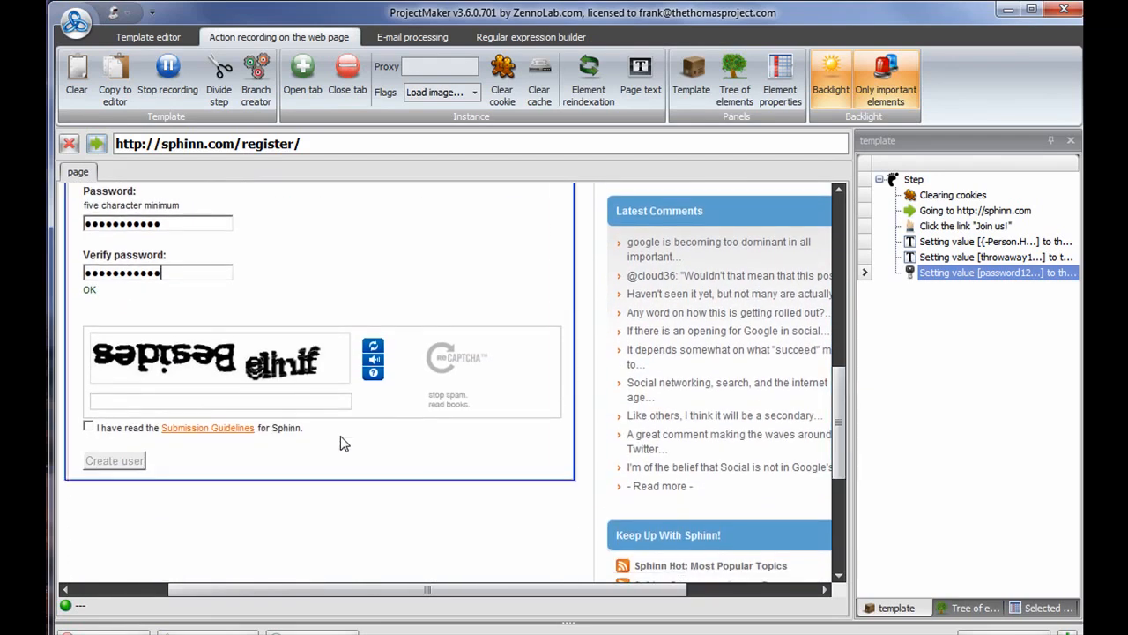
{"action": "left_click", "coordinate": [218, 400]}
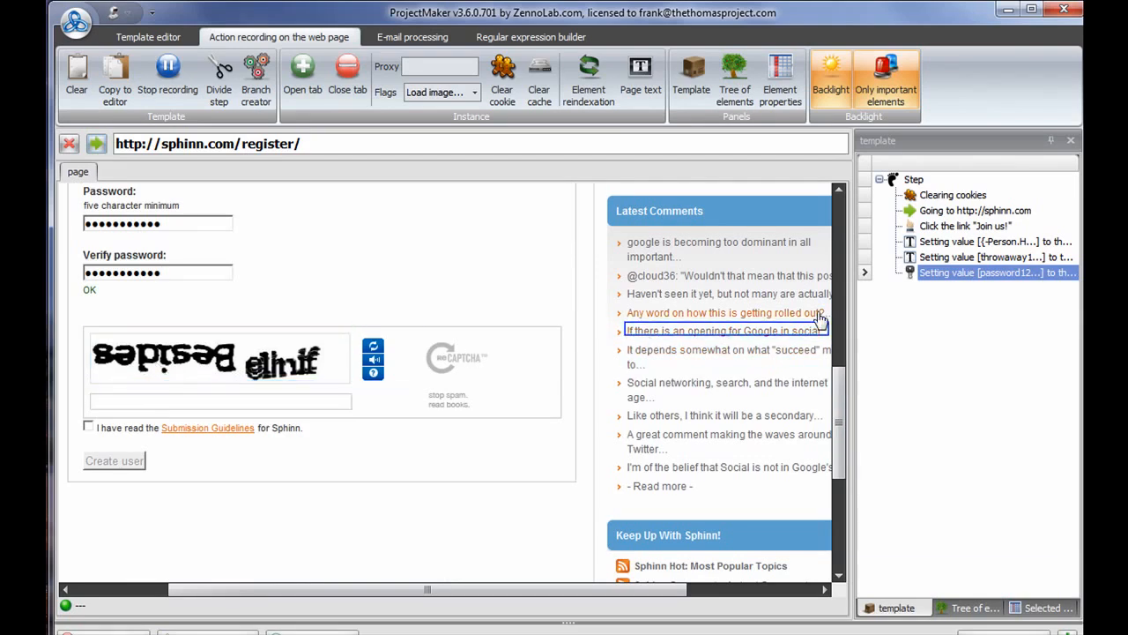
{"action": "left_click", "coordinate": [218, 402]}
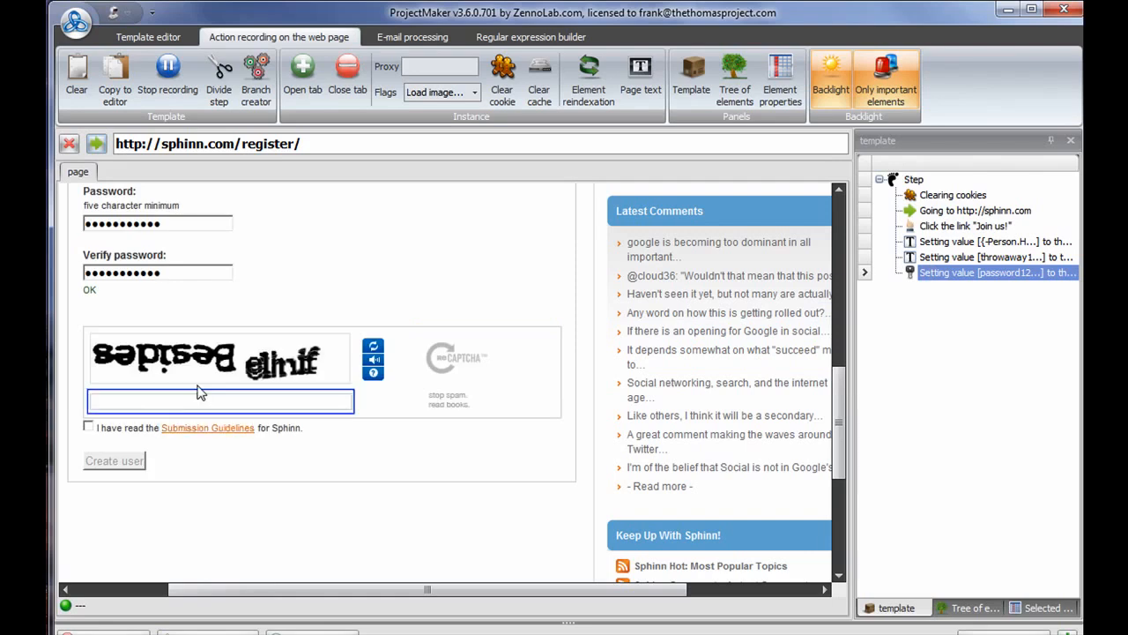
{"action": "right_click", "coordinate": [215, 356]}
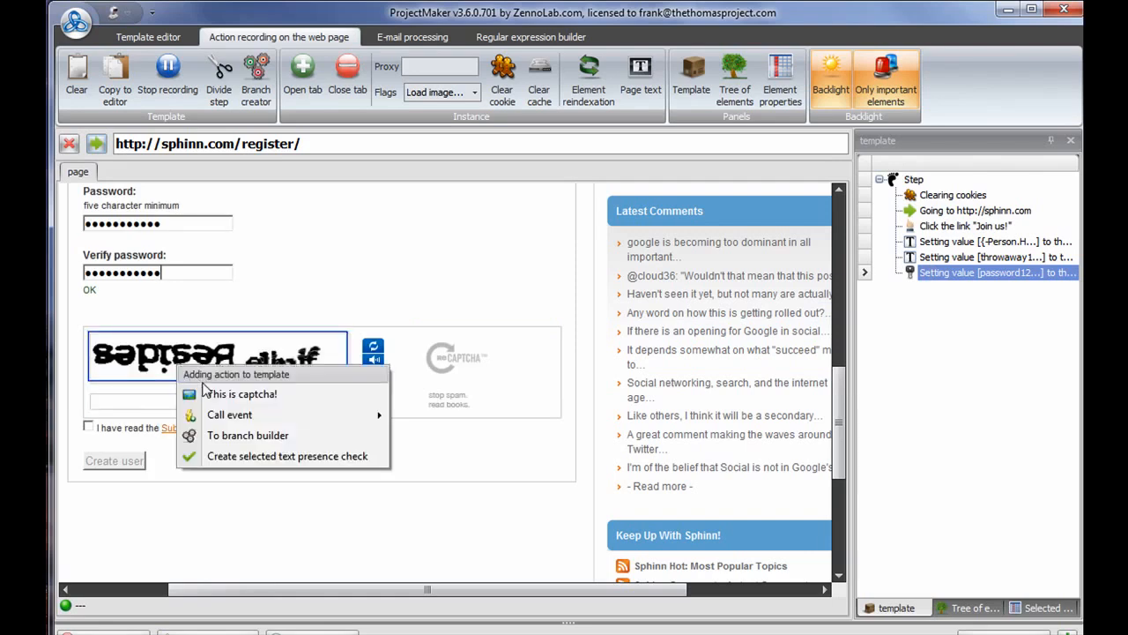
{"action": "left_click", "coordinate": [240, 393]}
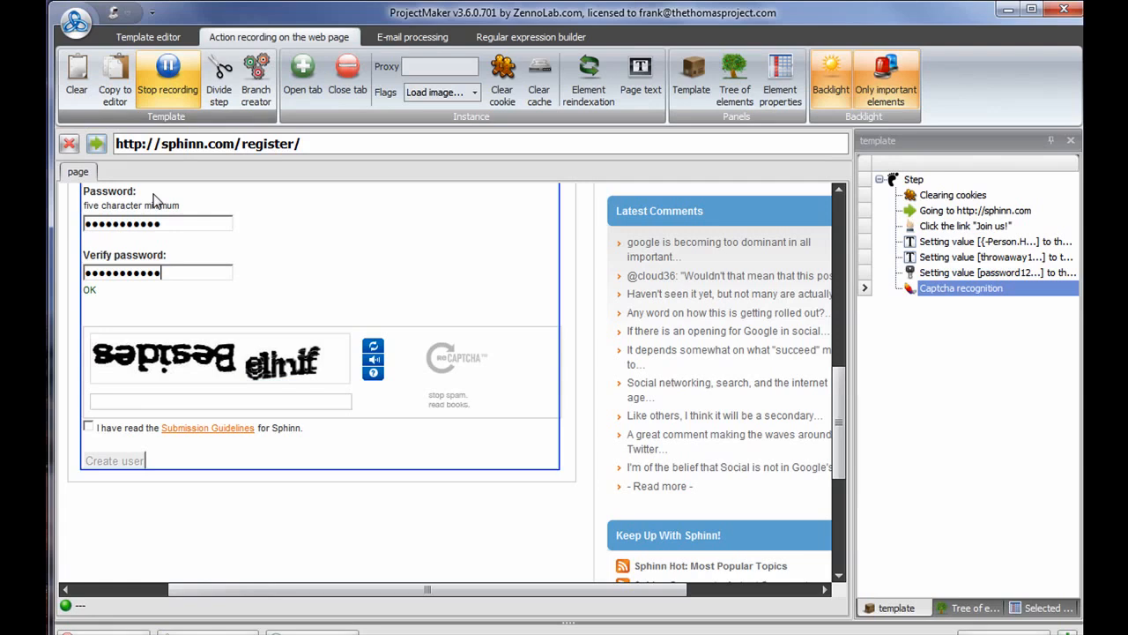
{"action": "mouse_move", "coordinate": [162, 254]}
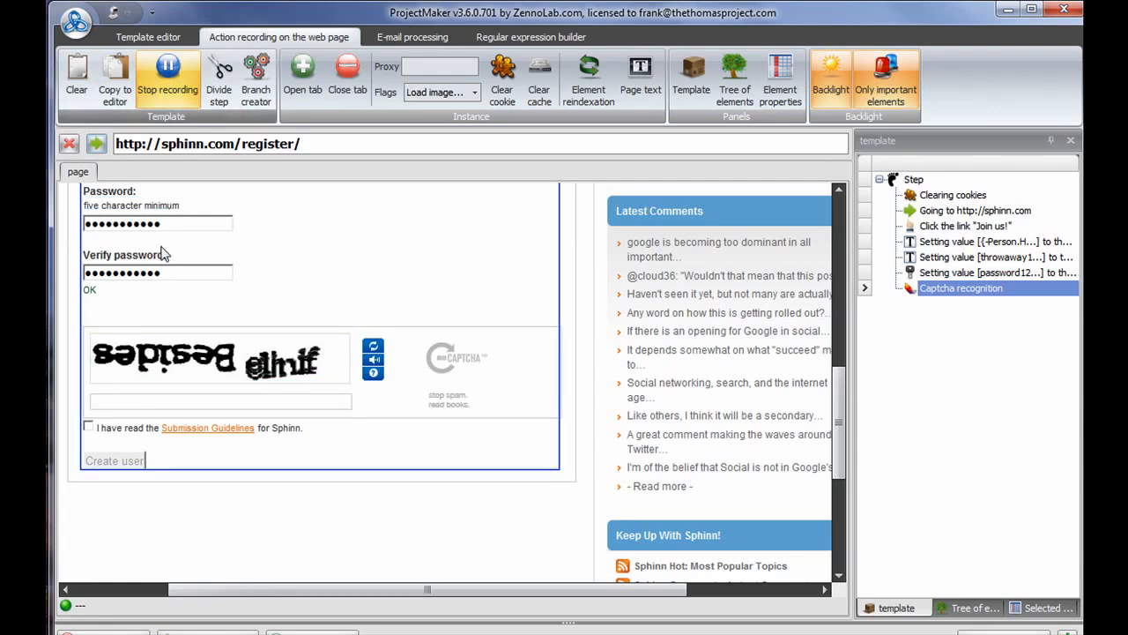
Make the answer box the captcha recognition result field and enter the captcha words.
{"action": "right_click", "coordinate": [219, 400]}
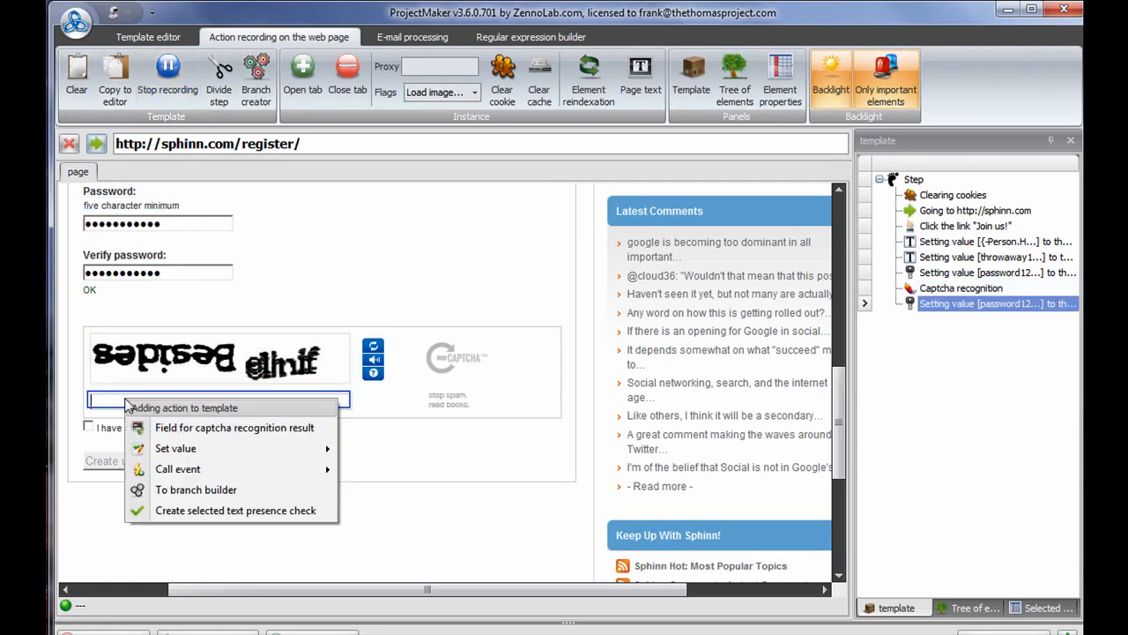
{"action": "mouse_move", "coordinate": [212, 428]}
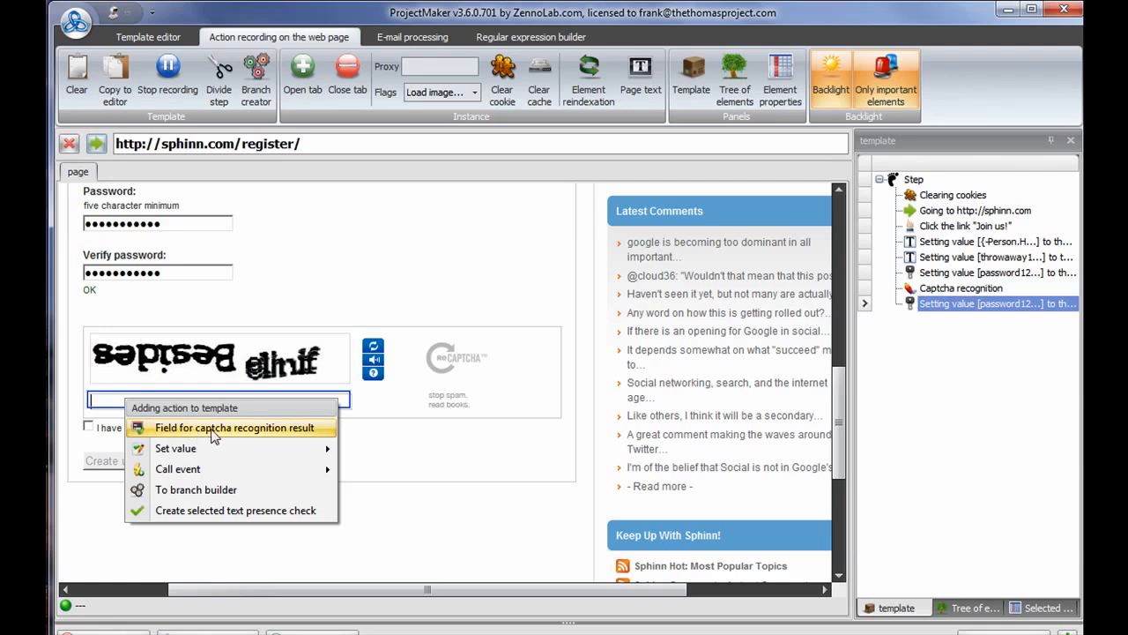
{"action": "mouse_move", "coordinate": [226, 437]}
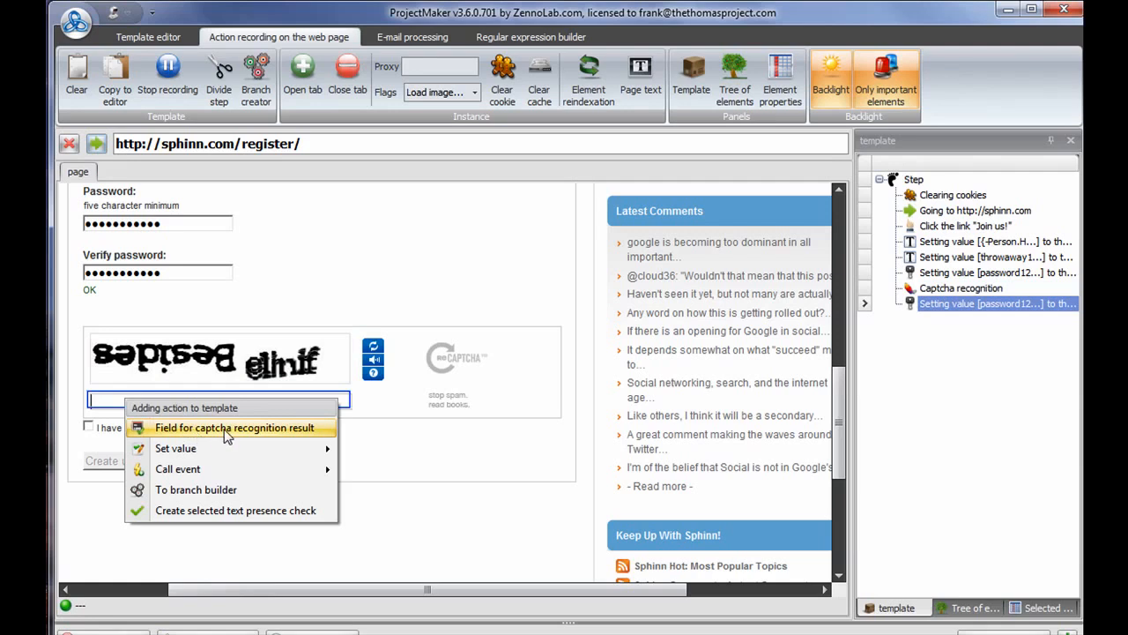
{"action": "left_click", "coordinate": [232, 428]}
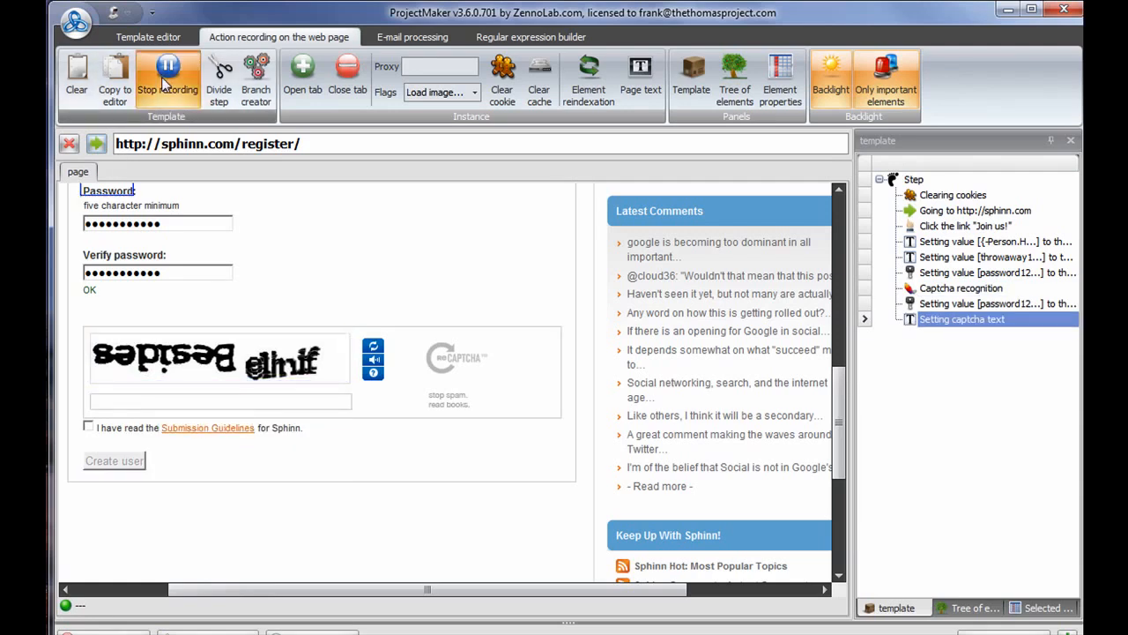
{"action": "left_click", "coordinate": [219, 399]}
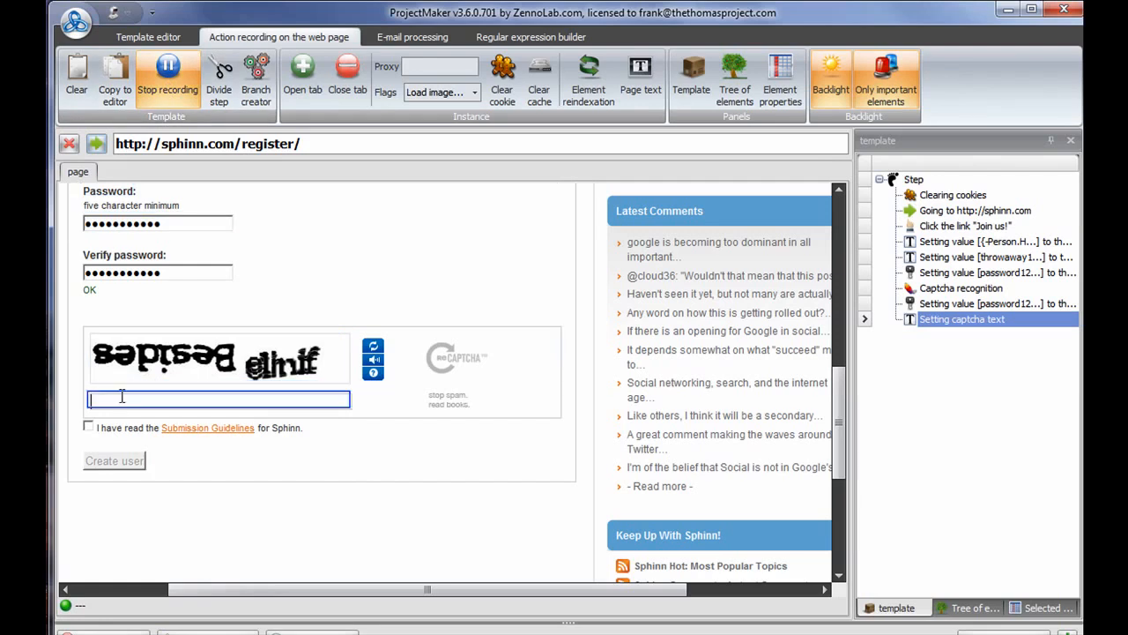
{"action": "type", "text": "De"}
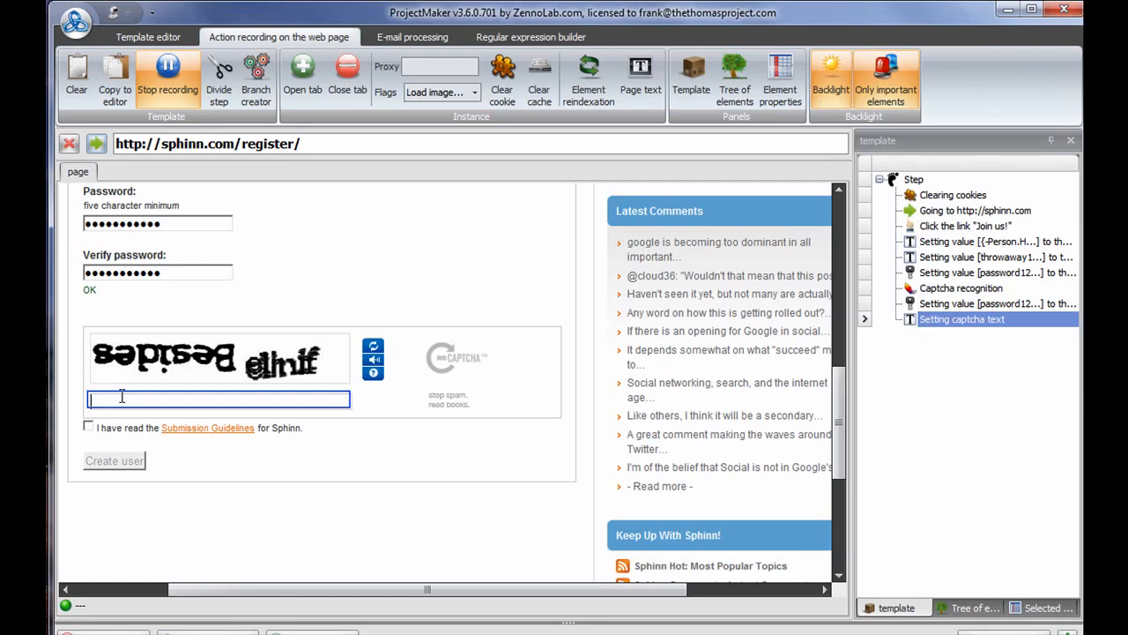
{"action": "type", "text": "Besides ellnif"}
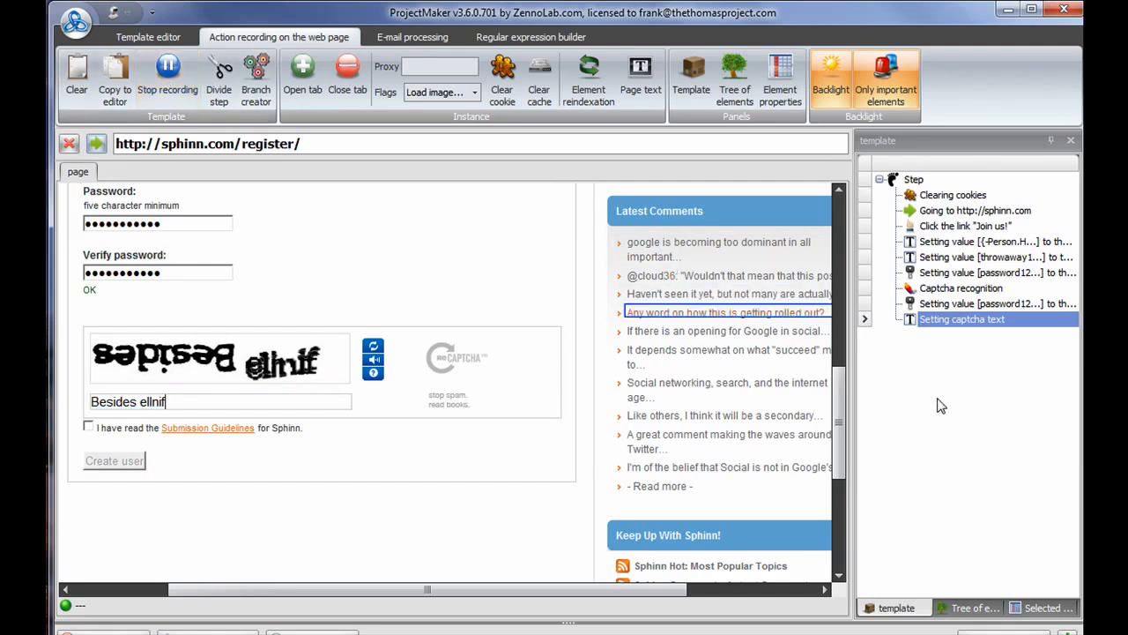
{"action": "mouse_move", "coordinate": [948, 395]}
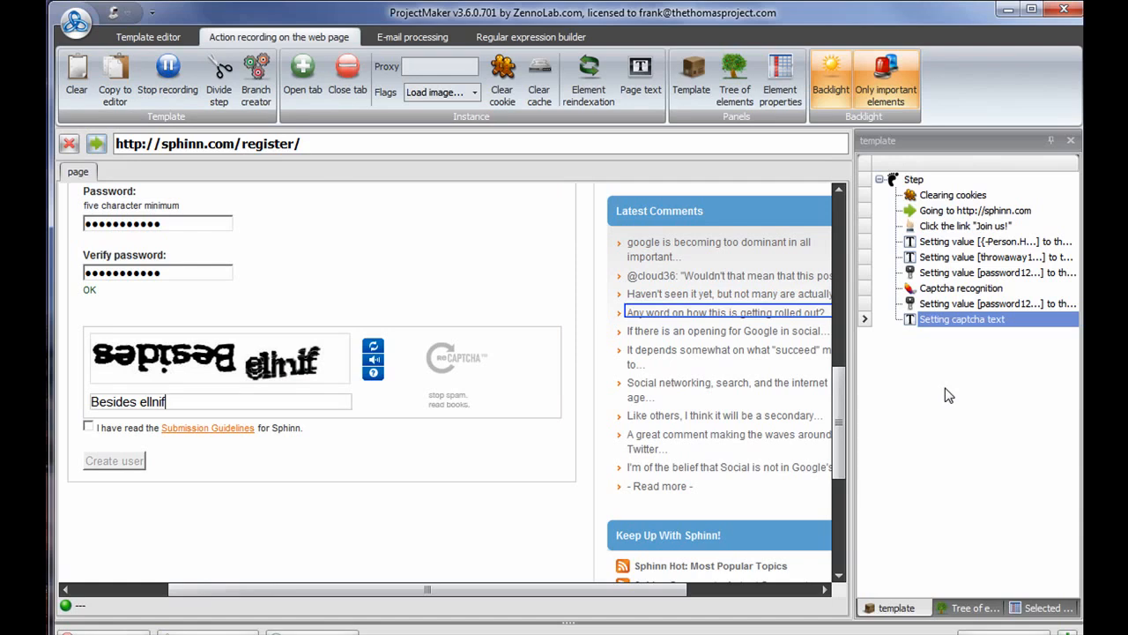
Tick the 'I have read the Submission Guidelines' checkbox as a recorded template step.
{"action": "left_click", "coordinate": [218, 402]}
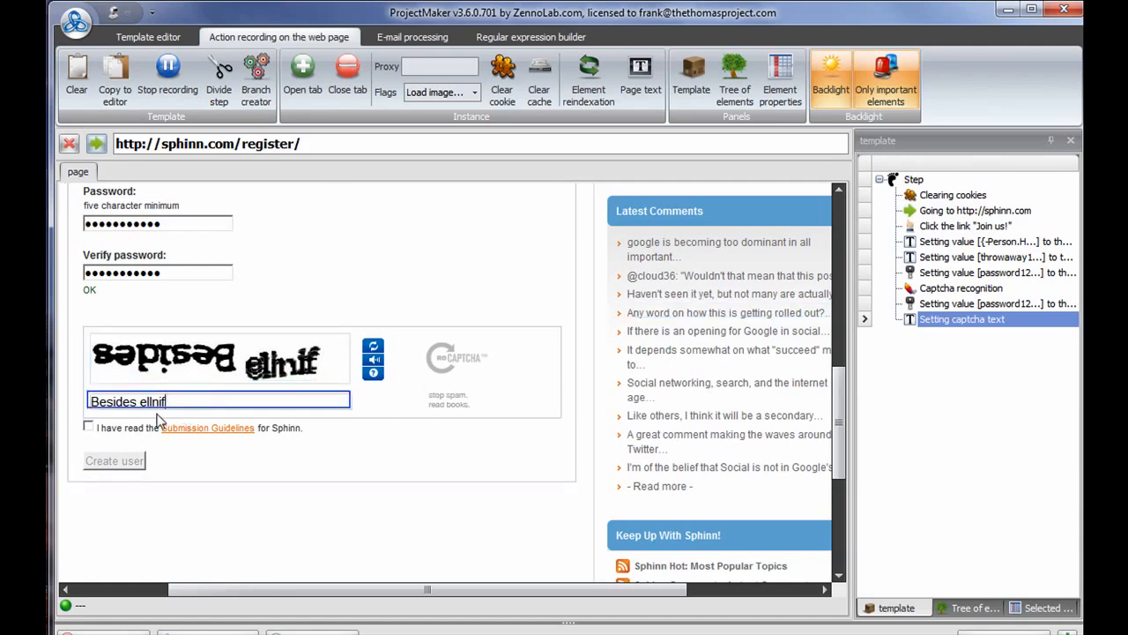
{"action": "left_click", "coordinate": [88, 425]}
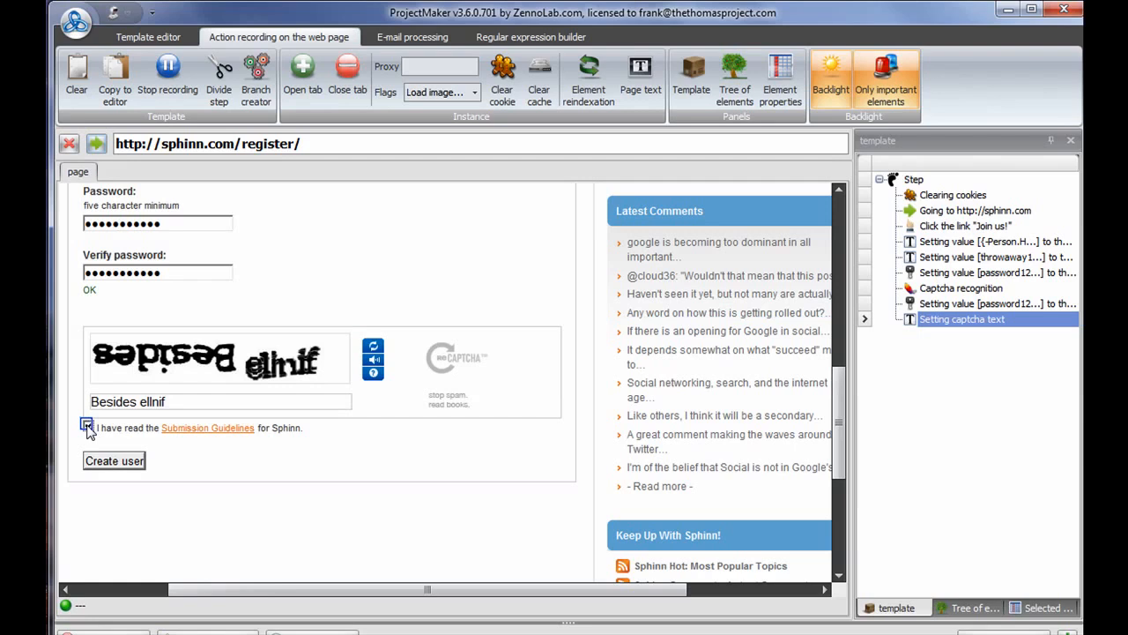
{"action": "left_click", "coordinate": [88, 424]}
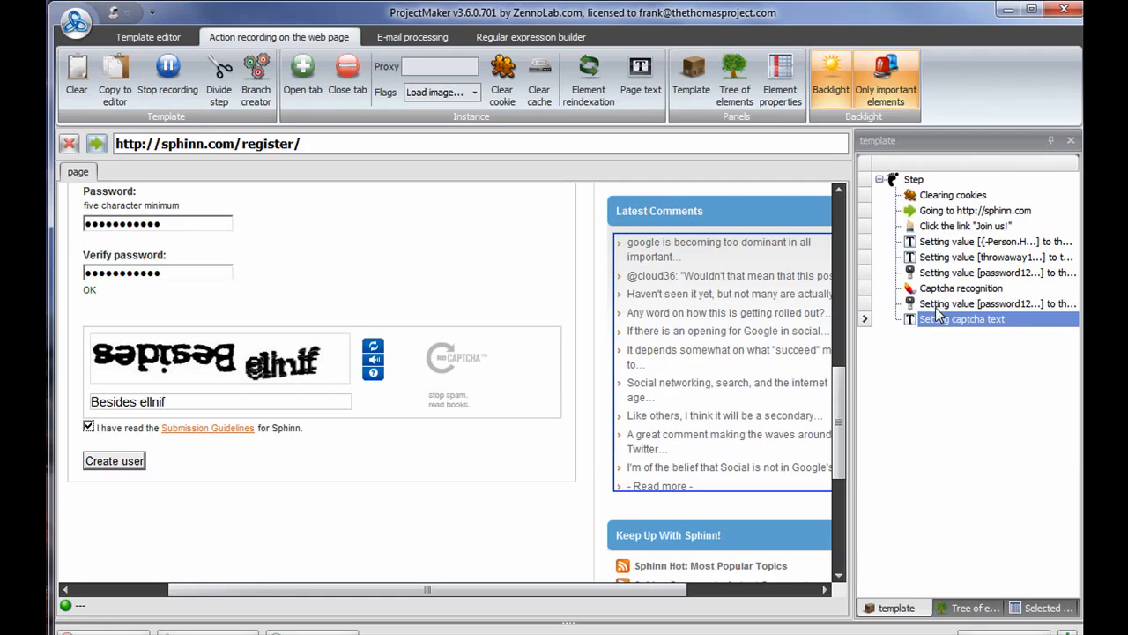
Submit the Sphinn sign-up form with the Create user button, recording it as a step.
{"action": "left_click", "coordinate": [112, 460]}
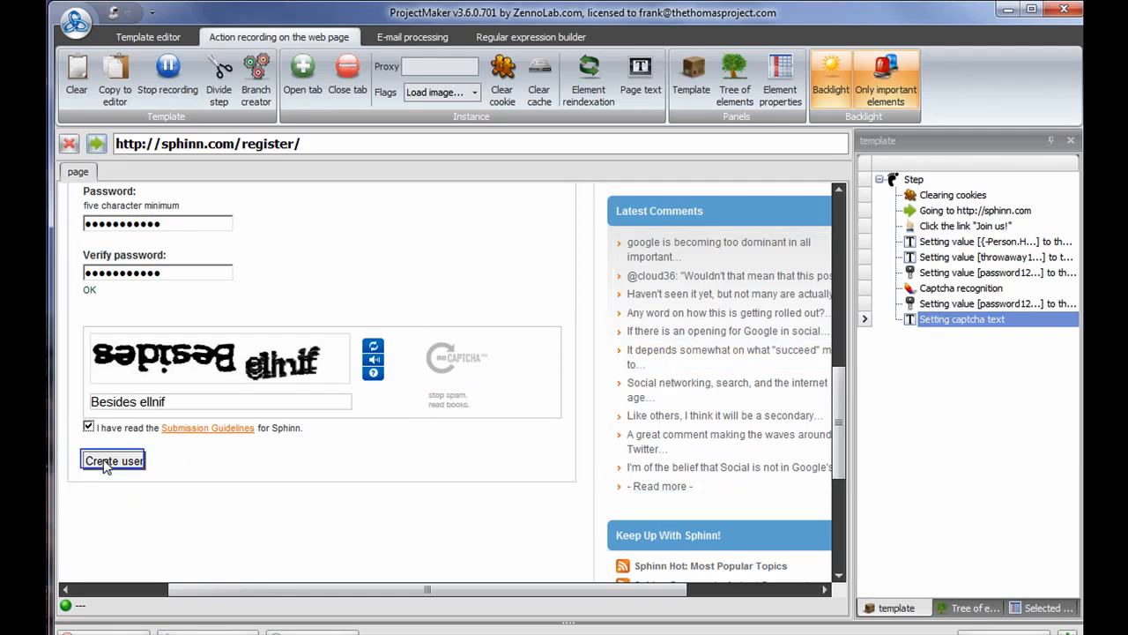
{"action": "left_click", "coordinate": [113, 461]}
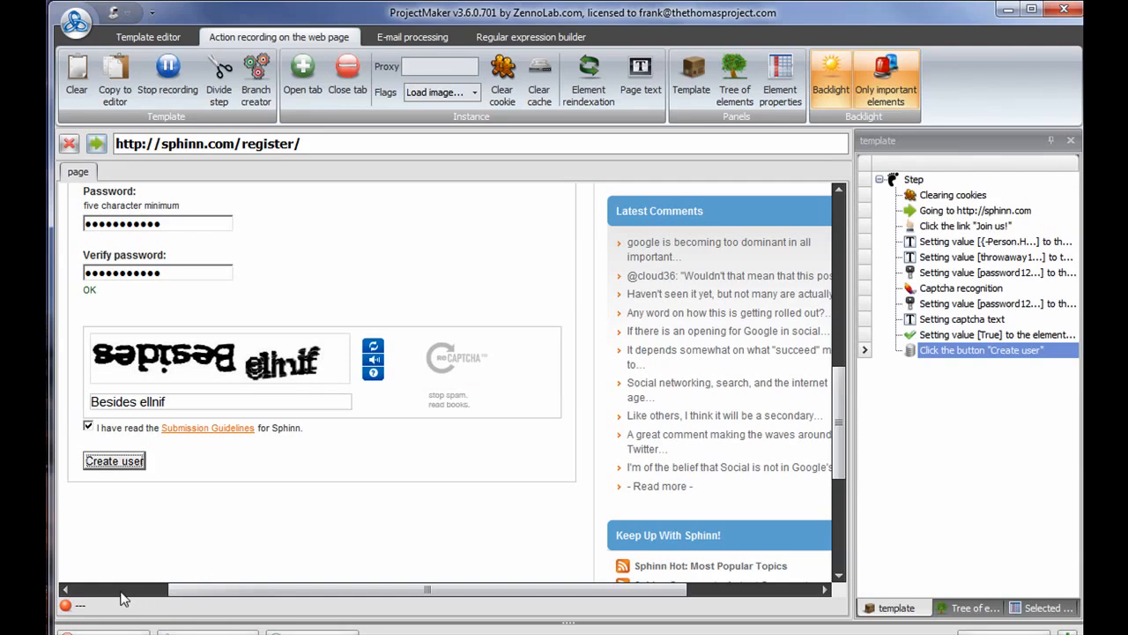
{"action": "left_click", "coordinate": [112, 460]}
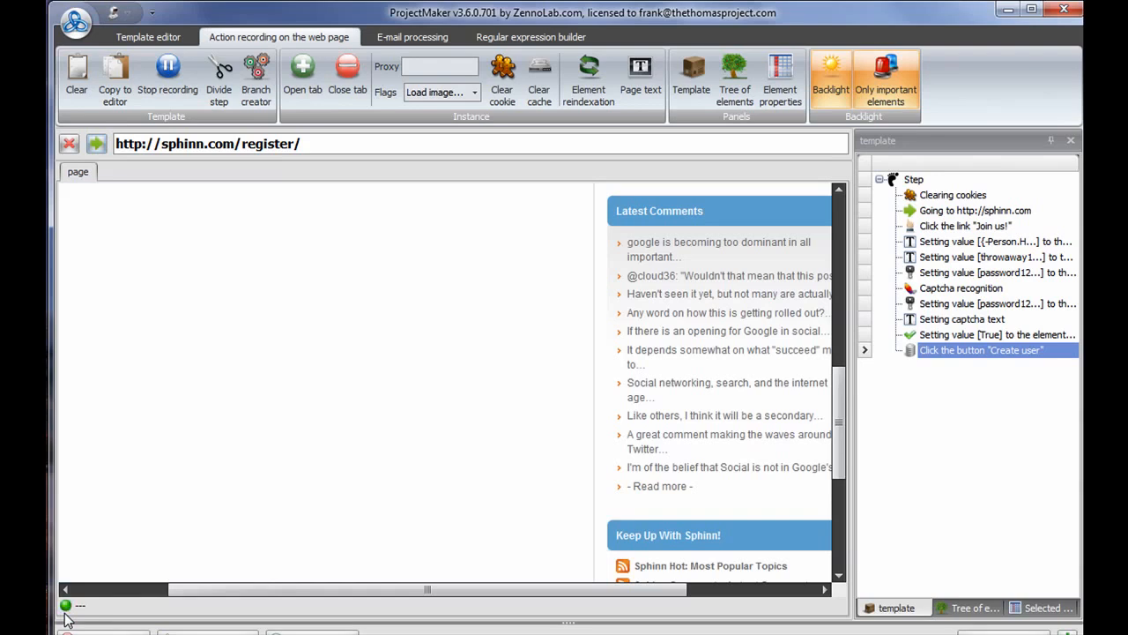
{"action": "mouse_move", "coordinate": [240, 536]}
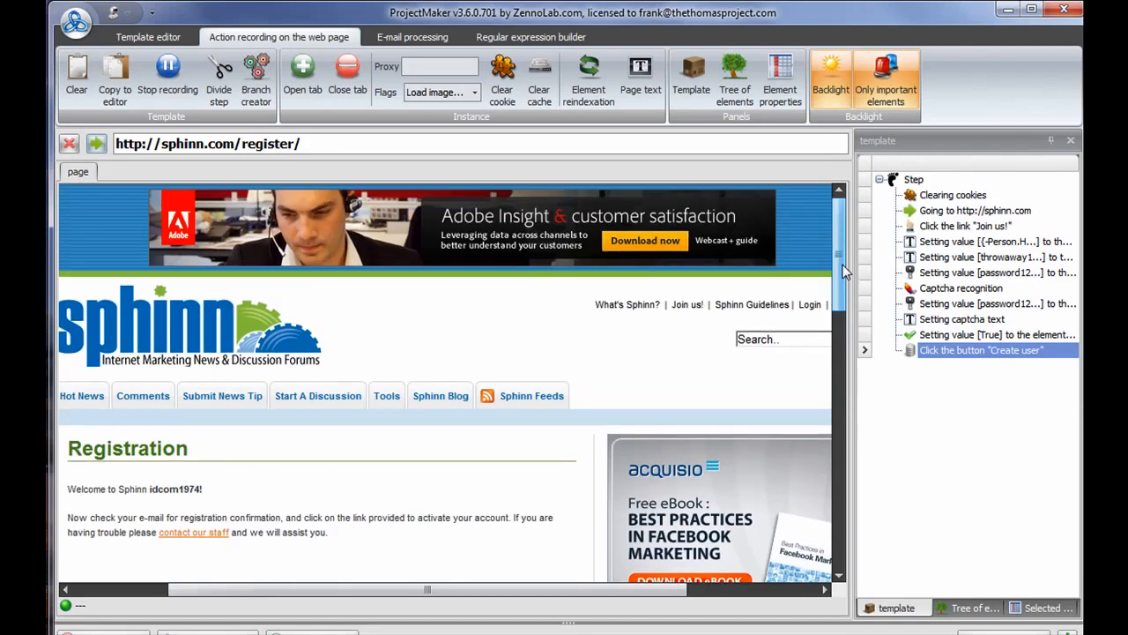
Add a selected-text presence check for 'Now check your e-mail for registration' to the template.
{"action": "scroll", "scroll_direction": "down", "scroll_amount": 3}
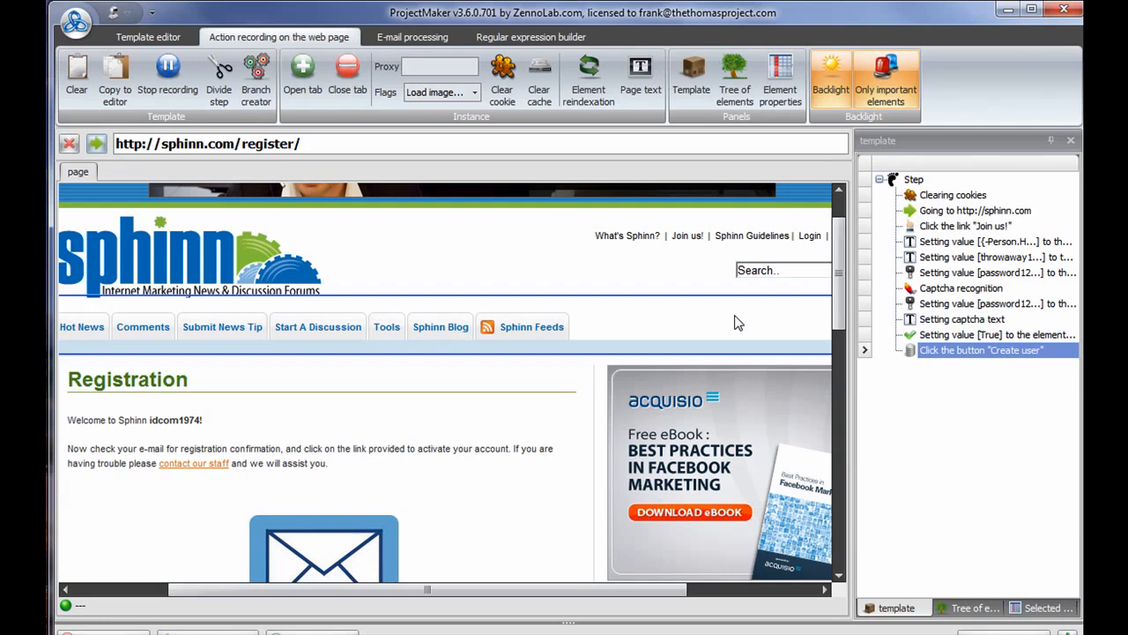
{"action": "scroll", "scroll_direction": "down", "scroll_amount": 3}
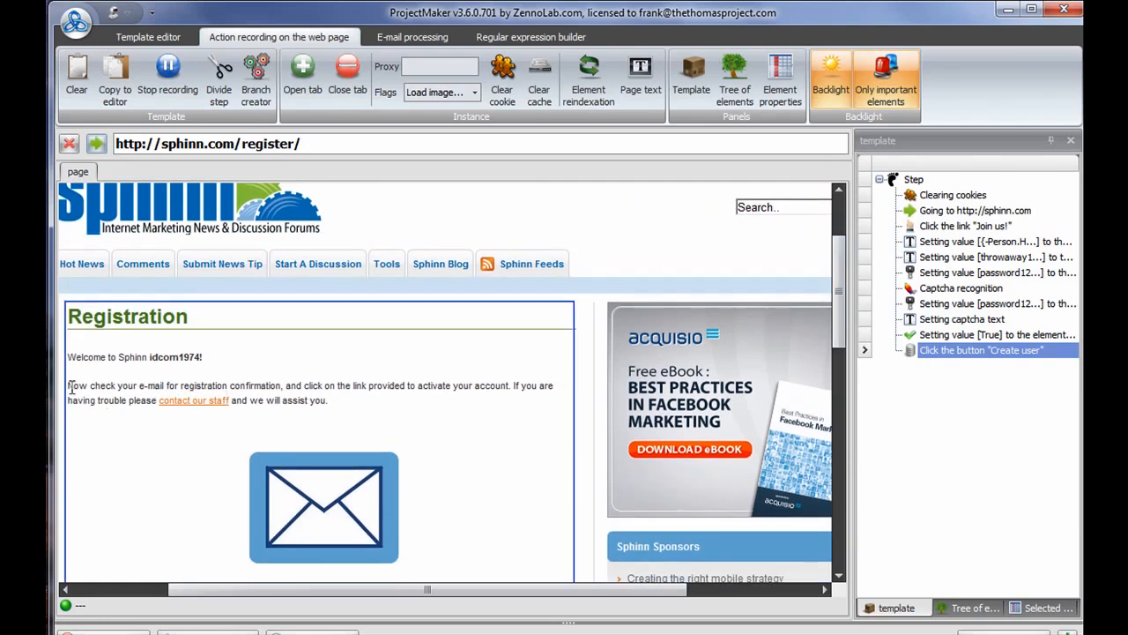
{"action": "left_click_drag", "start_coordinate": [67, 384], "coordinate": [225, 384]}
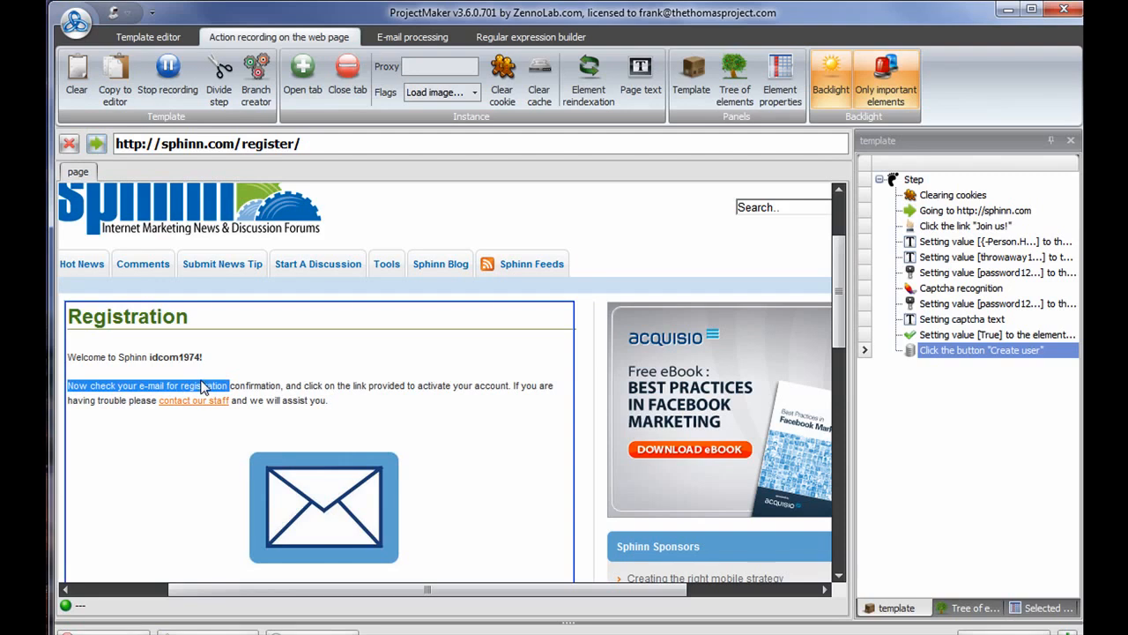
{"action": "right_click", "coordinate": [176, 384]}
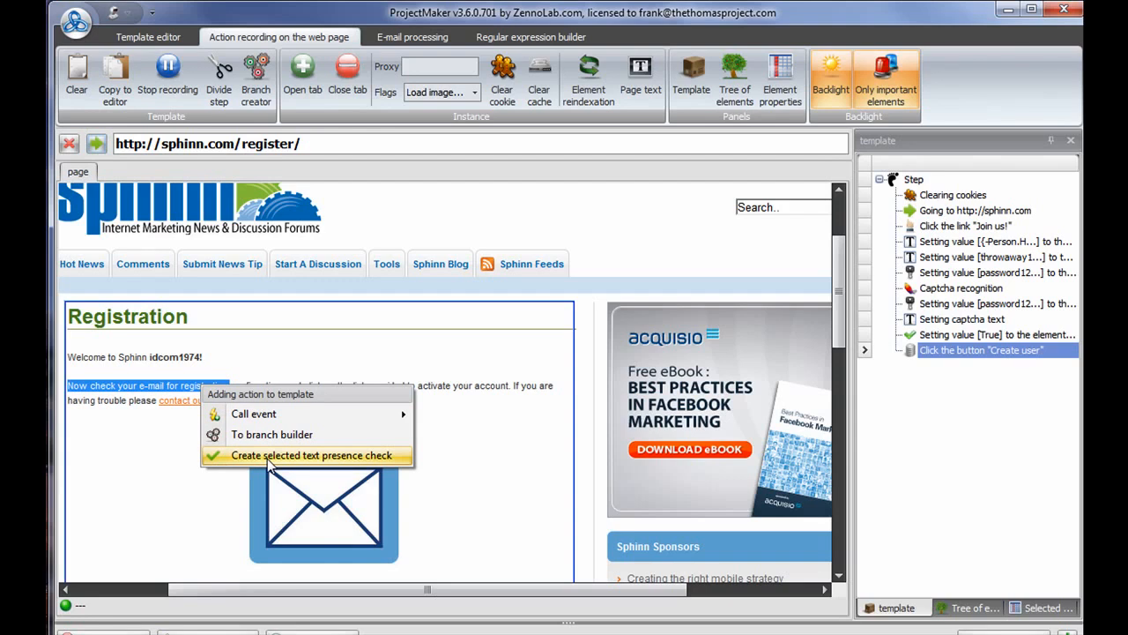
{"action": "left_click", "coordinate": [314, 455]}
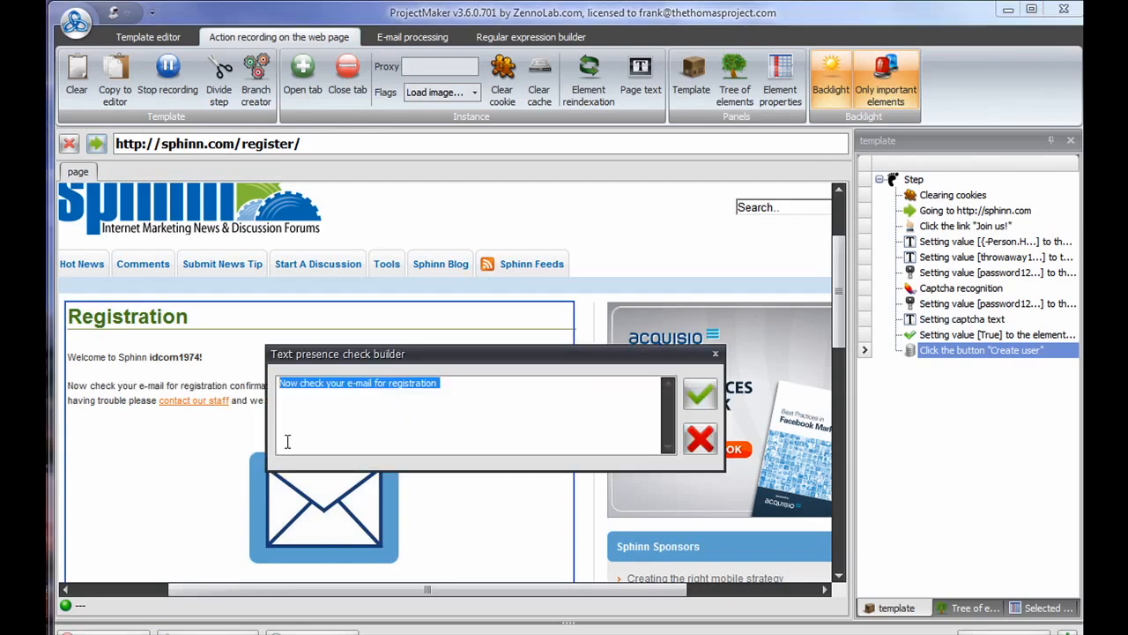
{"action": "left_click", "coordinate": [698, 393]}
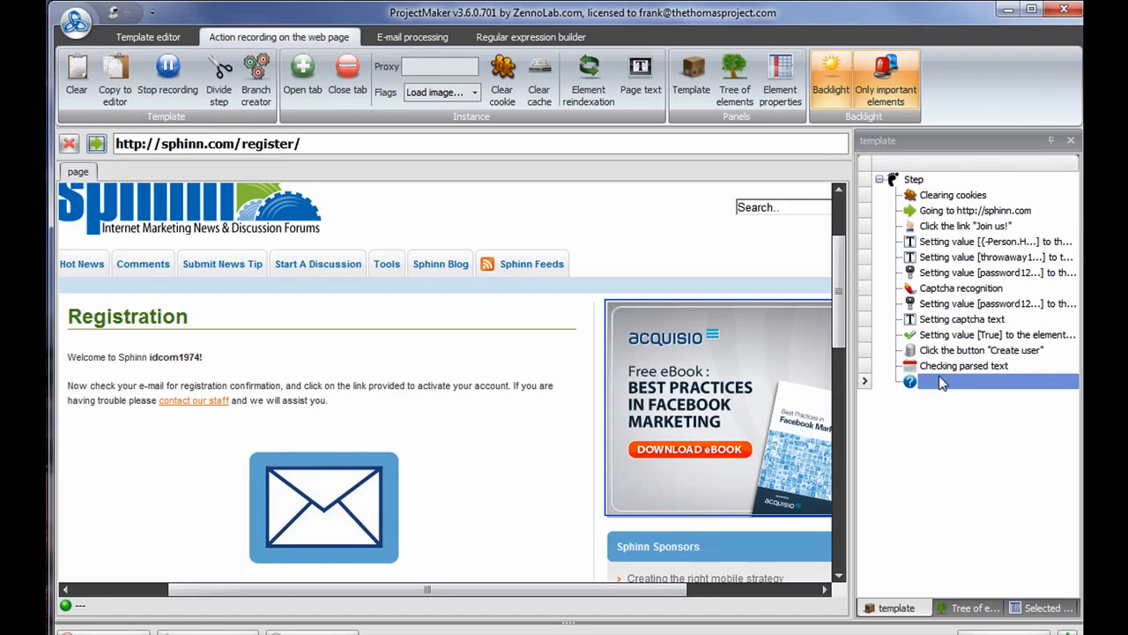
{"action": "left_click", "coordinate": [148, 37]}
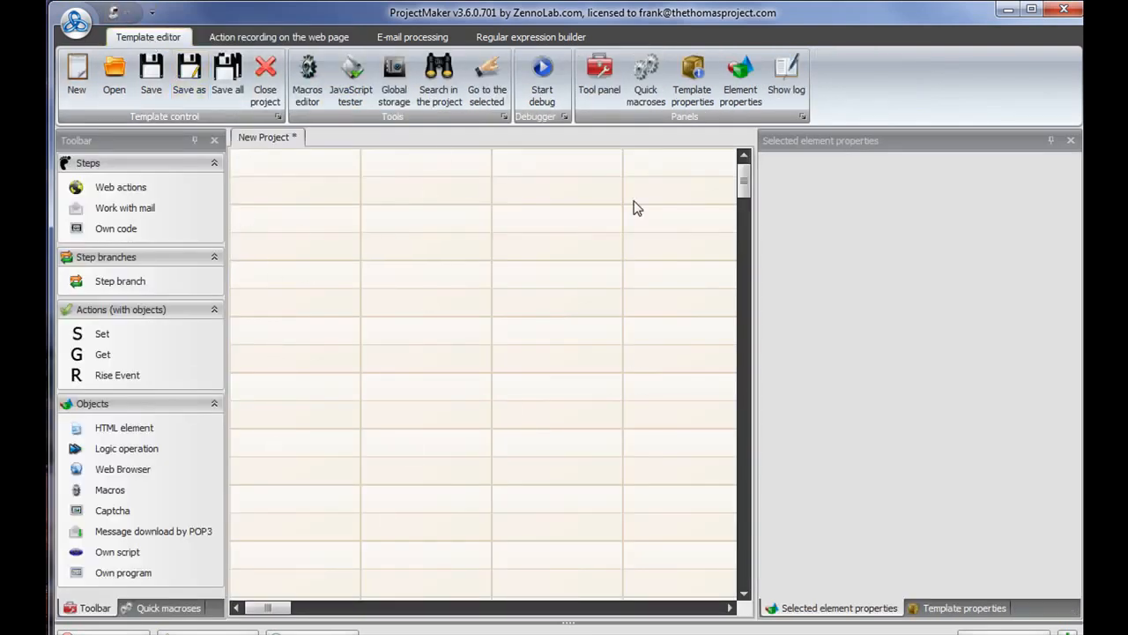
Copy the recorded sign-up steps into the editor project from the Action recording view.
{"action": "left_click", "coordinate": [278, 35]}
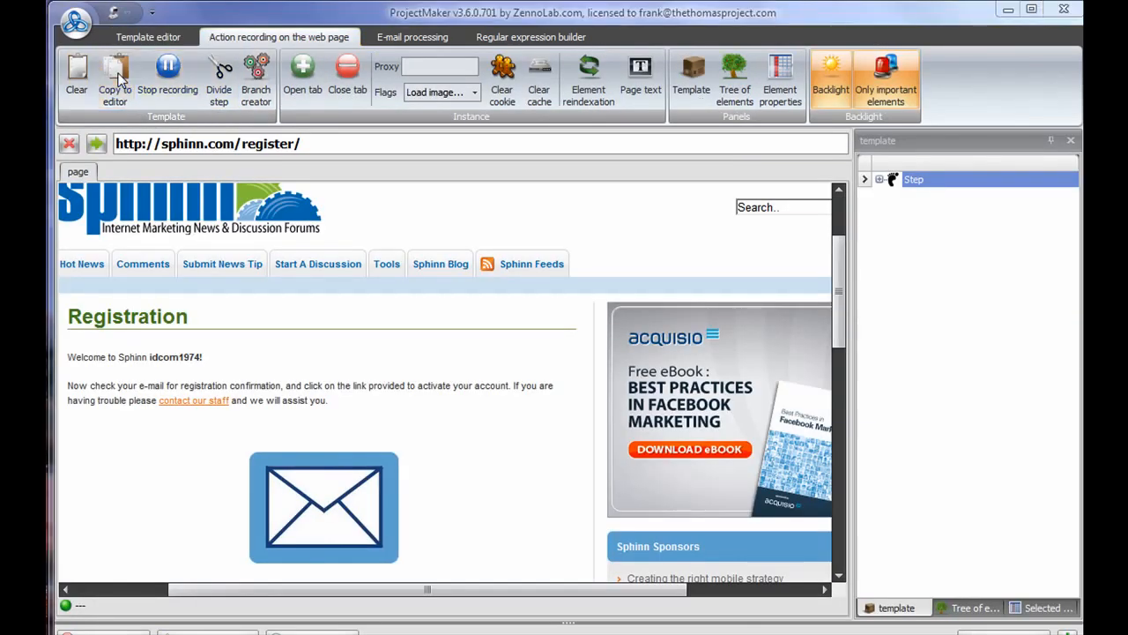
{"action": "left_click", "coordinate": [113, 79]}
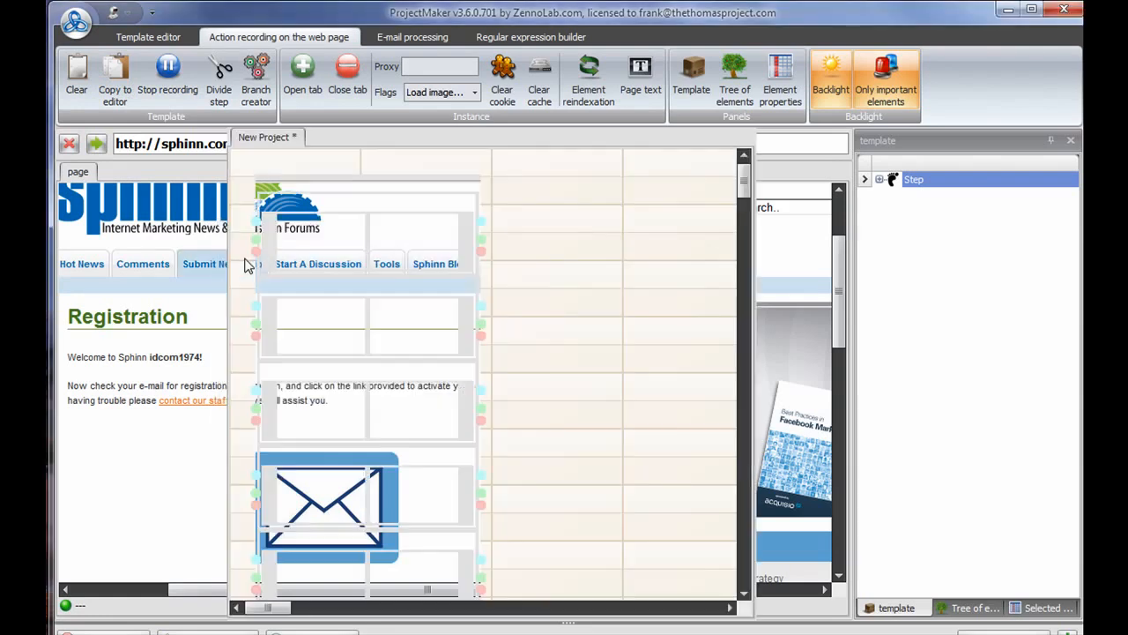
{"action": "left_click", "coordinate": [149, 37]}
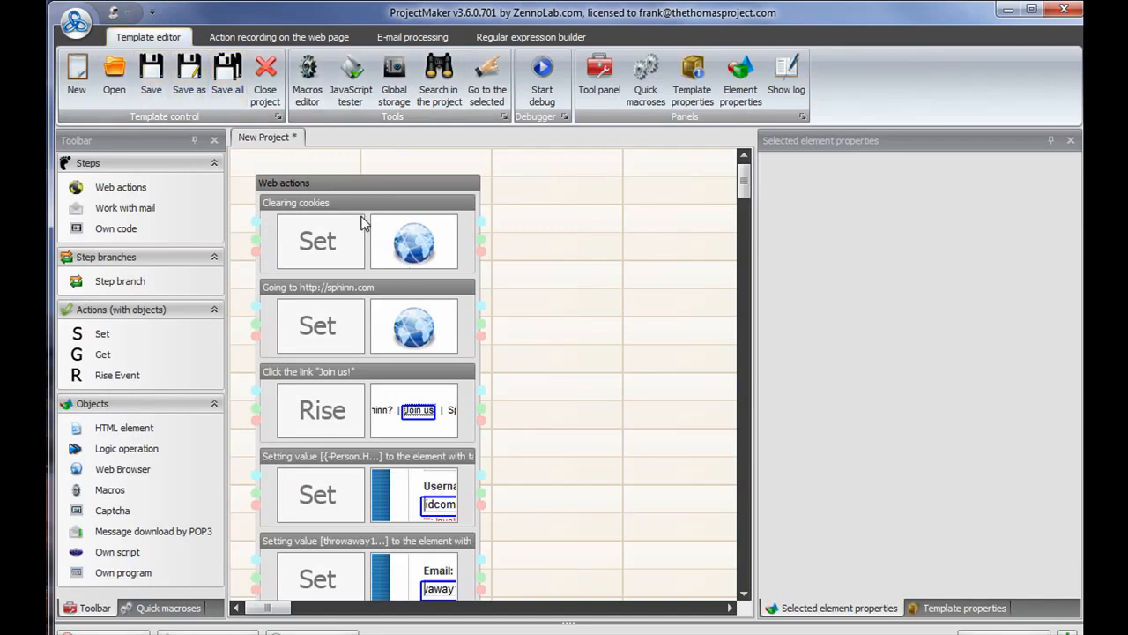
{"action": "mouse_move", "coordinate": [384, 208]}
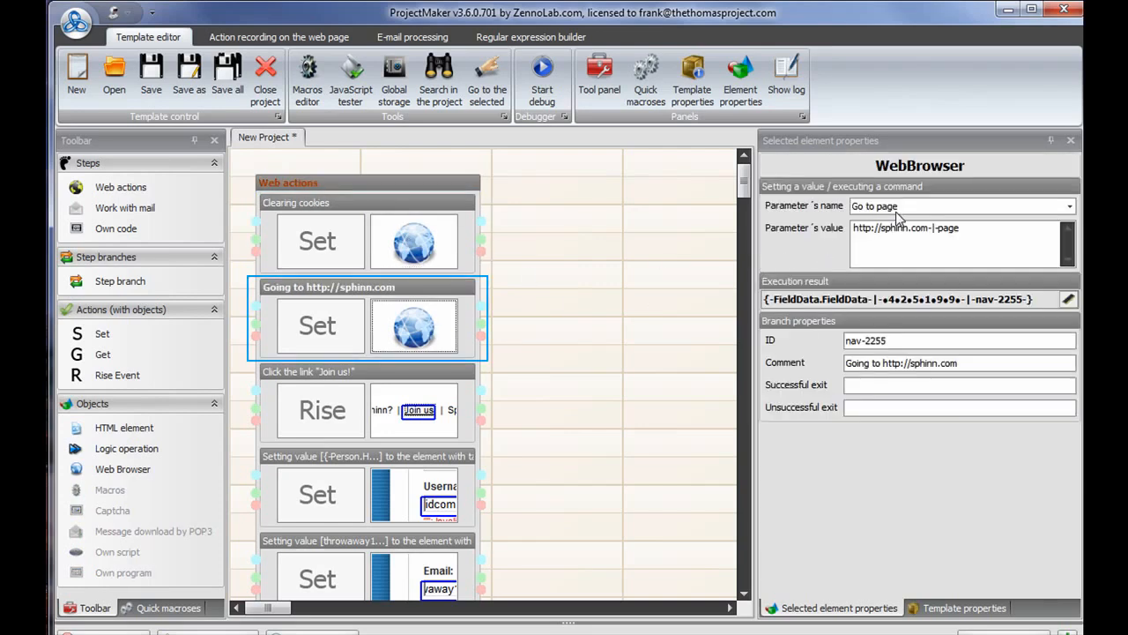
Inspect the settings of the Join us click step, then return to the recording view.
{"action": "left_click", "coordinate": [320, 409]}
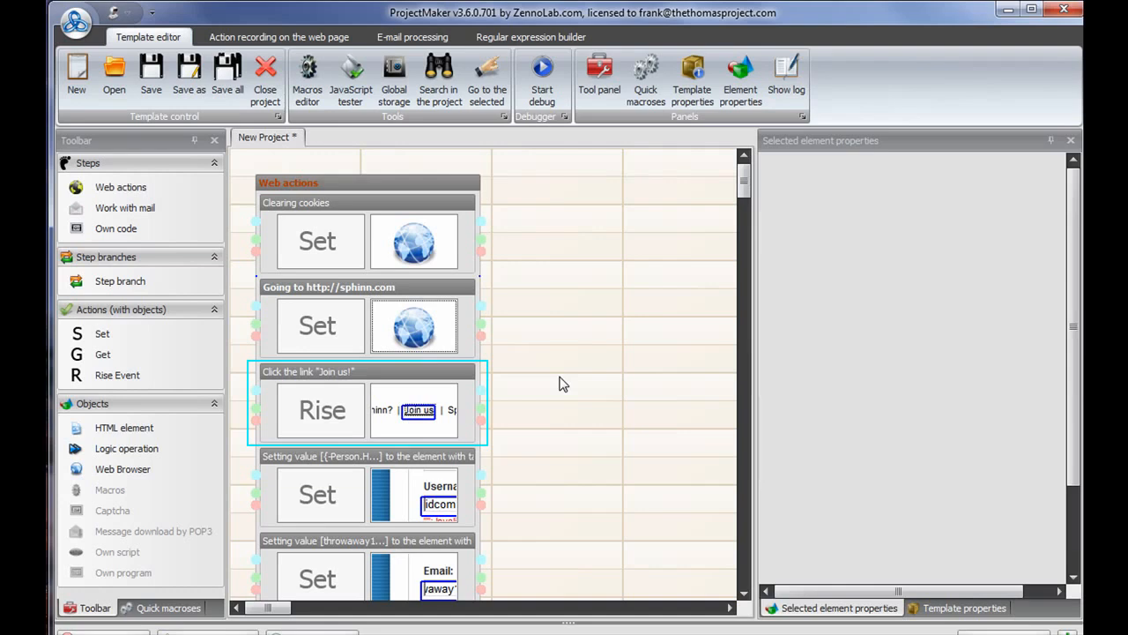
{"action": "left_click", "coordinate": [321, 409]}
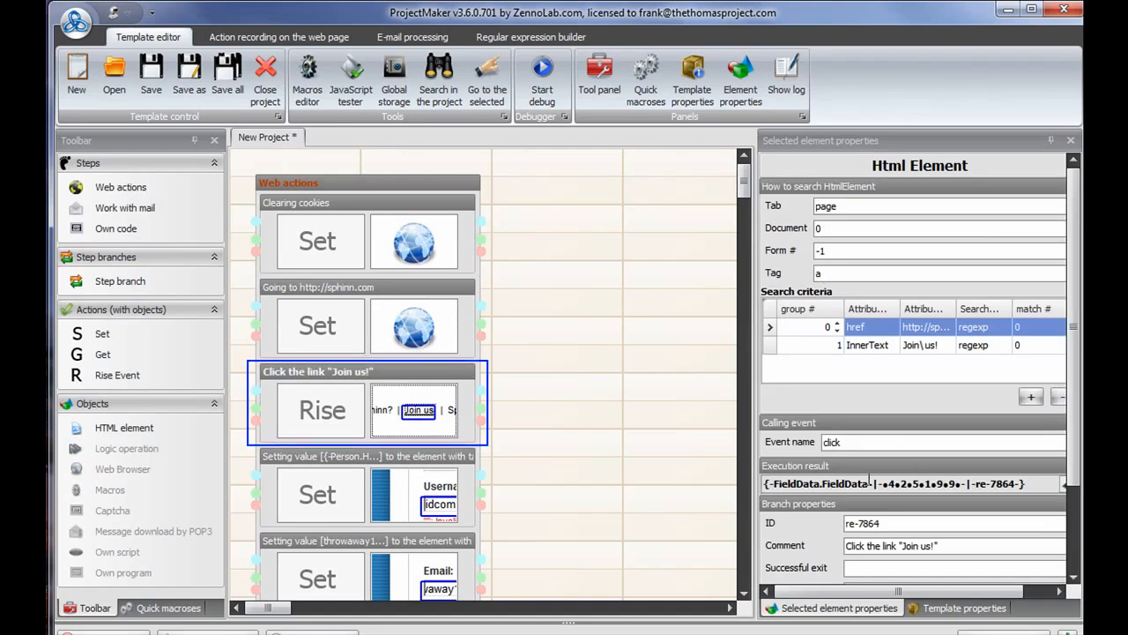
{"action": "mouse_move", "coordinate": [384, 467]}
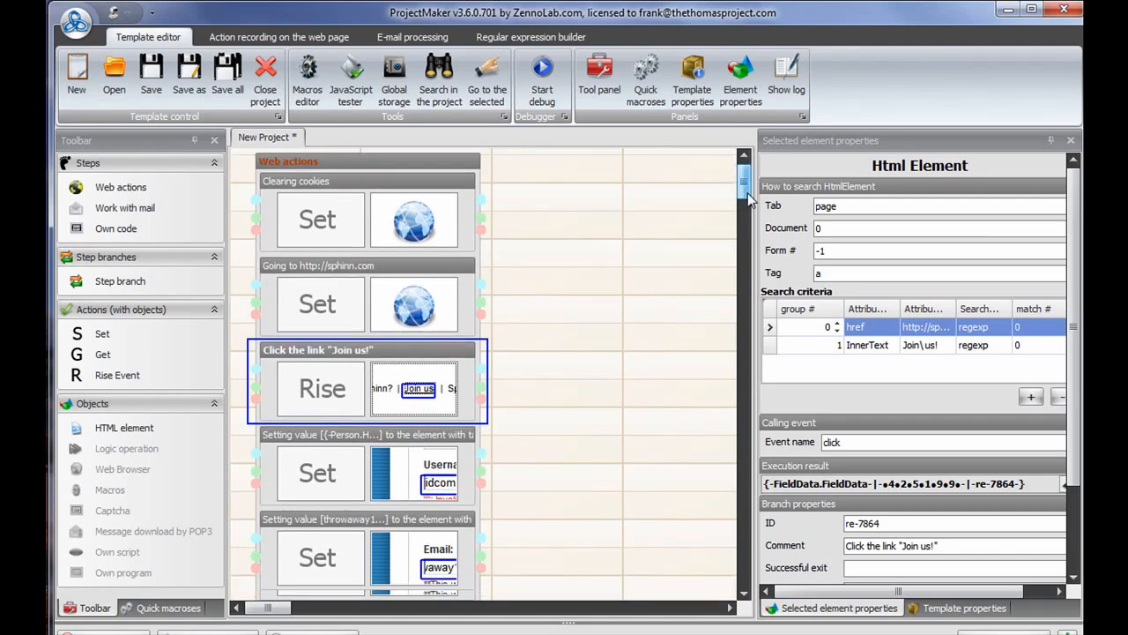
{"action": "left_click", "coordinate": [279, 36]}
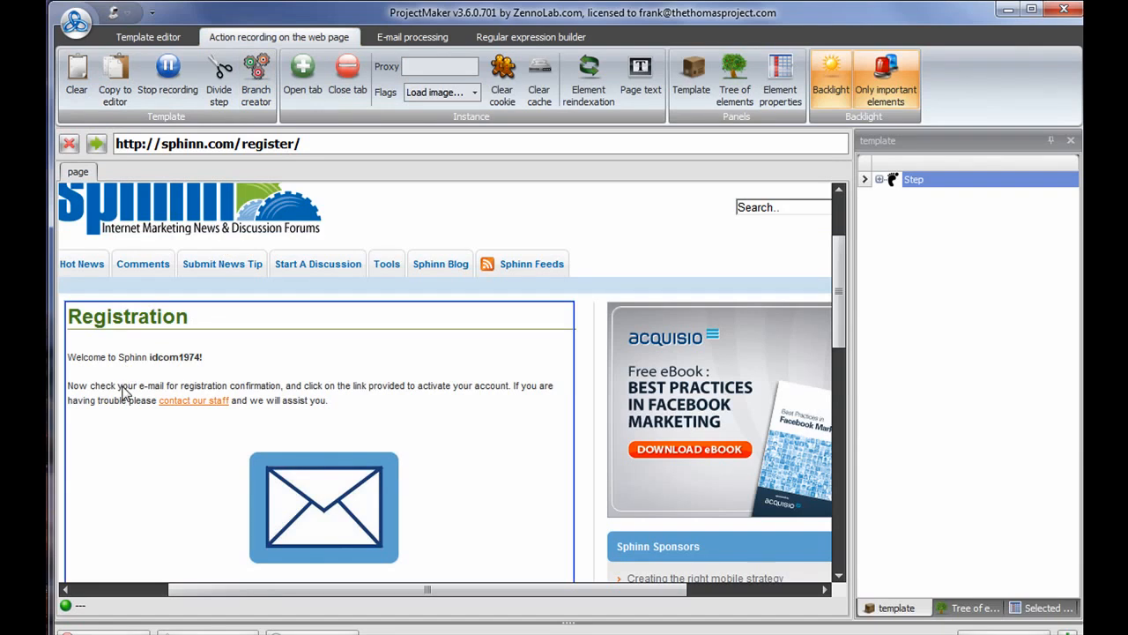
{"action": "mouse_move", "coordinate": [278, 386]}
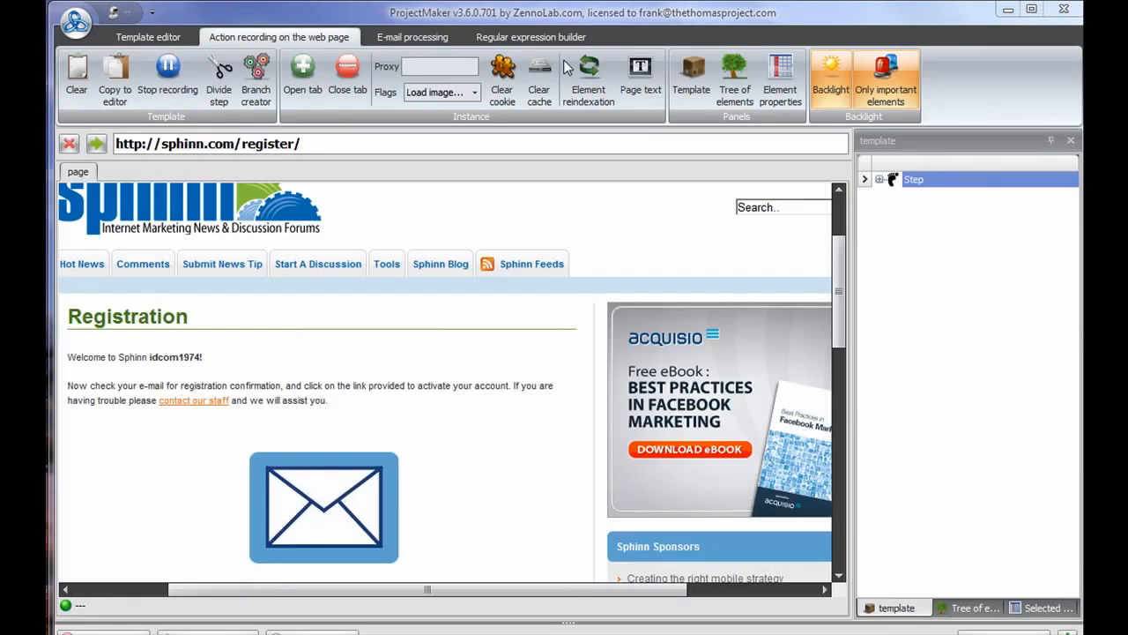
Enter the collegemail.com POP3 credentials and server address in E-mail processing and receive the inbox messages.
{"action": "left_click", "coordinate": [412, 36]}
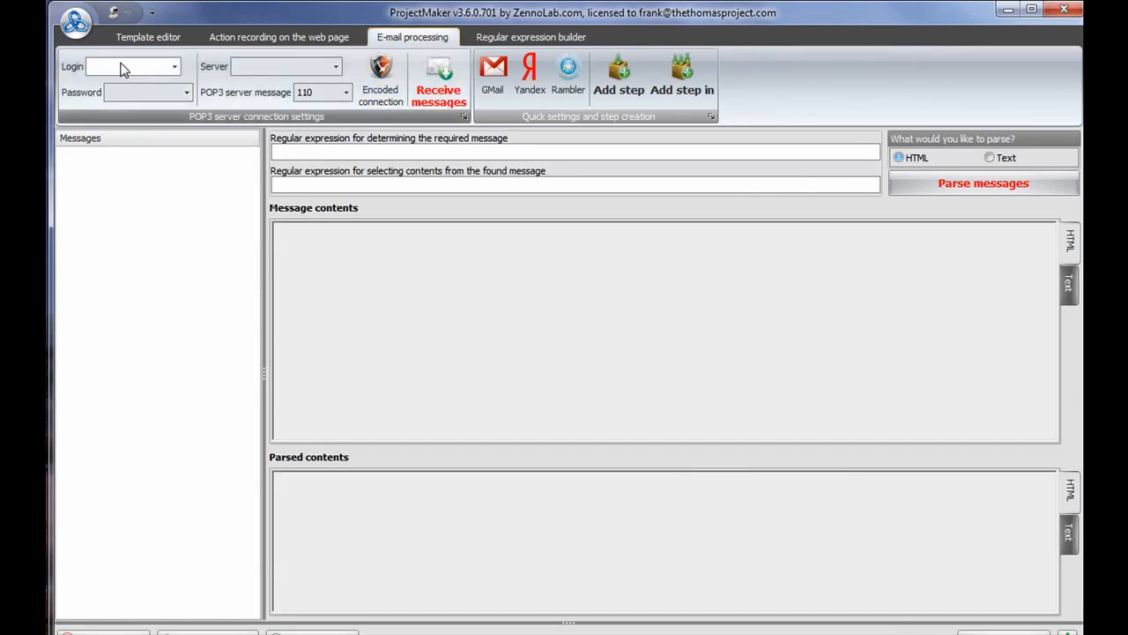
{"action": "right_click", "coordinate": [132, 67]}
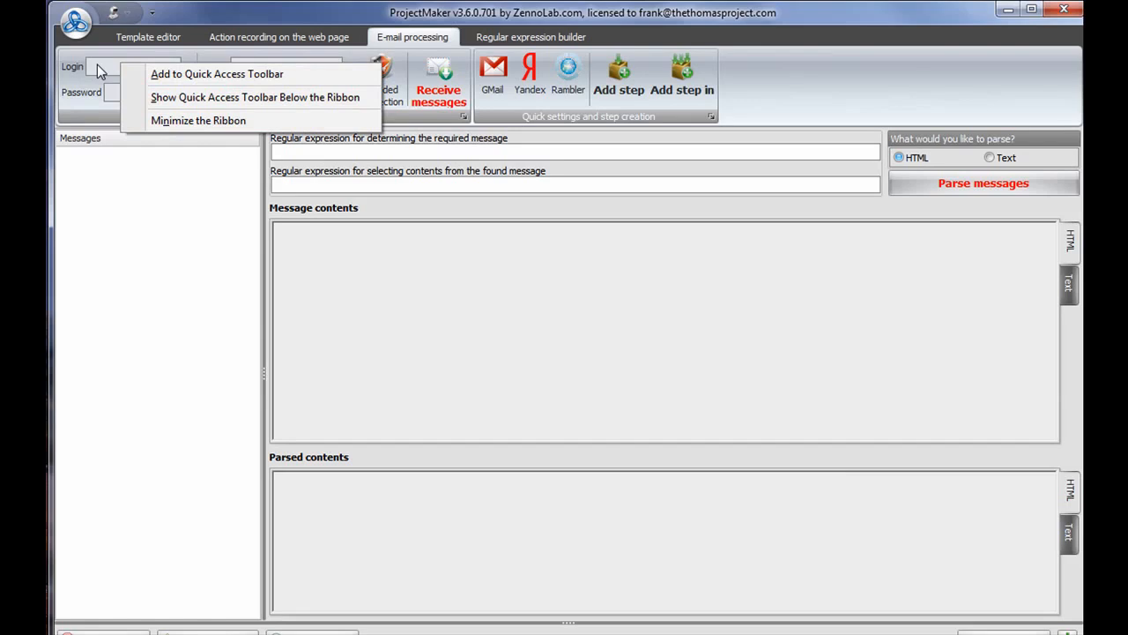
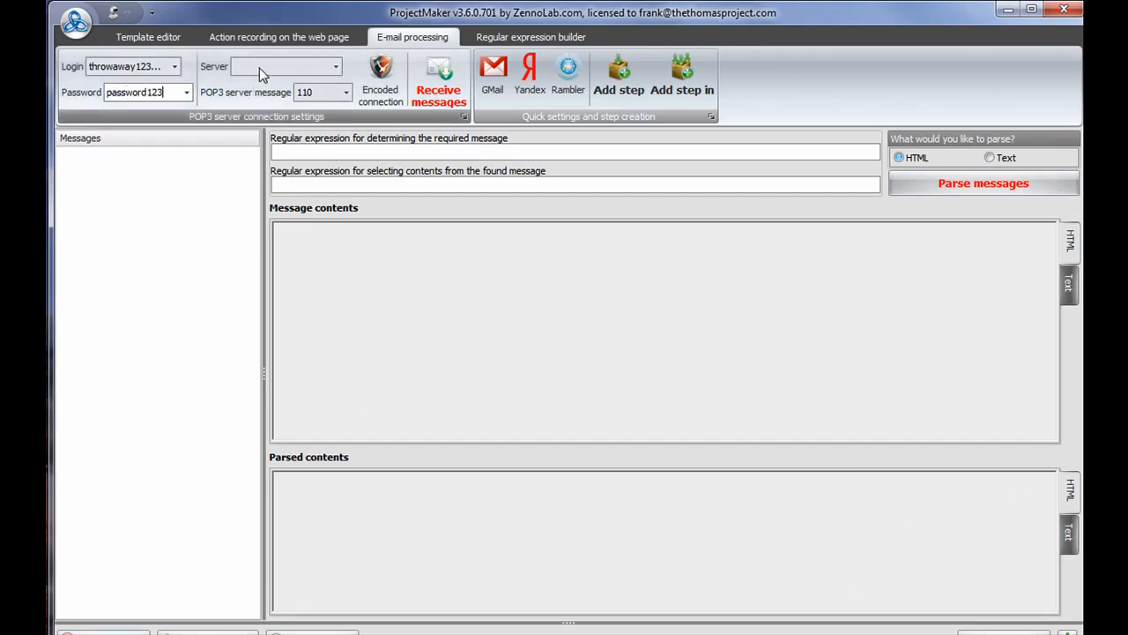
{"action": "type", "text": "mail."}
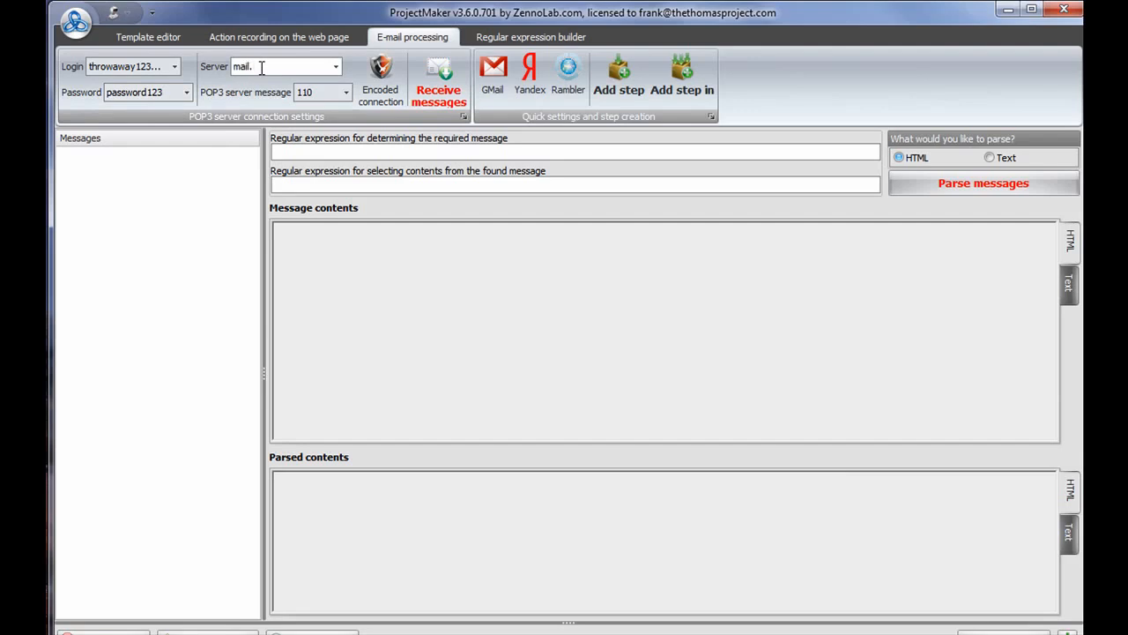
{"action": "type", "text": "mycollegemail.c..."}
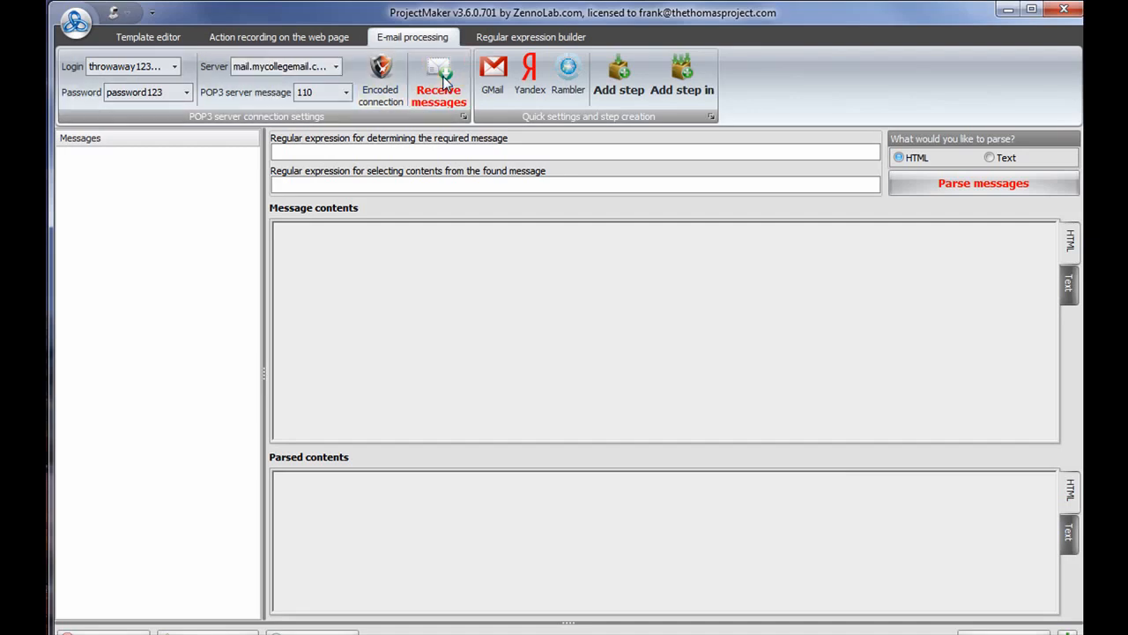
{"action": "left_click", "coordinate": [437, 84]}
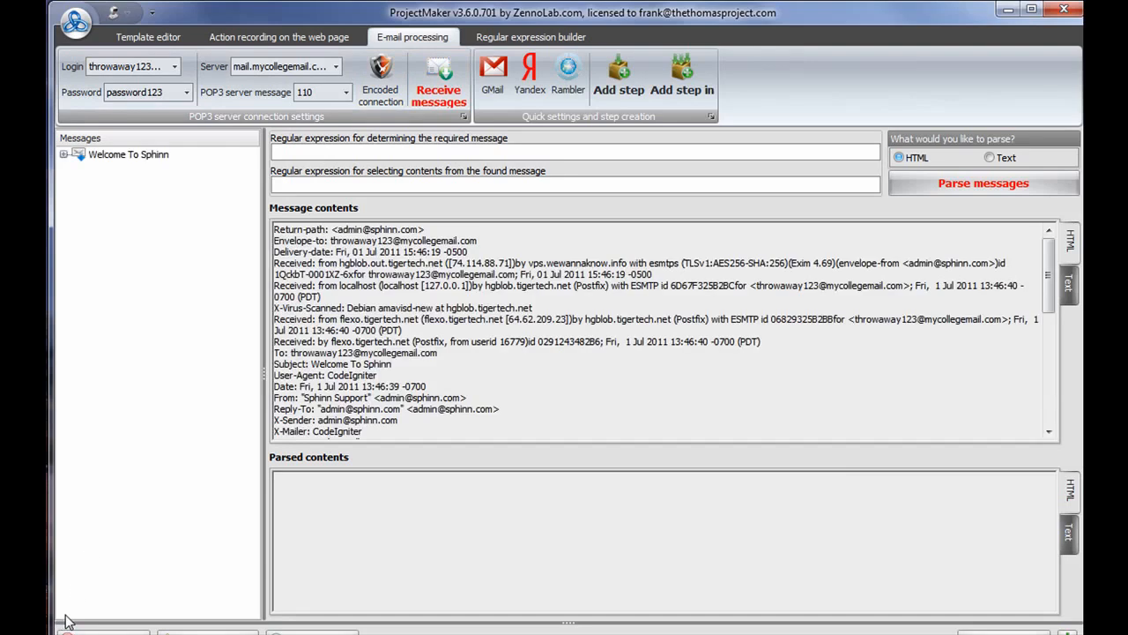
{"action": "mouse_move", "coordinate": [98, 185]}
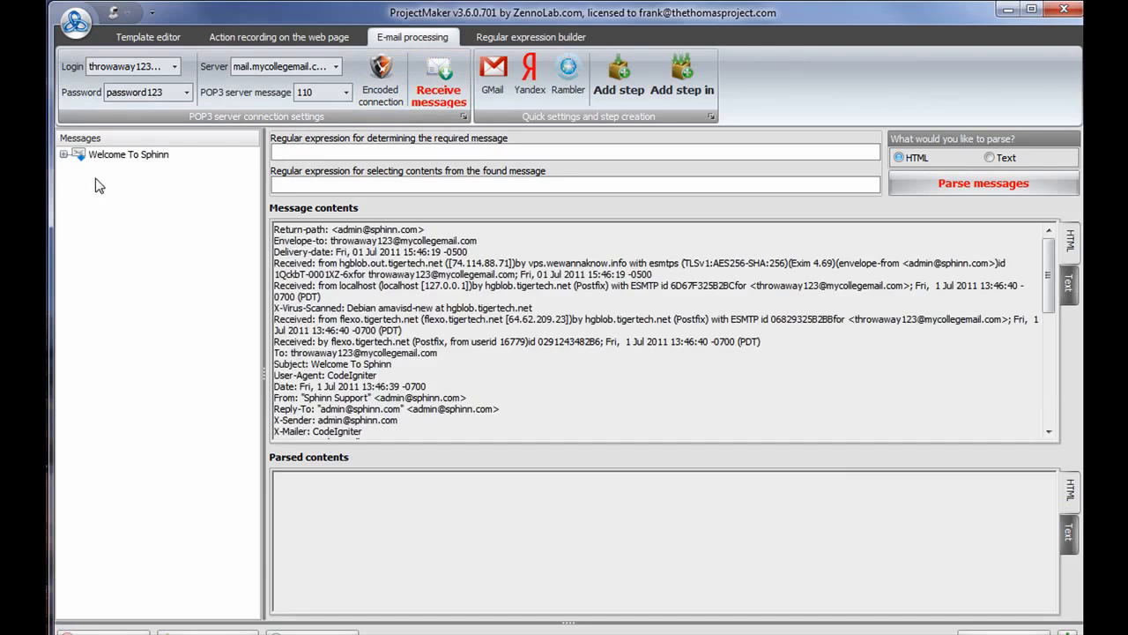
{"action": "mouse_move", "coordinate": [105, 159]}
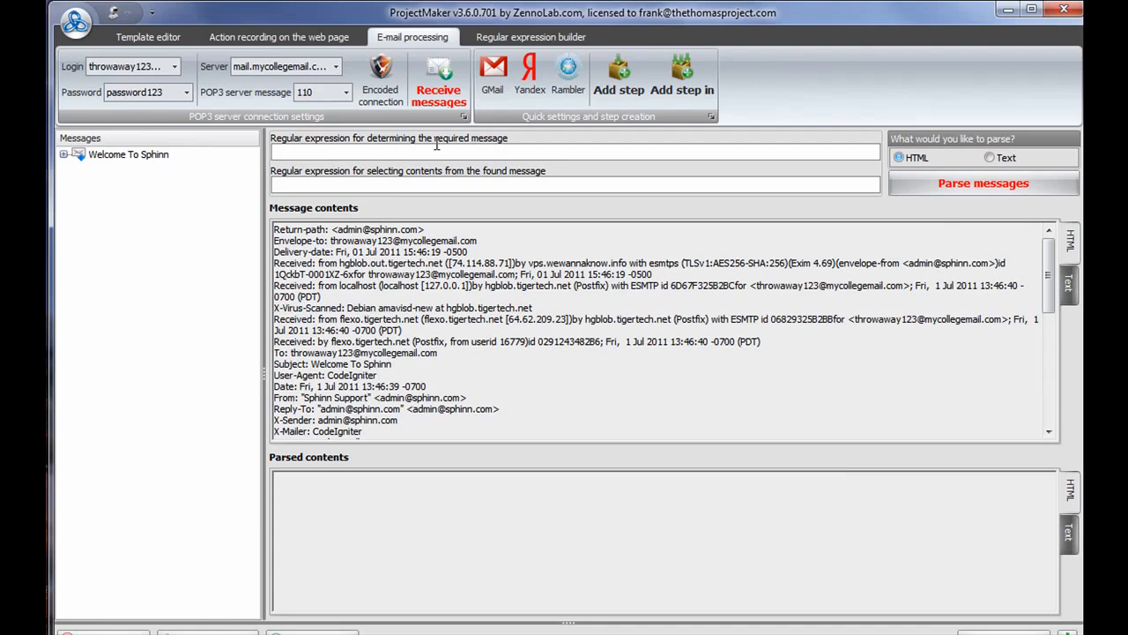
{"action": "mouse_move", "coordinate": [656, 455]}
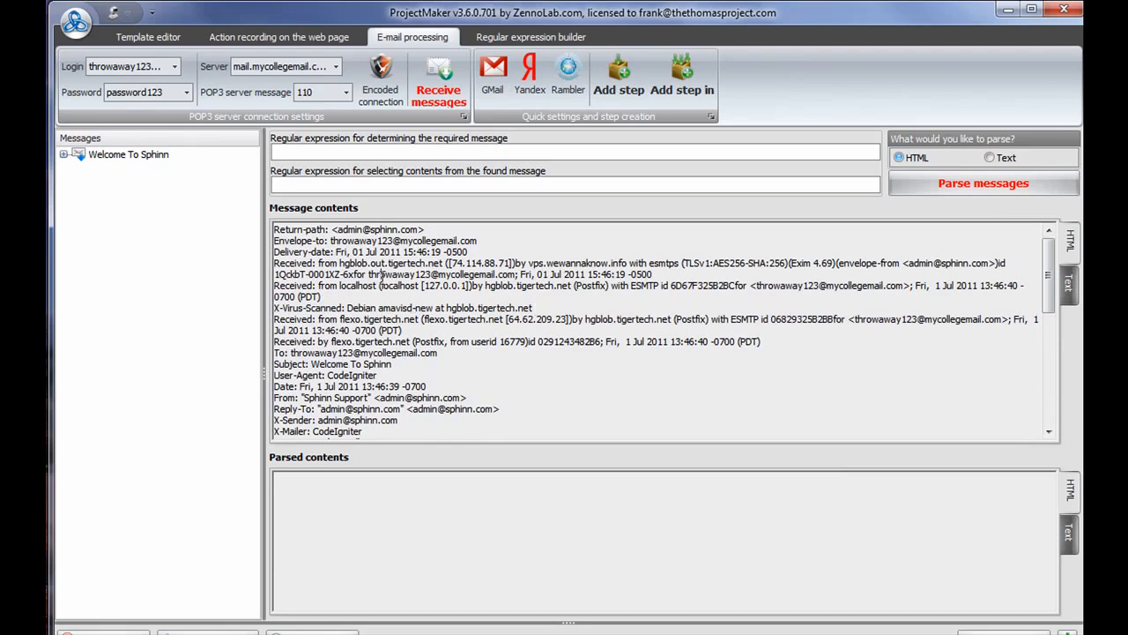
{"action": "mouse_move", "coordinate": [381, 279]}
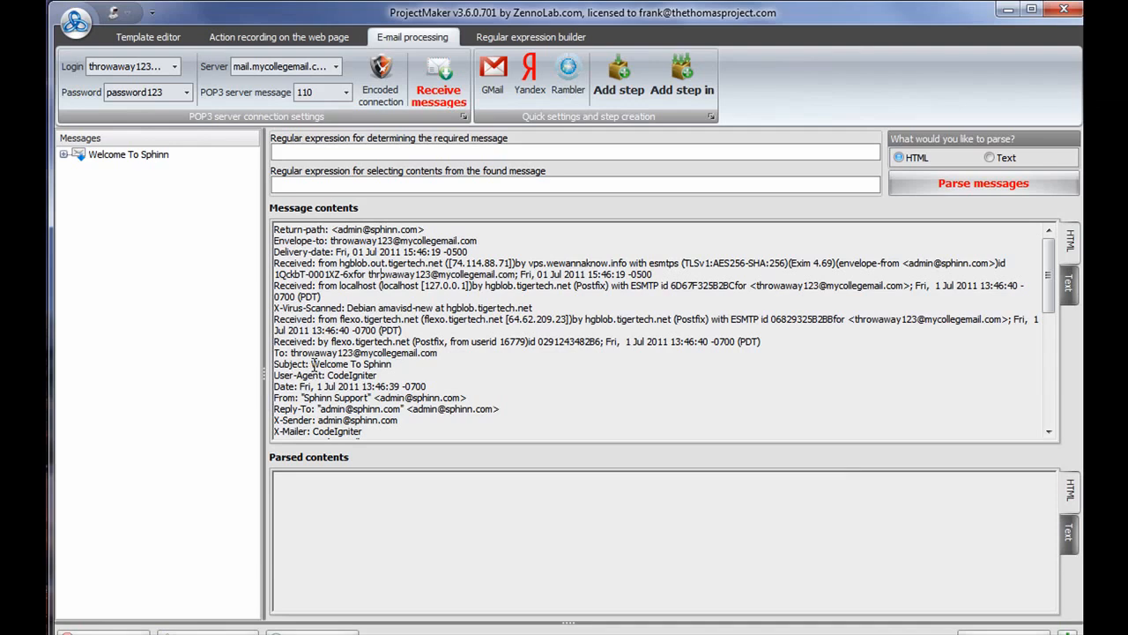
{"action": "double_click", "coordinate": [332, 363]}
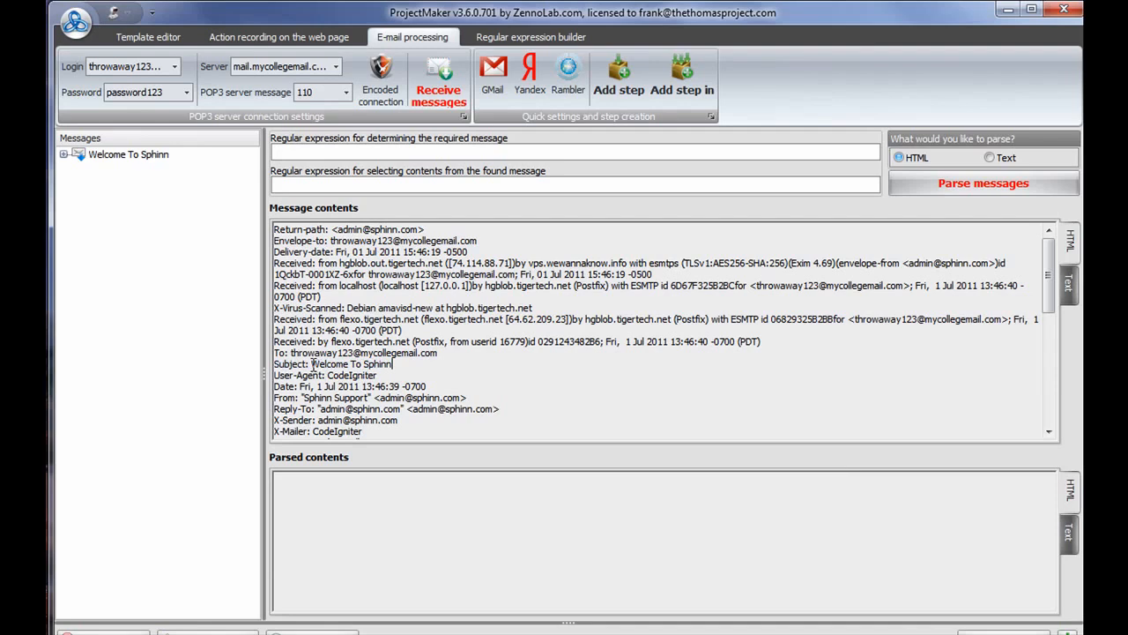
{"action": "double_click", "coordinate": [351, 363]}
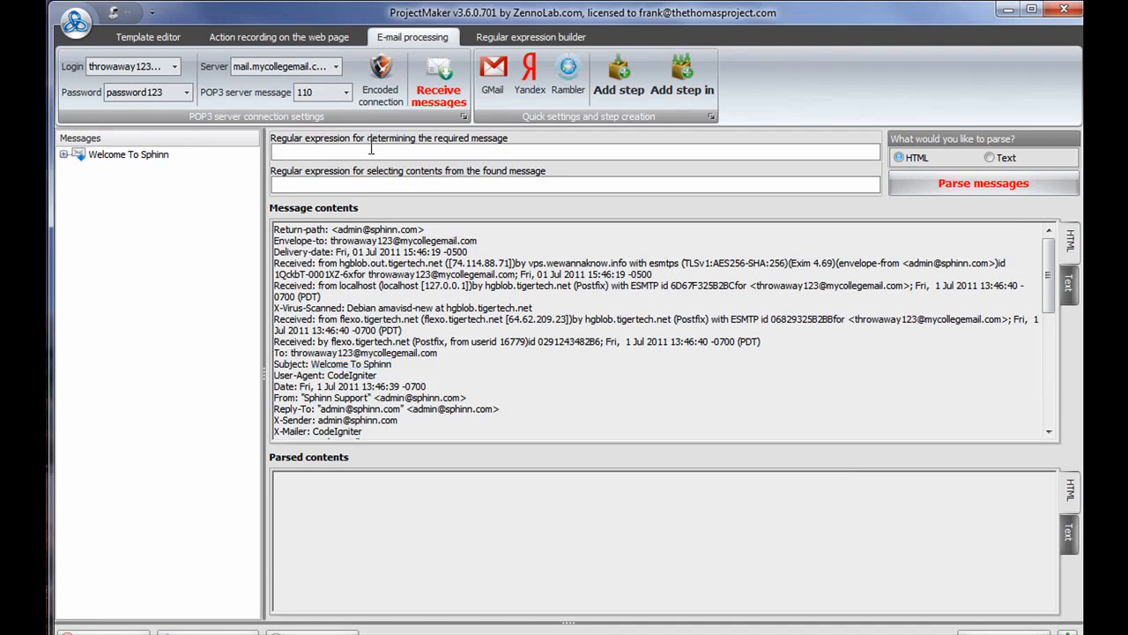
Set the required-message regular expression to 'Welcome To Sphinn' and parse the fetched messages.
{"action": "type", "text": "Welcome To Sphinn"}
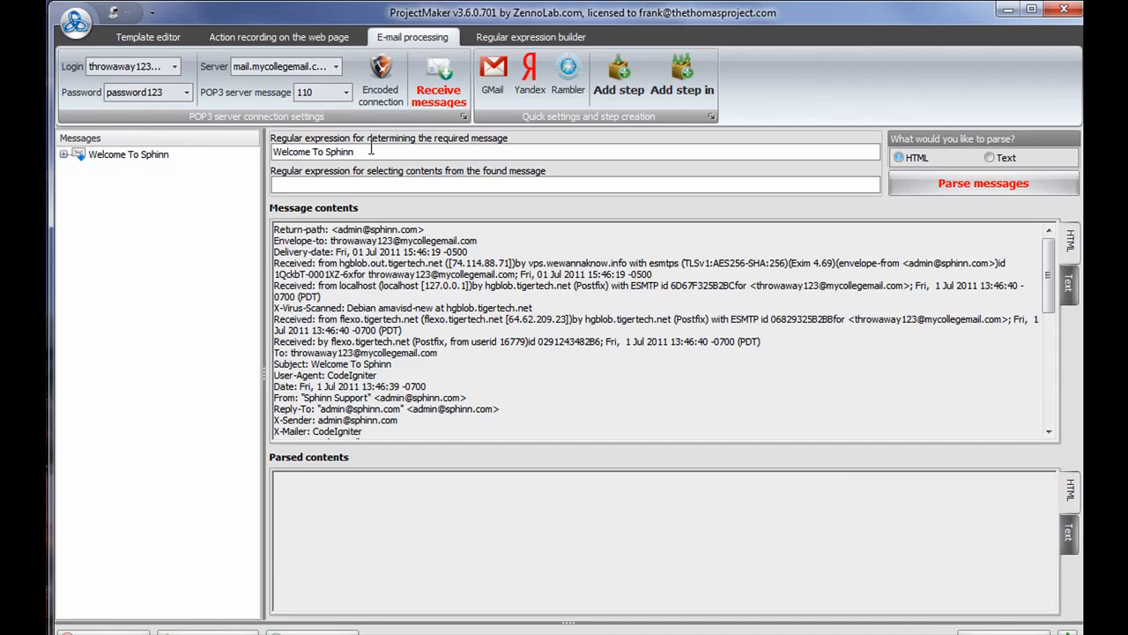
{"action": "left_click", "coordinate": [984, 184]}
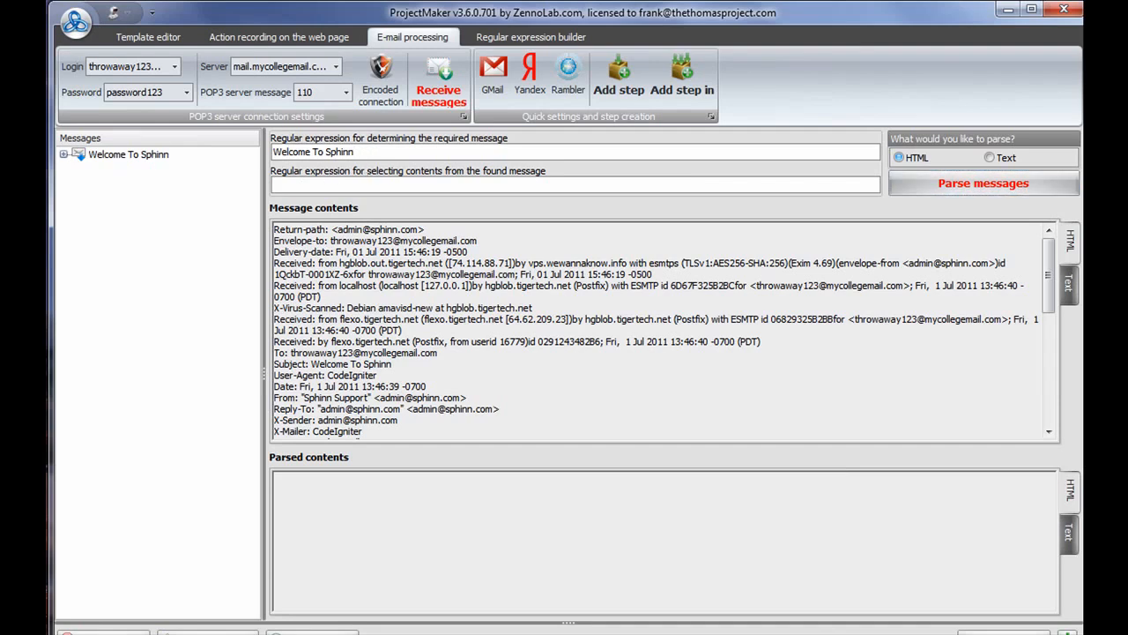
{"action": "type", "text": "dd"}
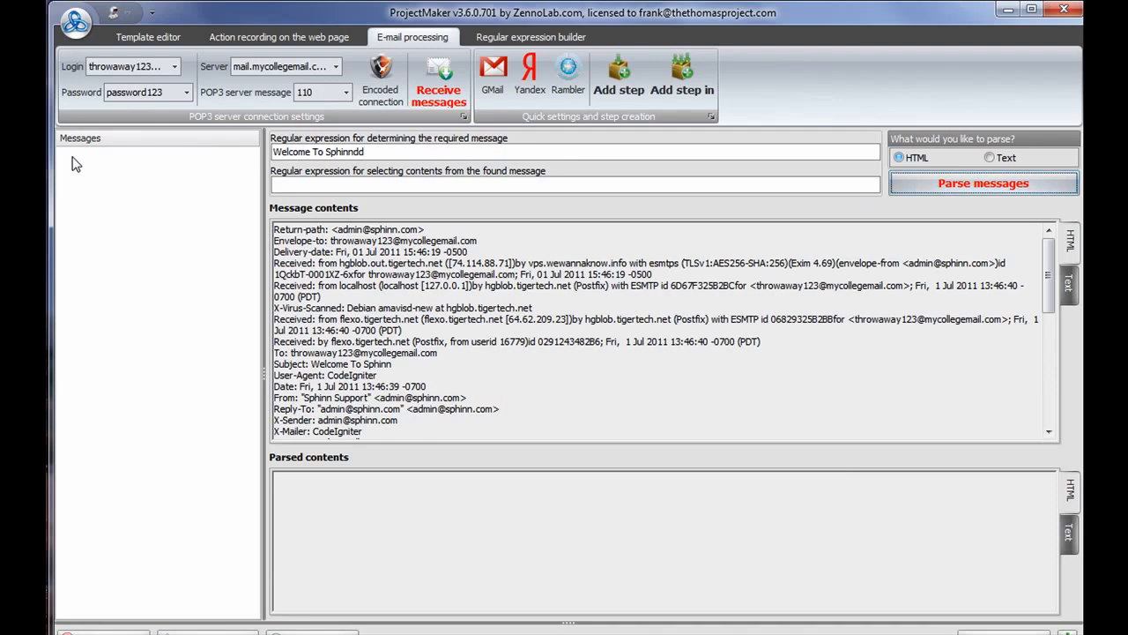
{"action": "mouse_move", "coordinate": [113, 198]}
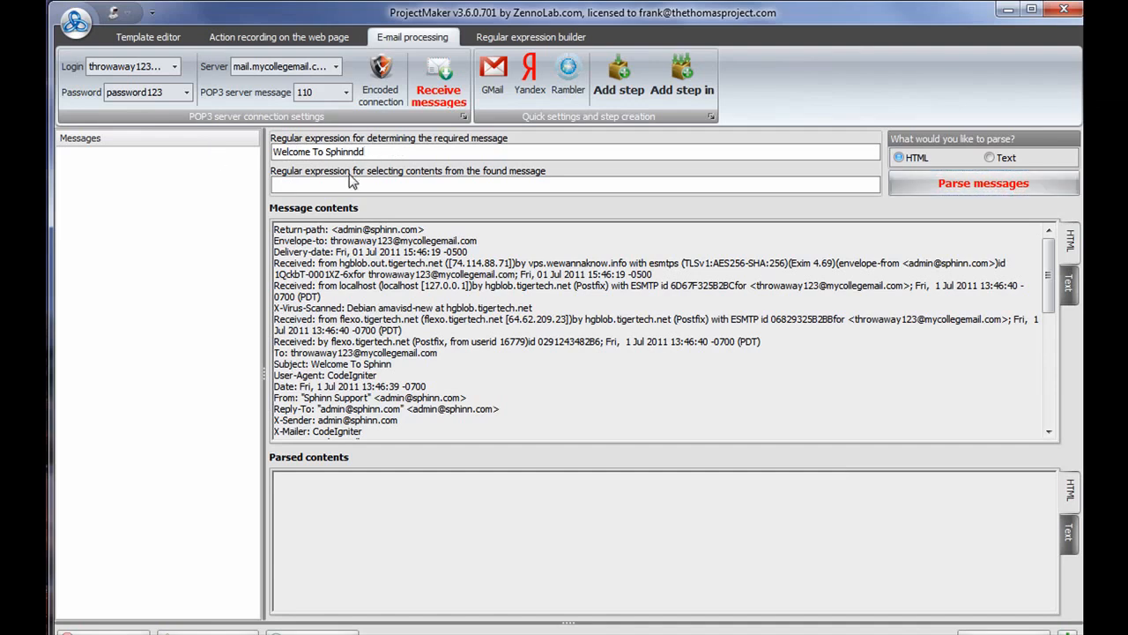
{"action": "left_click", "coordinate": [983, 183]}
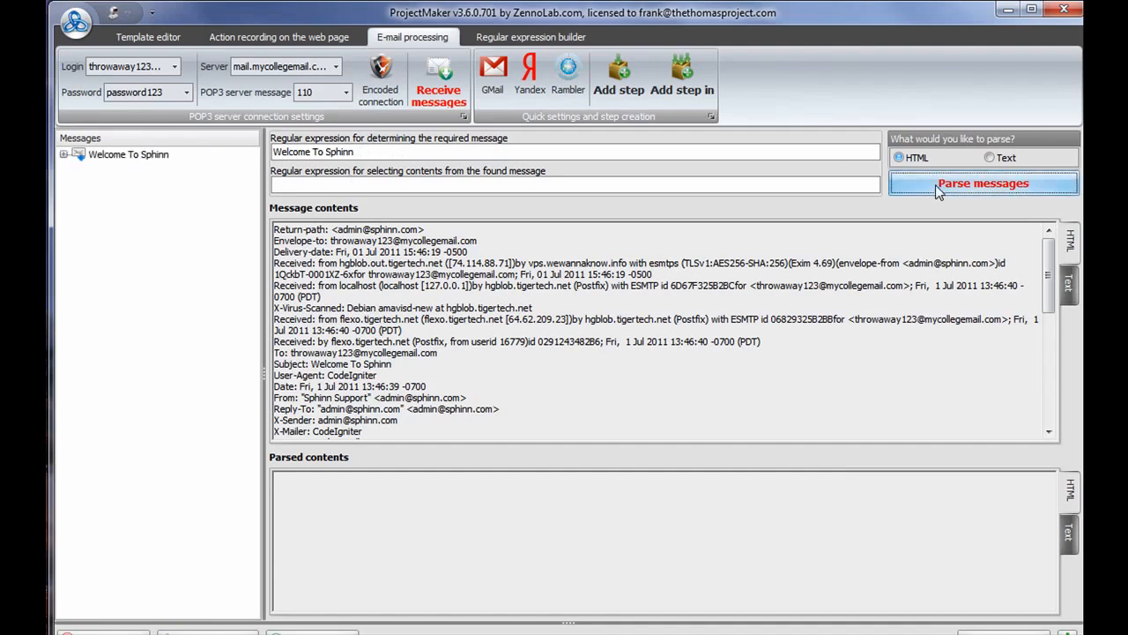
{"action": "mouse_move", "coordinate": [137, 159]}
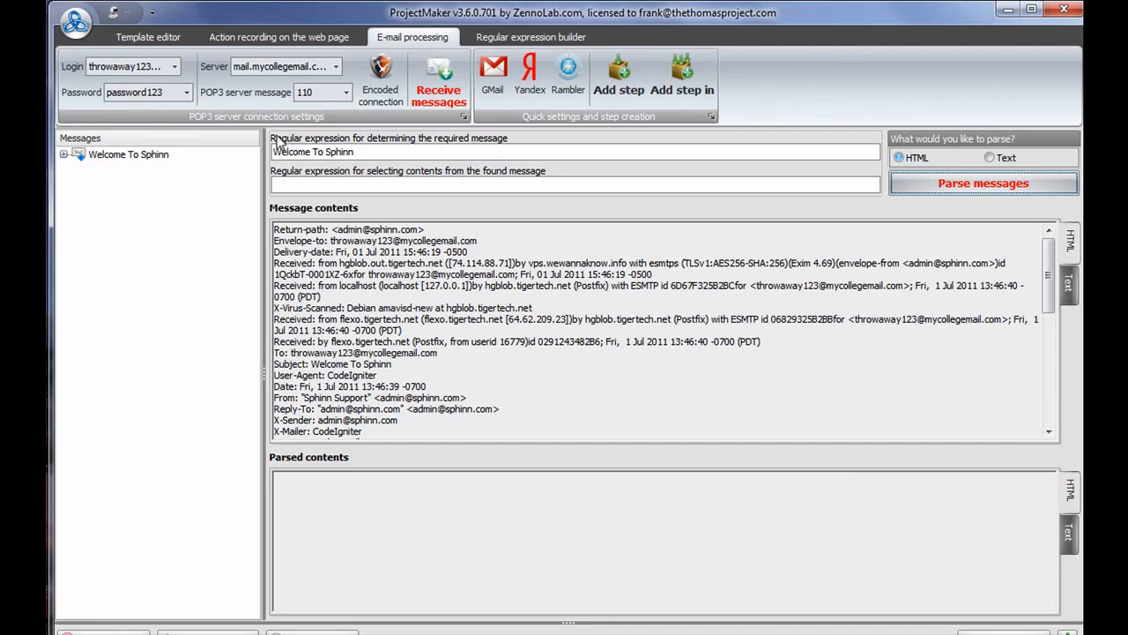
{"action": "mouse_move", "coordinate": [461, 145]}
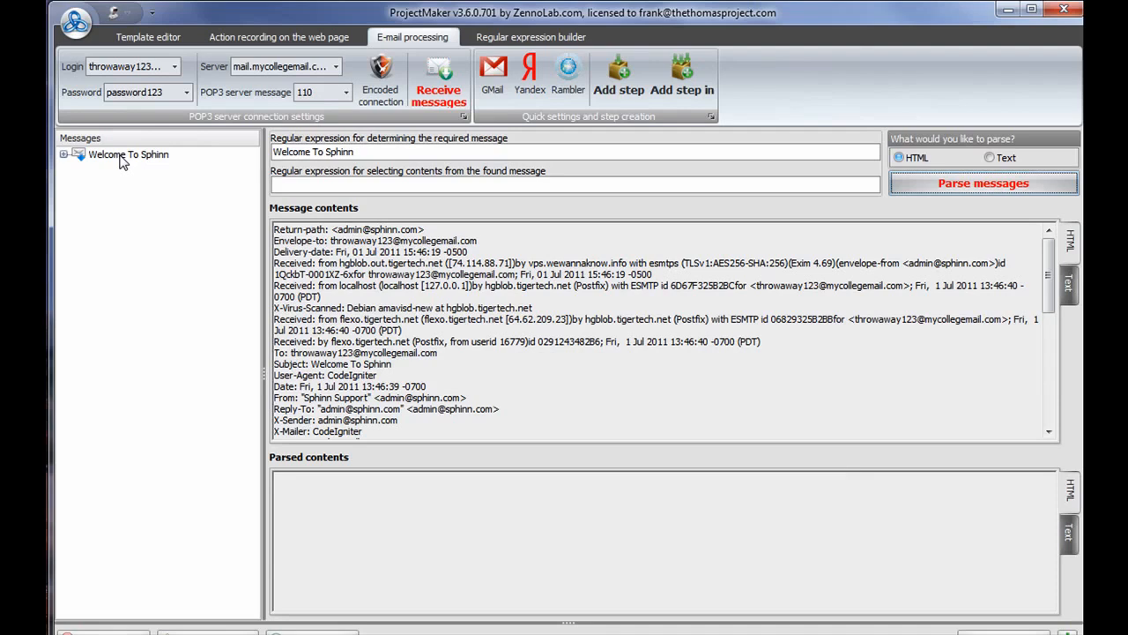
{"action": "mouse_move", "coordinate": [427, 412]}
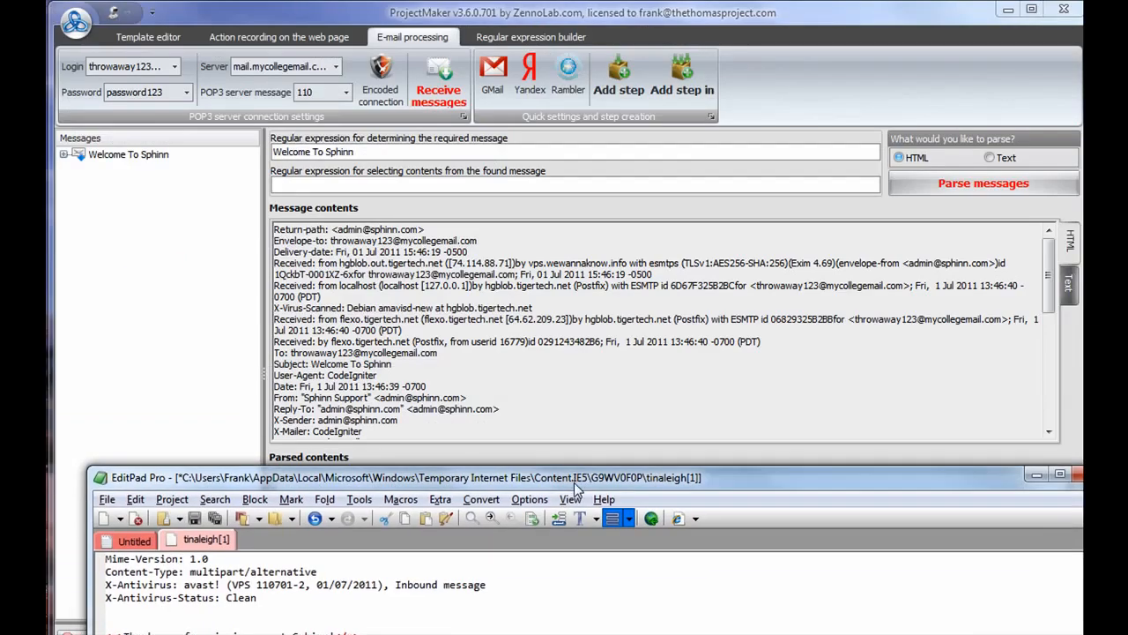
Maximize EditPad Pro to view the welcome email HTML with the activation link.
{"action": "left_click", "coordinate": [529, 37]}
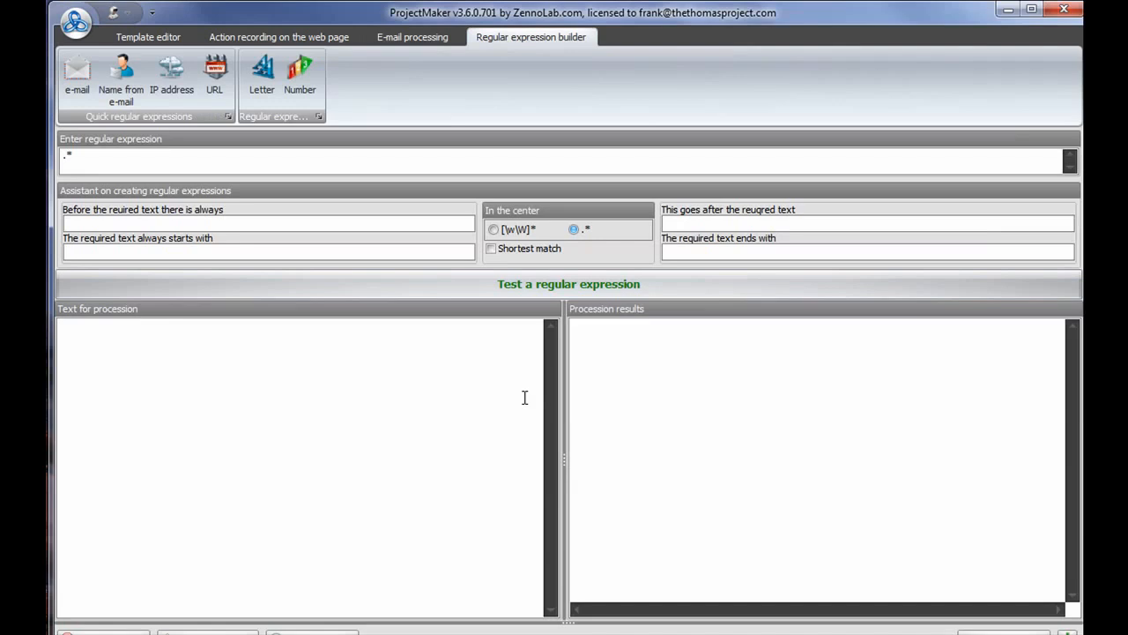
{"action": "mouse_move", "coordinate": [526, 397]}
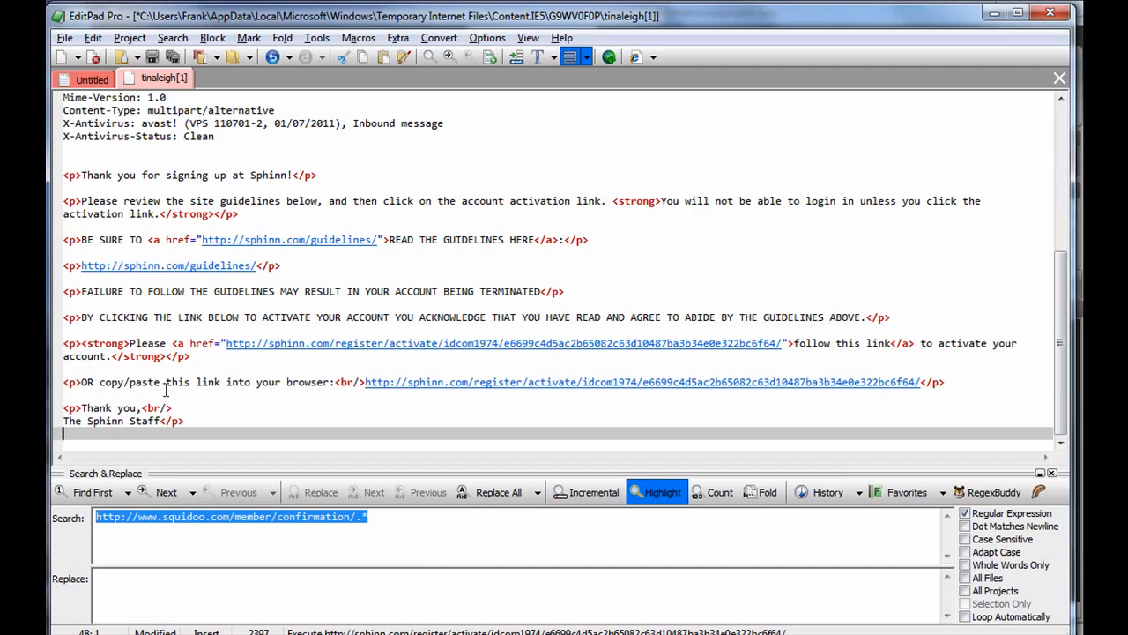
{"action": "mouse_move", "coordinate": [564, 390]}
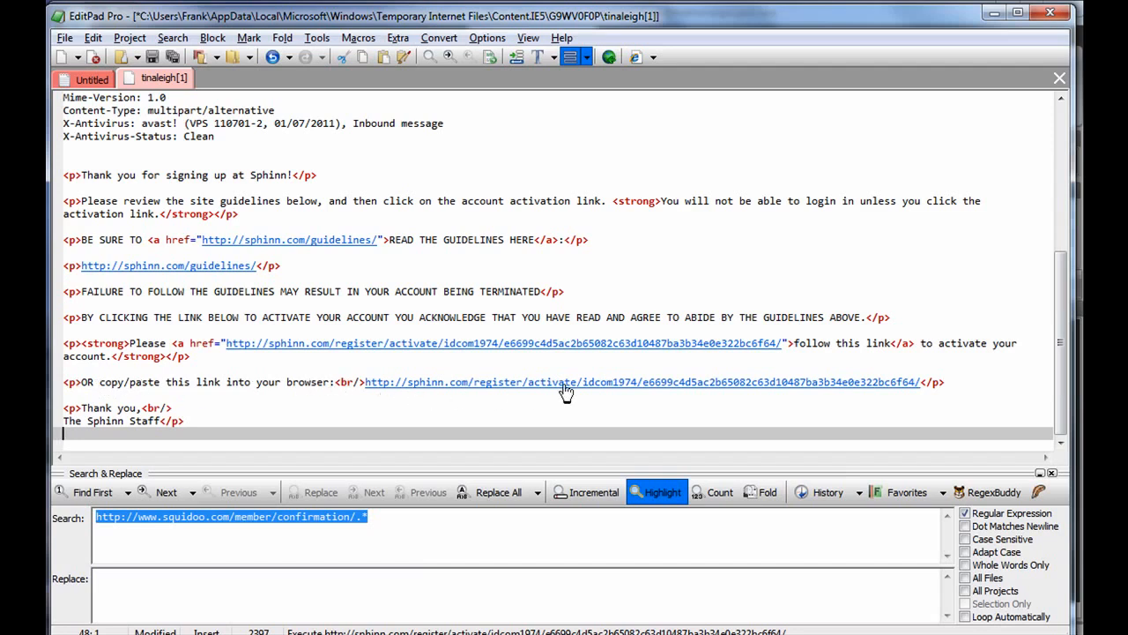
{"action": "mouse_move", "coordinate": [678, 384]}
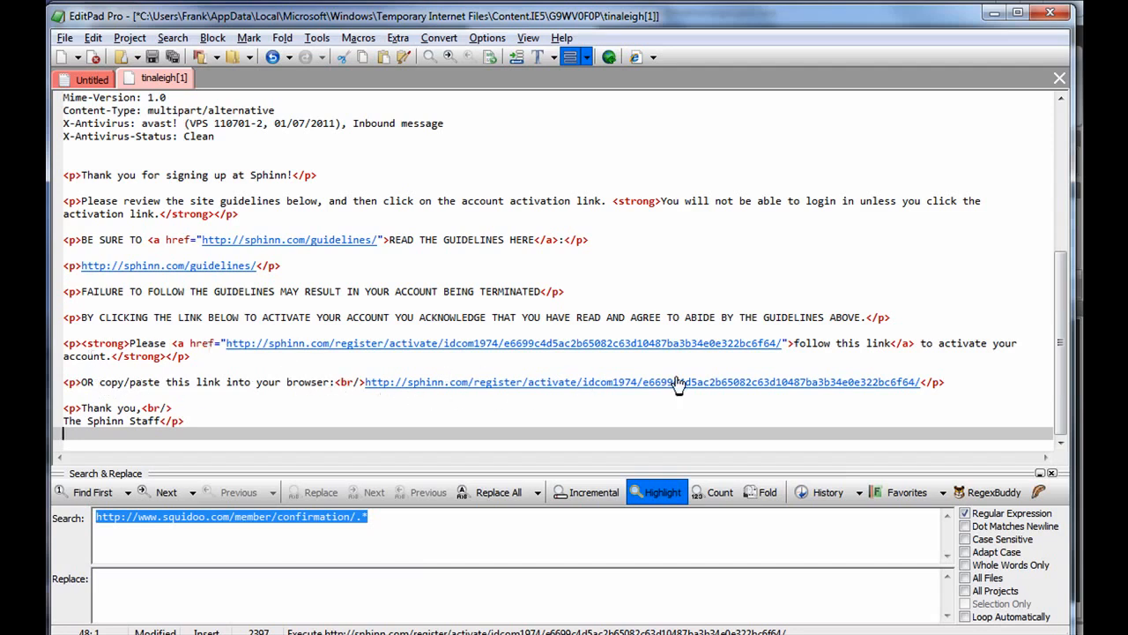
{"action": "mouse_move", "coordinate": [371, 349]}
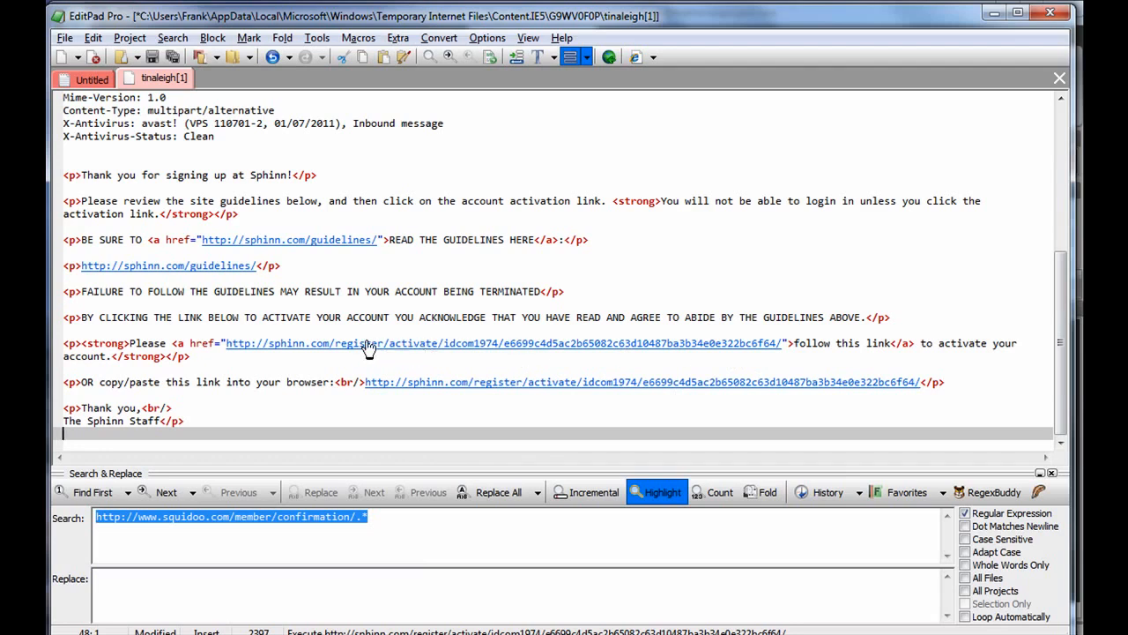
{"action": "mouse_move", "coordinate": [624, 385]}
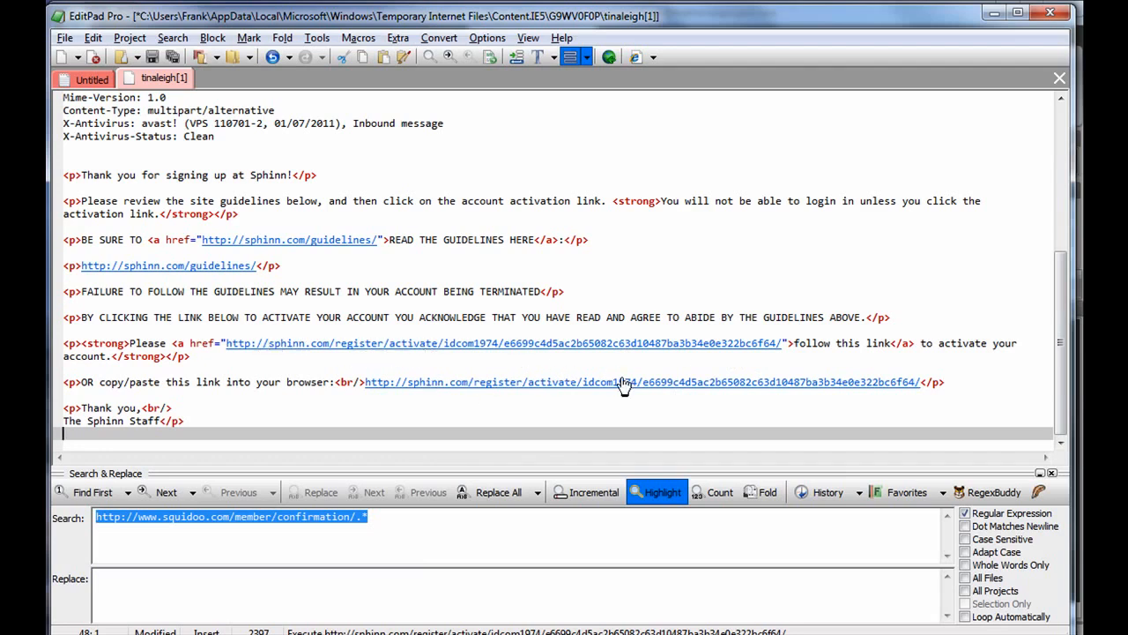
{"action": "mouse_move", "coordinate": [400, 356]}
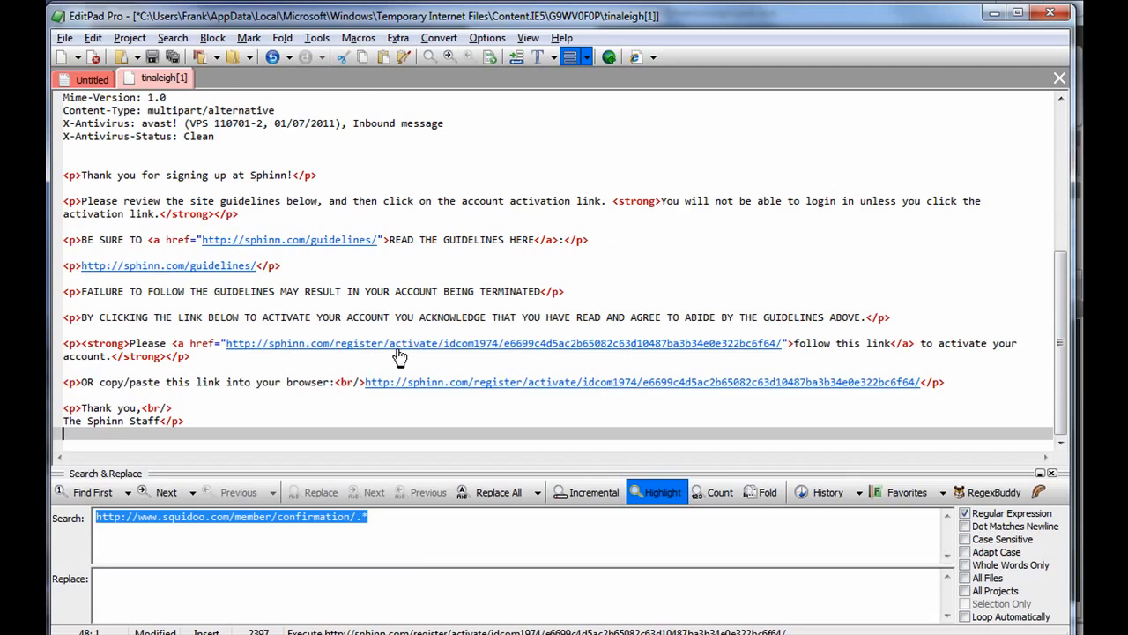
{"action": "mouse_move", "coordinate": [286, 349]}
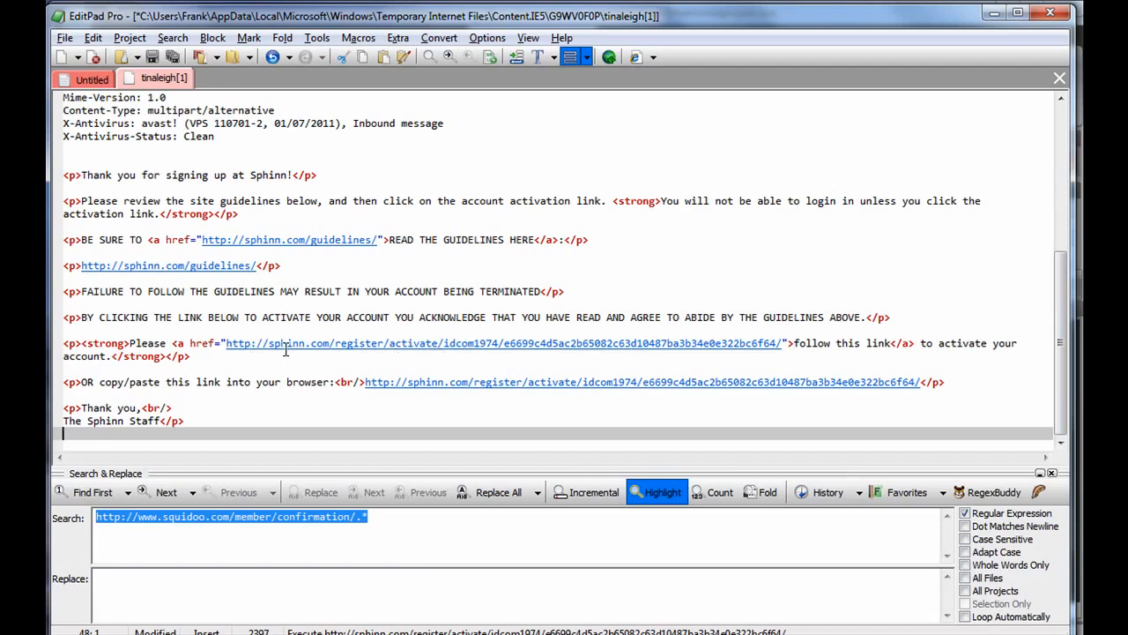